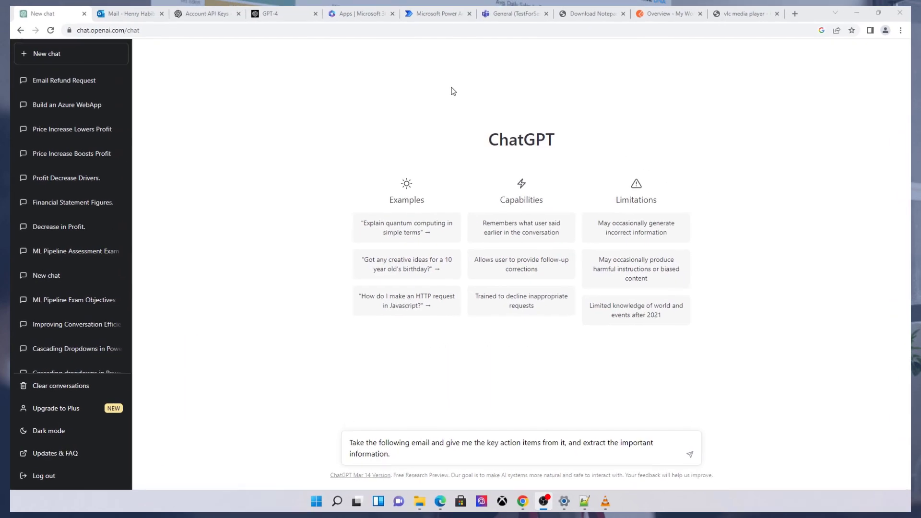
# - Review the long refund-request email in Outlook, noting its order ID, vendor and purchase date
pyautogui.click(128, 14)
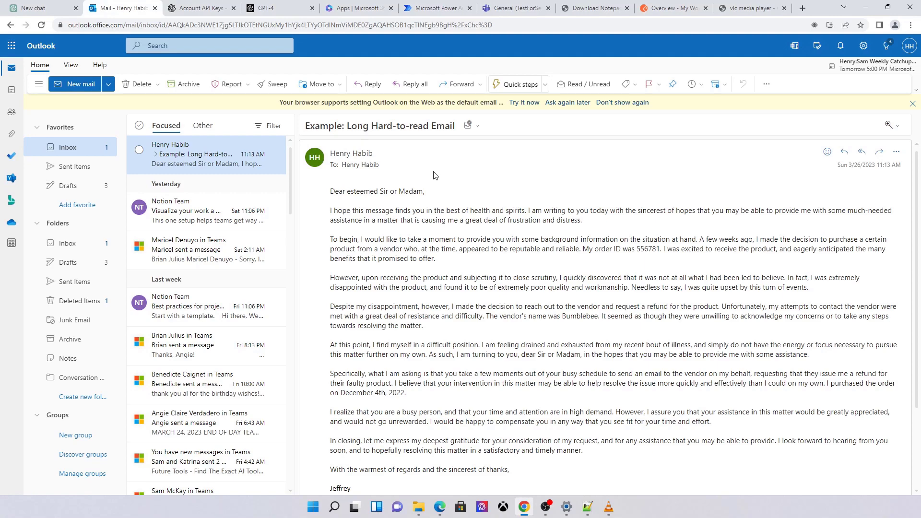
pyautogui.scroll(-3)
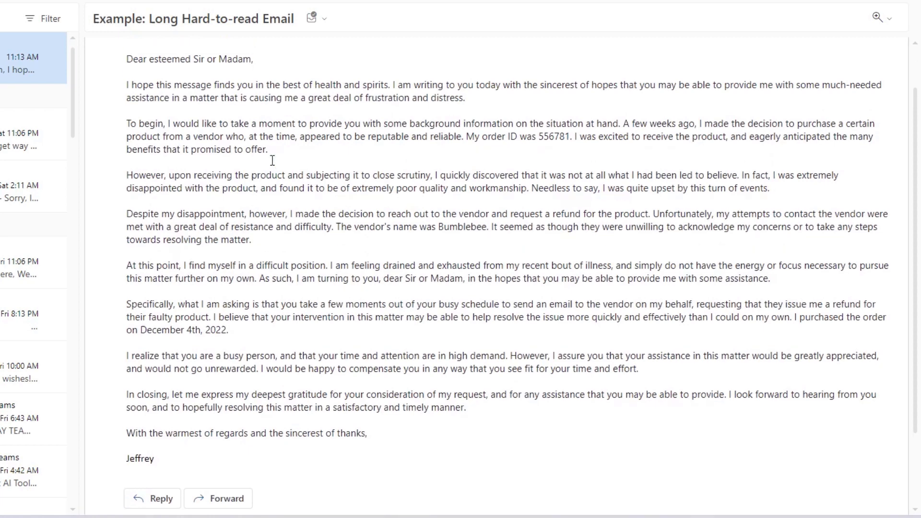
pyautogui.scroll(-3)
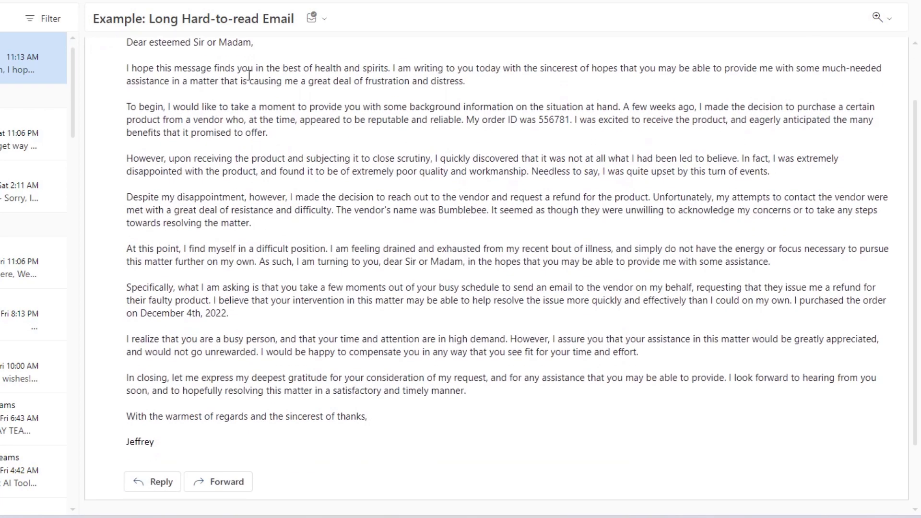
pyautogui.moveTo(438, 138)
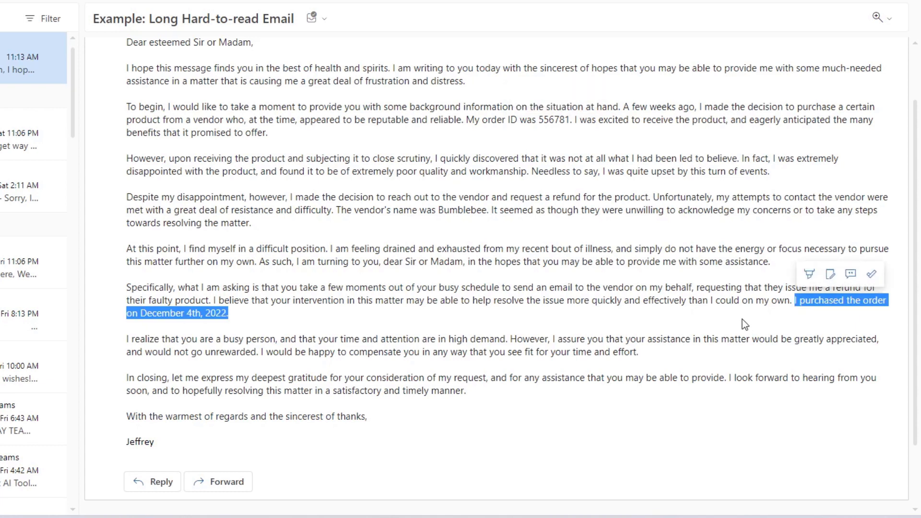
pyautogui.moveTo(463, 213)
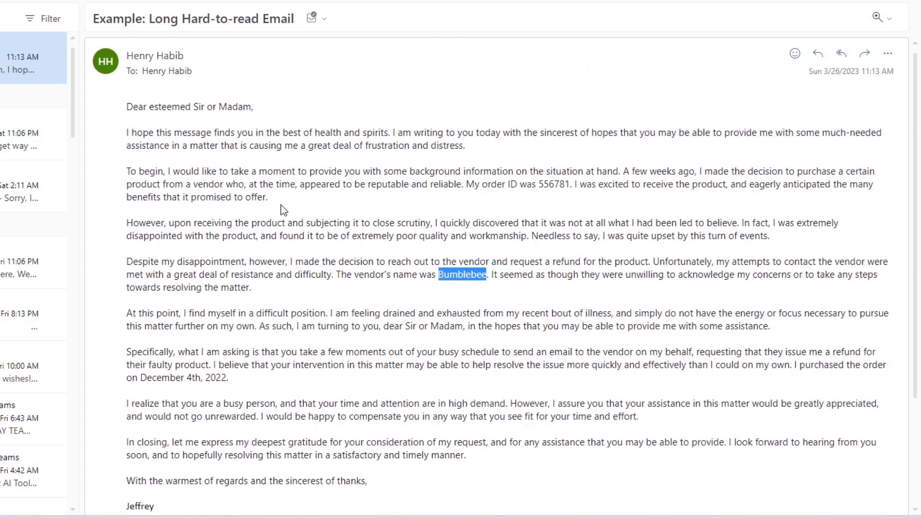
pyautogui.scroll(-3)
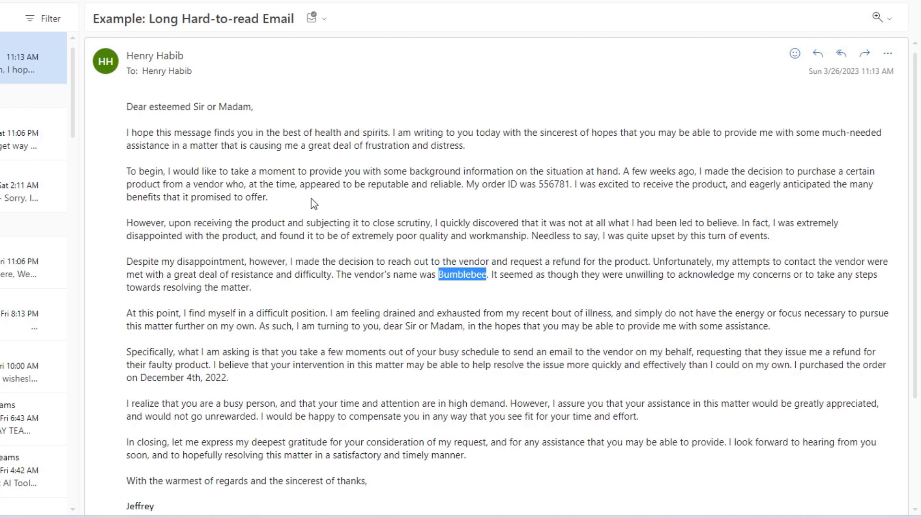
pyautogui.moveTo(279, 276)
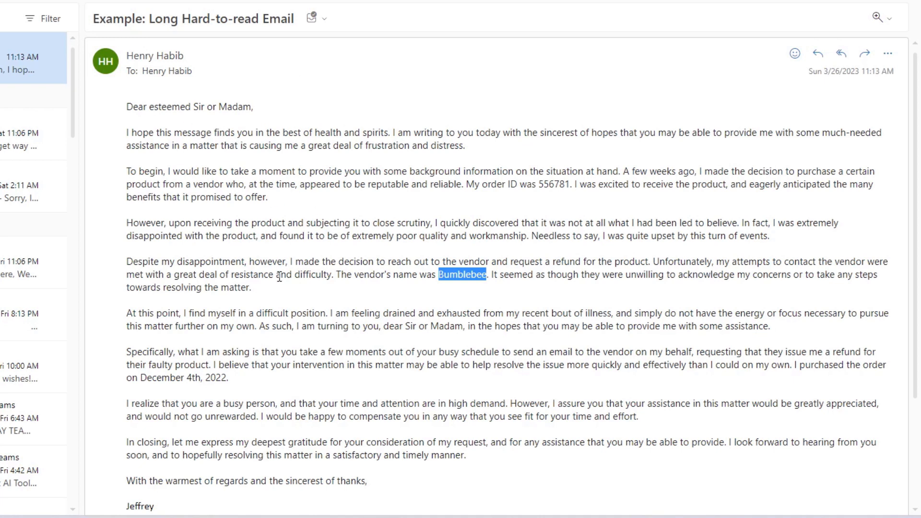
pyautogui.moveTo(338, 300)
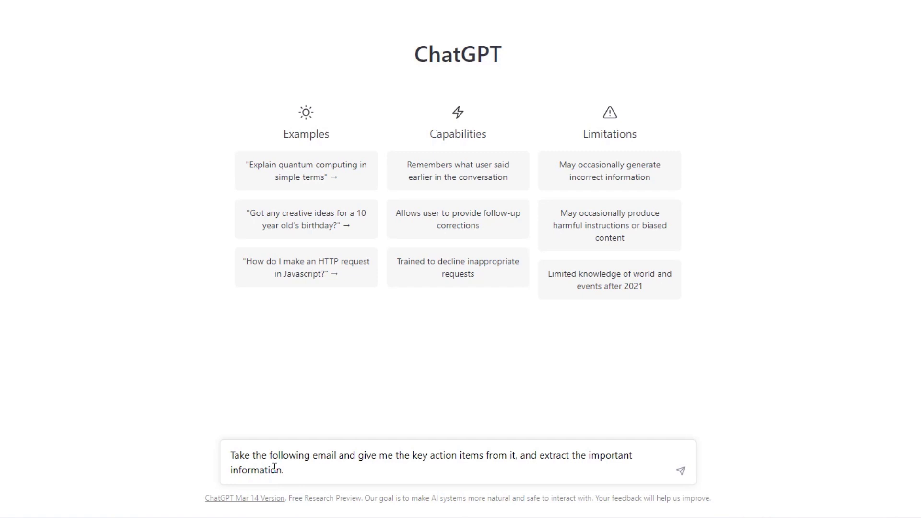
pyautogui.moveTo(378, 469)
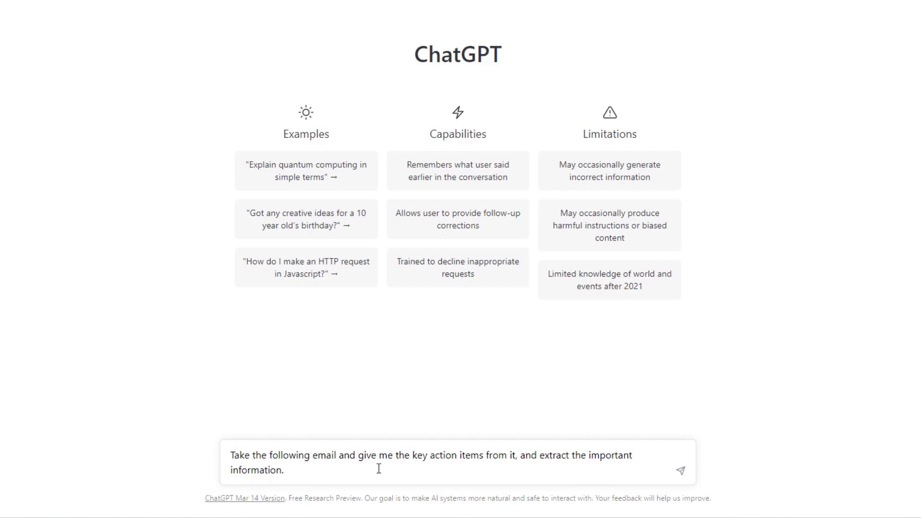
pyautogui.moveTo(551, 469)
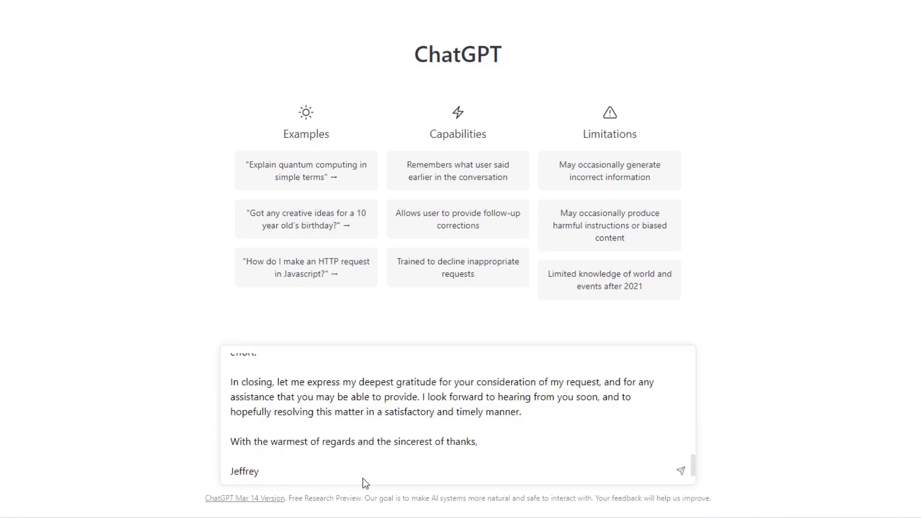
# - Send the prompt with the pasted email and review ChatGPT's extracted action items and purchase date
pyautogui.click(679, 470)
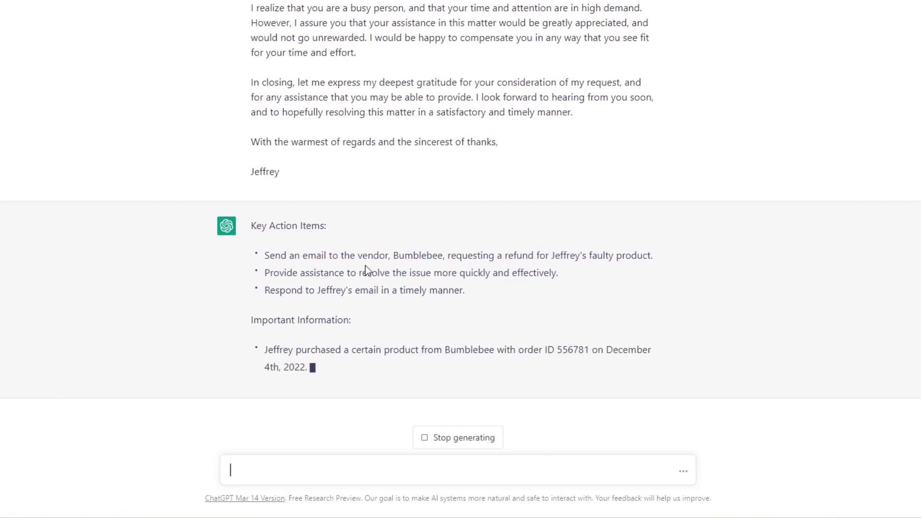
pyautogui.scroll(-3)
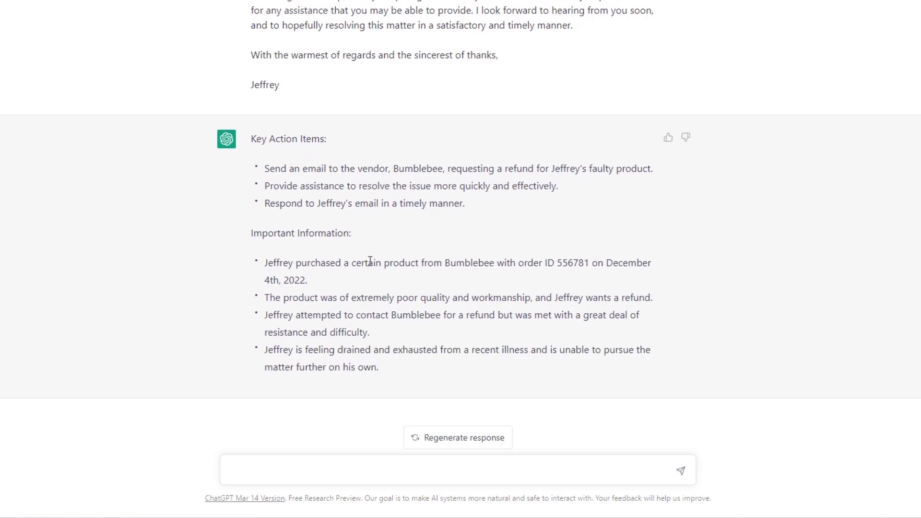
pyautogui.moveTo(442, 263); pyautogui.dragTo(509, 263)
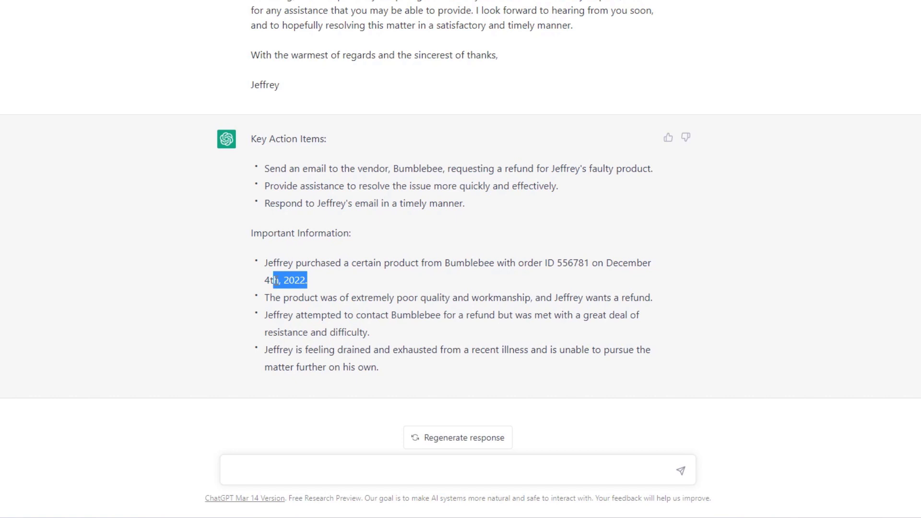
pyautogui.click(320, 280)
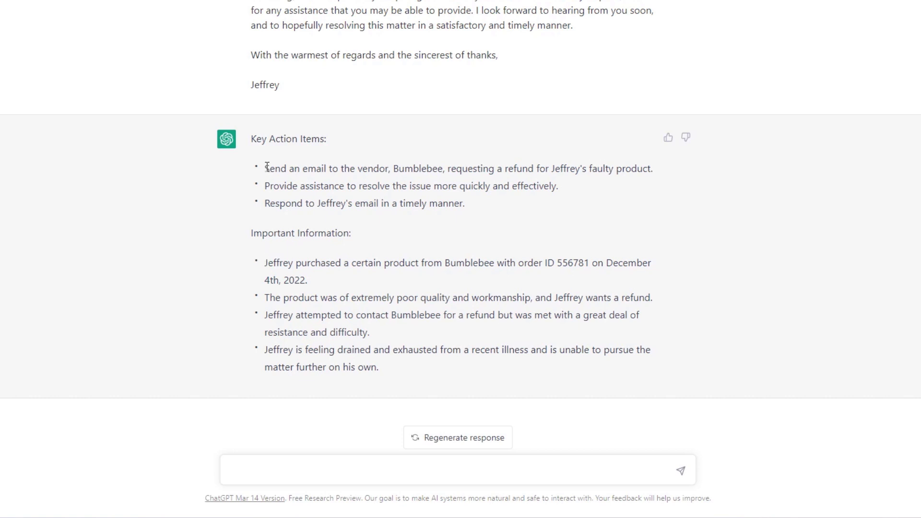
pyautogui.moveTo(343, 180)
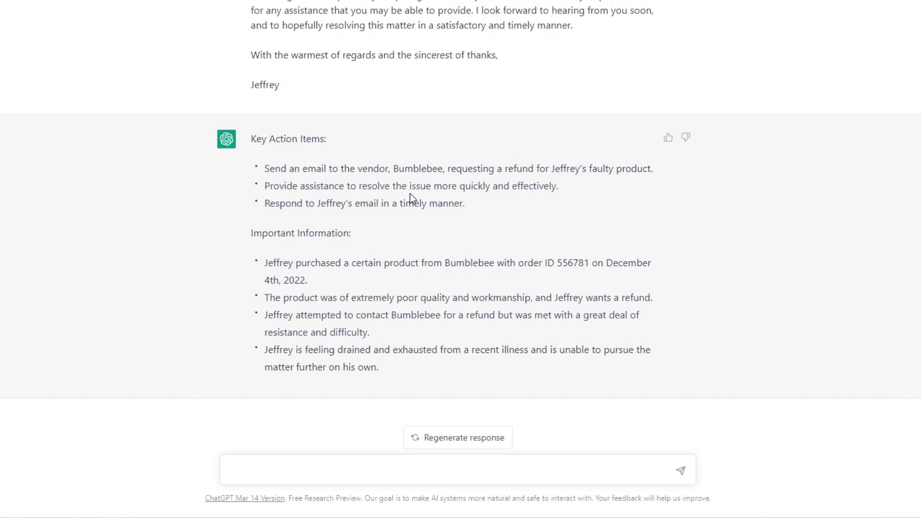
pyautogui.moveTo(405, 221)
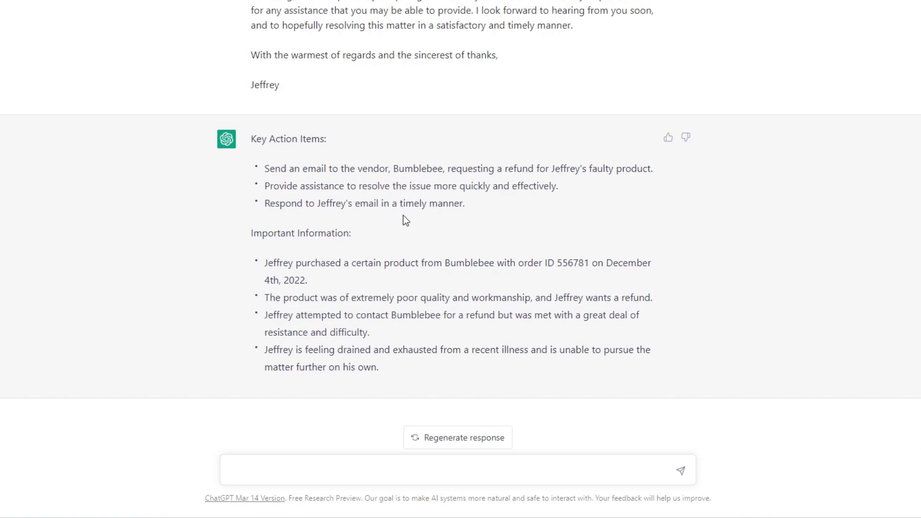
pyautogui.moveTo(403, 242)
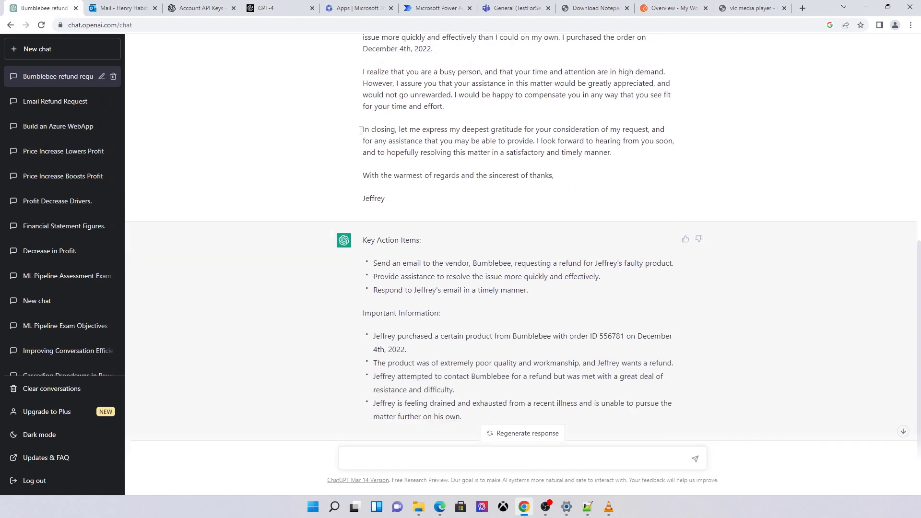
# - Revisit the example email in Outlook, then move to the OpenAI API keys page
pyautogui.click(122, 7)
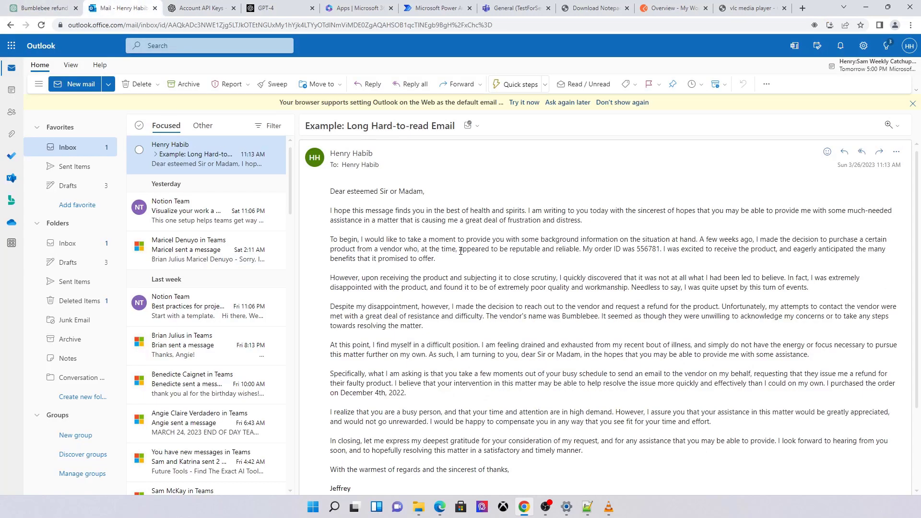
pyautogui.moveTo(396, 174)
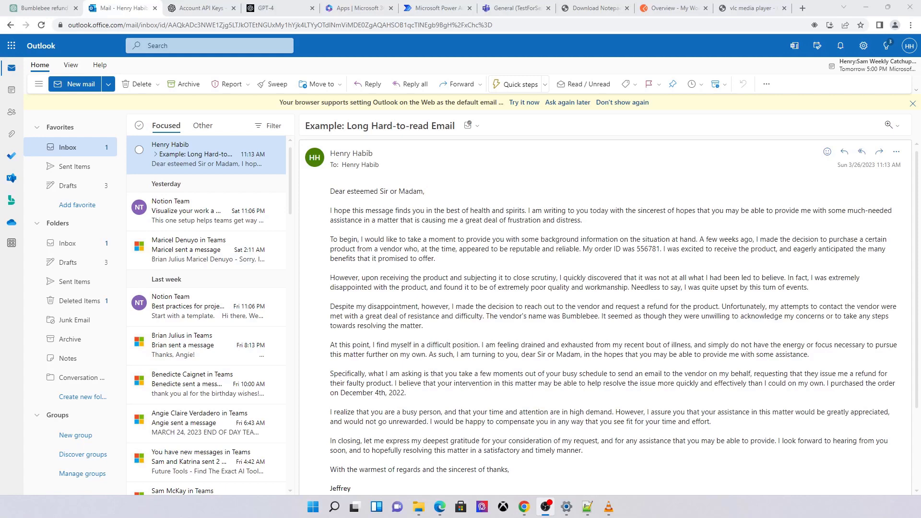
pyautogui.click(198, 8)
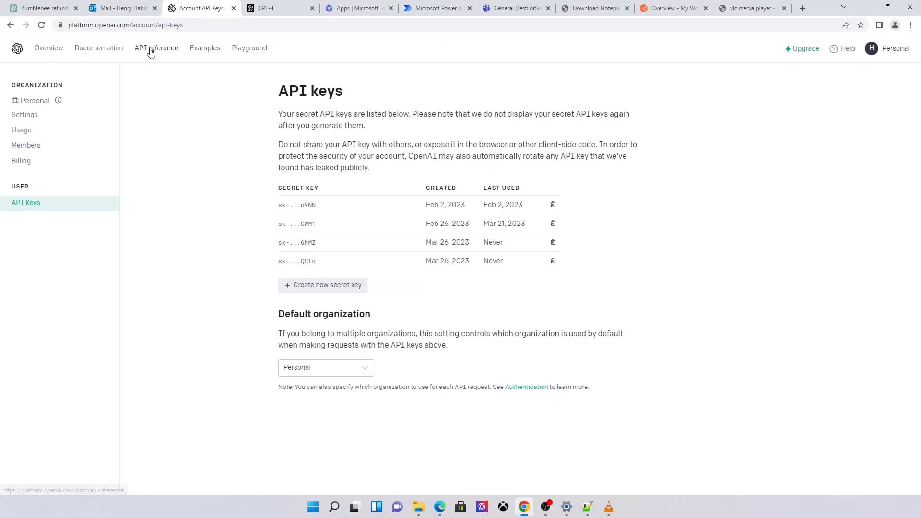
# - View the completions endpoint's curl example in the API reference, then move to Postman
pyautogui.click(156, 48)
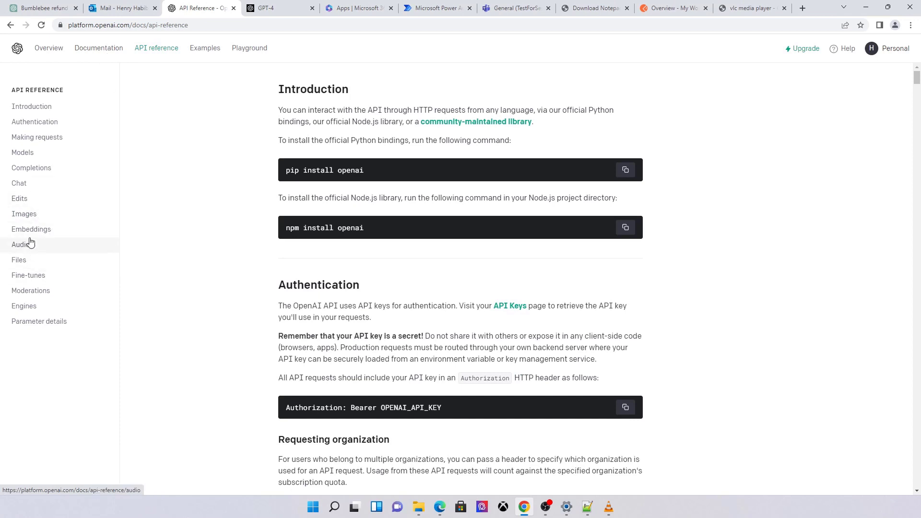
pyautogui.moveTo(19, 182)
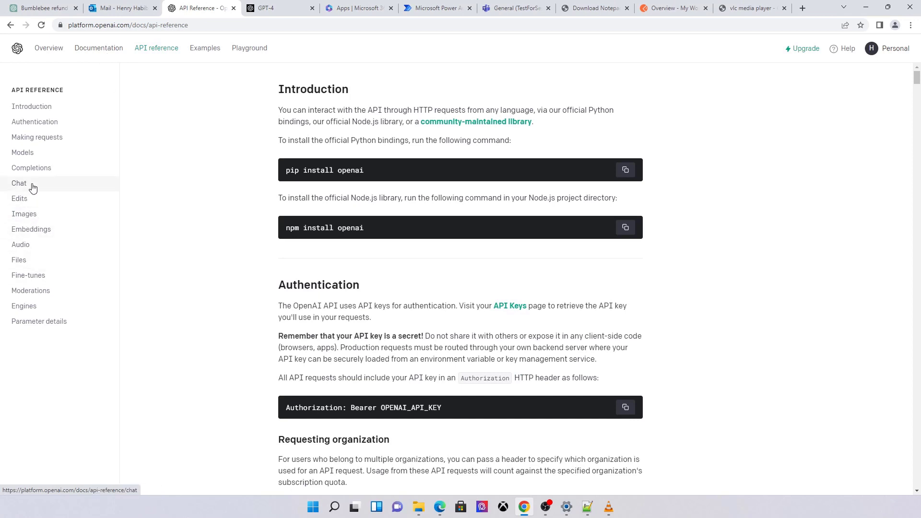
pyautogui.click(31, 167)
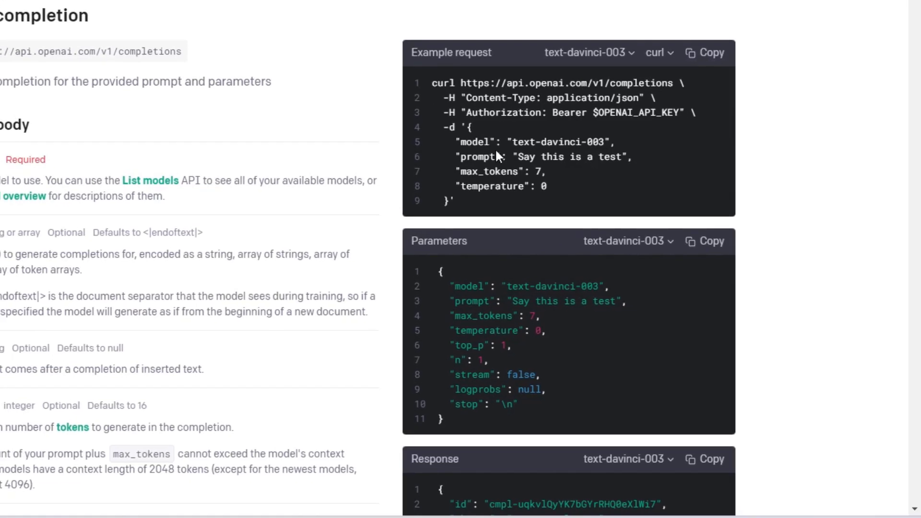
pyautogui.click(670, 8)
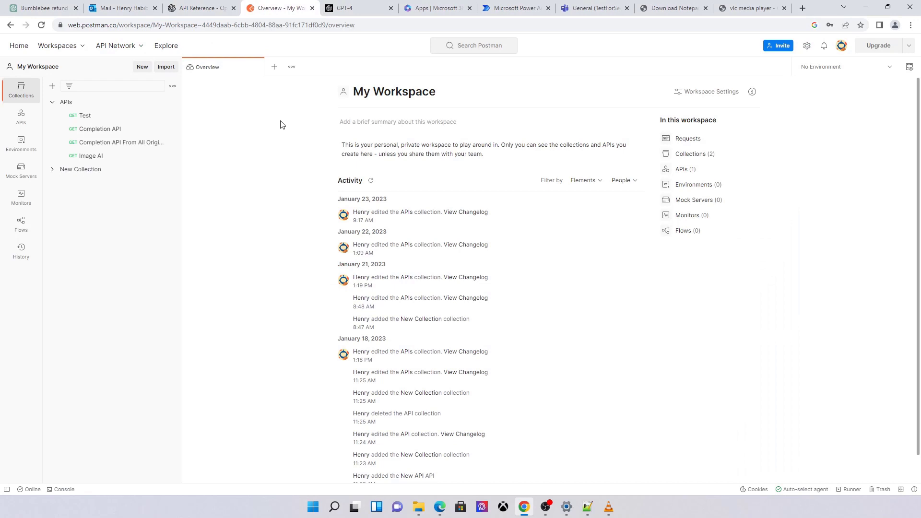
pyautogui.moveTo(166, 67)
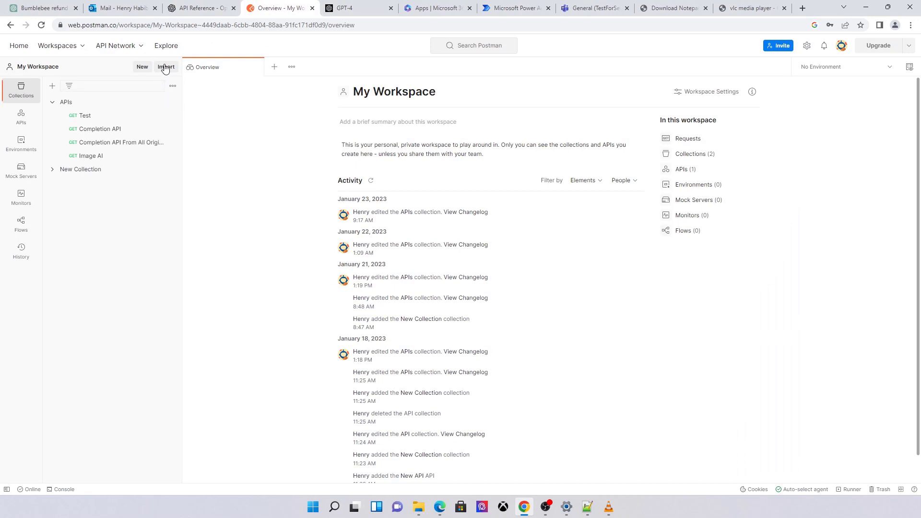
# - Import the curl example into Postman as a new POST request to the completions endpoint
pyautogui.click(166, 66)
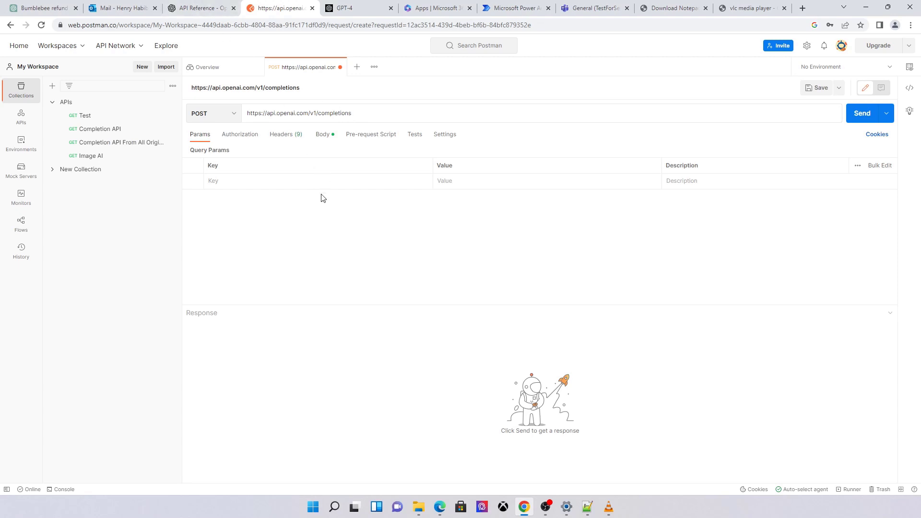
pyautogui.click(286, 134)
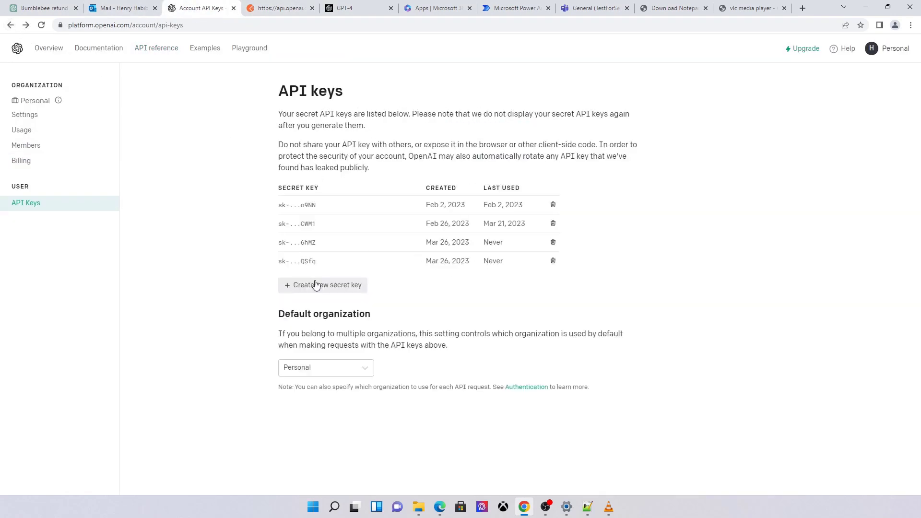
# - Replace the $OPENAI_API_KEY placeholder in the Authorization header with the real secret key
pyautogui.click(281, 8)
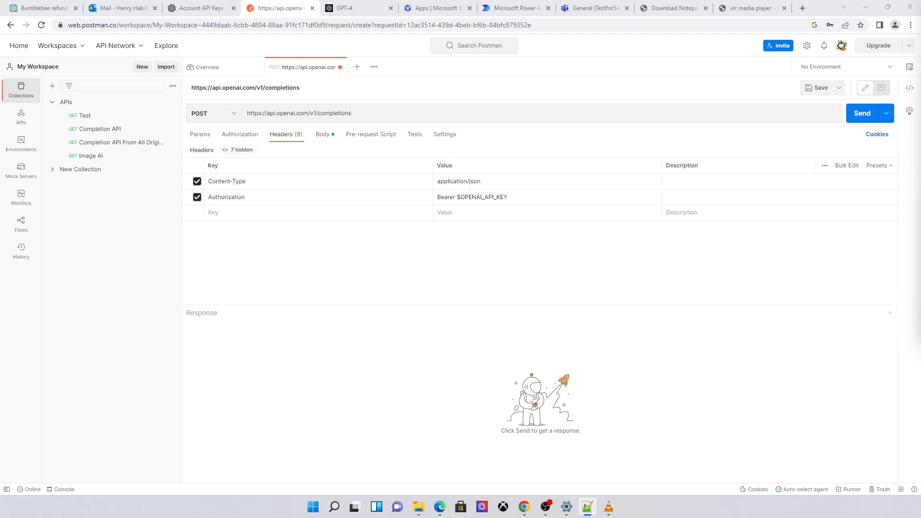
pyautogui.moveTo(777, 41)
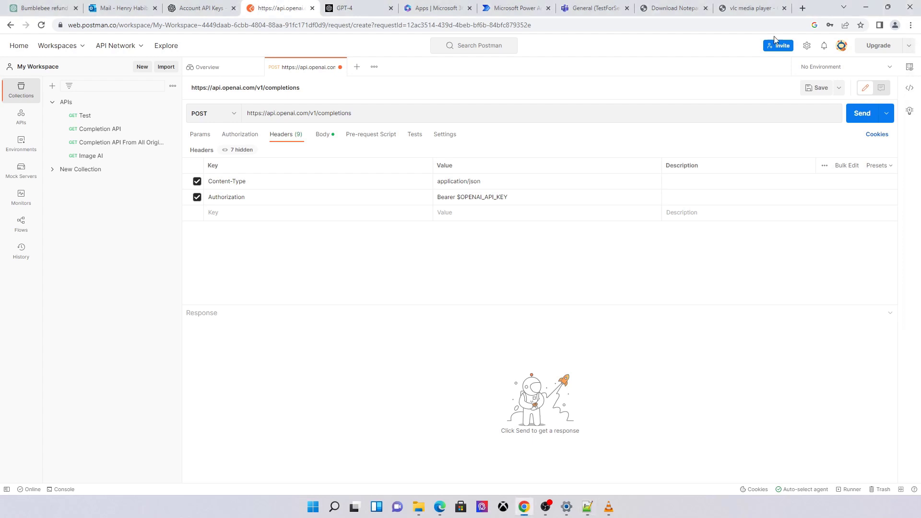
pyautogui.doubleClick(473, 196)
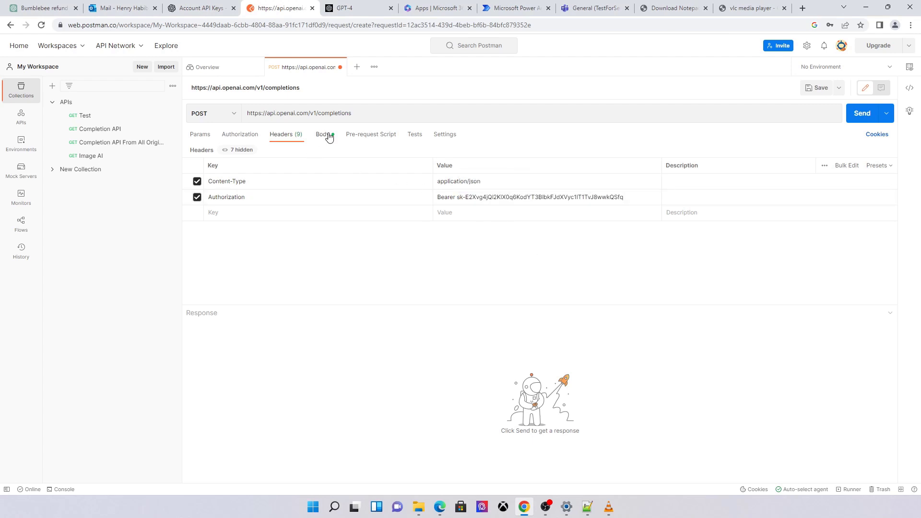
# - Set the body prompt to 'Create a song for me about flowers in the rain' and max_tokens to 600
pyautogui.click(323, 134)
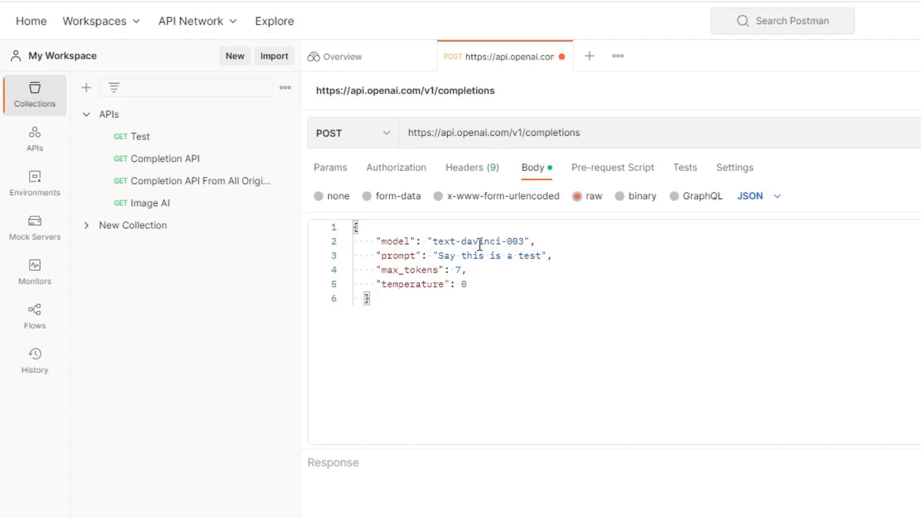
pyautogui.moveTo(418, 255)
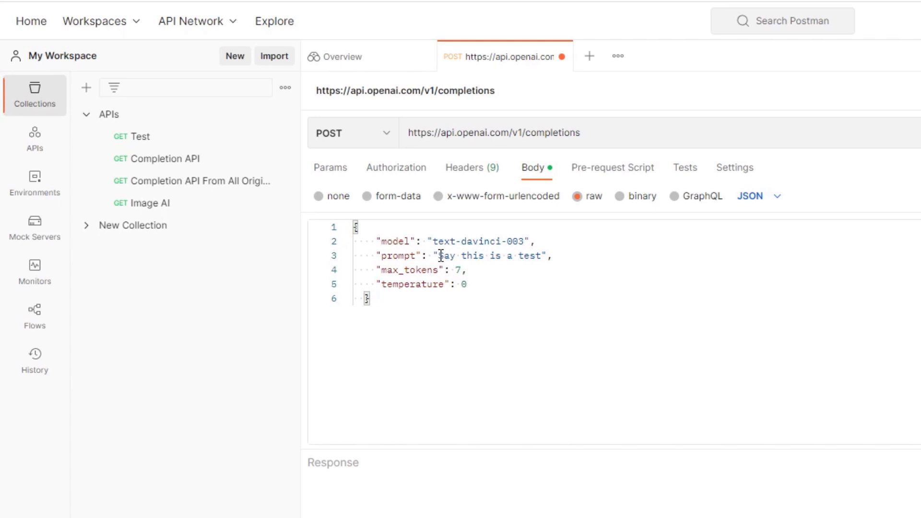
pyautogui.doubleClick(488, 255)
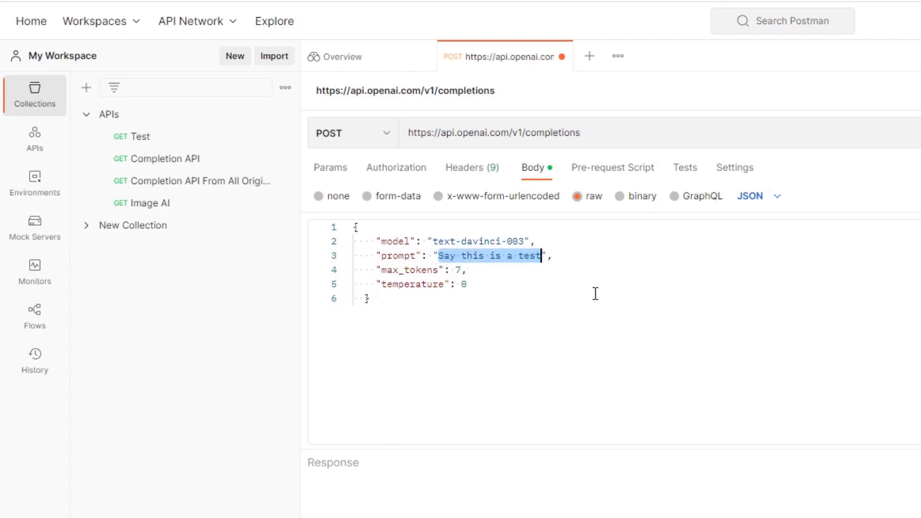
pyautogui.write('q",')
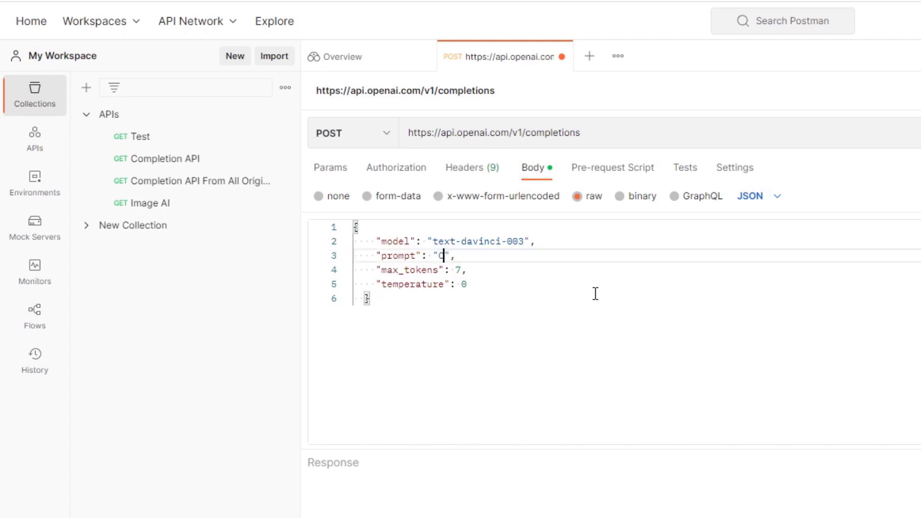
pyautogui.write('Create a s')
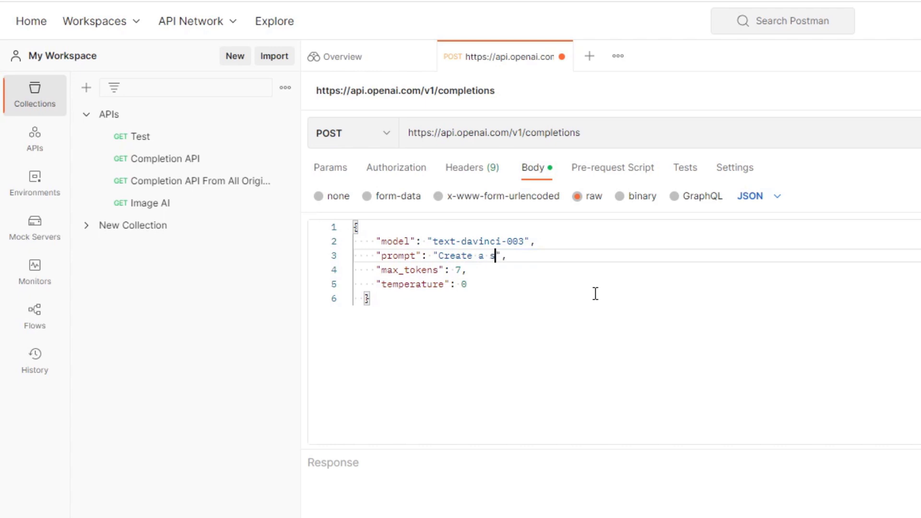
pyautogui.write('ong for me')
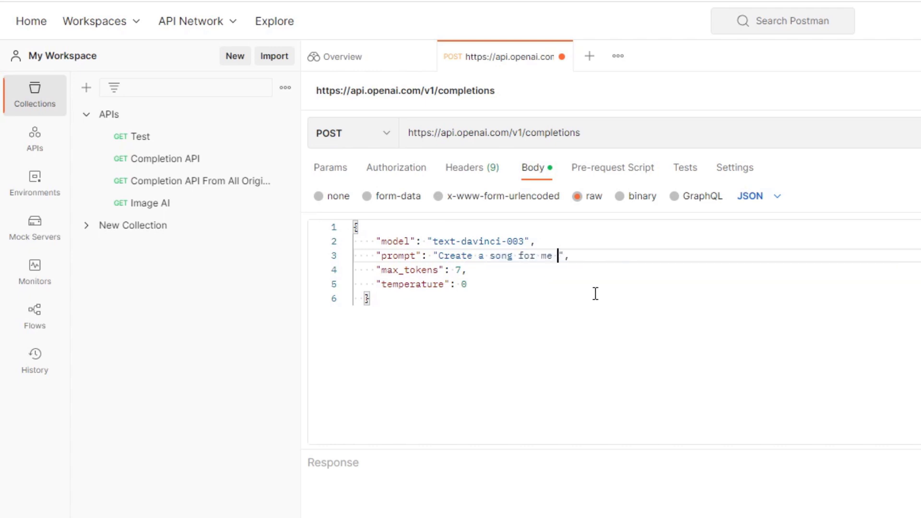
pyautogui.write('about flowe')
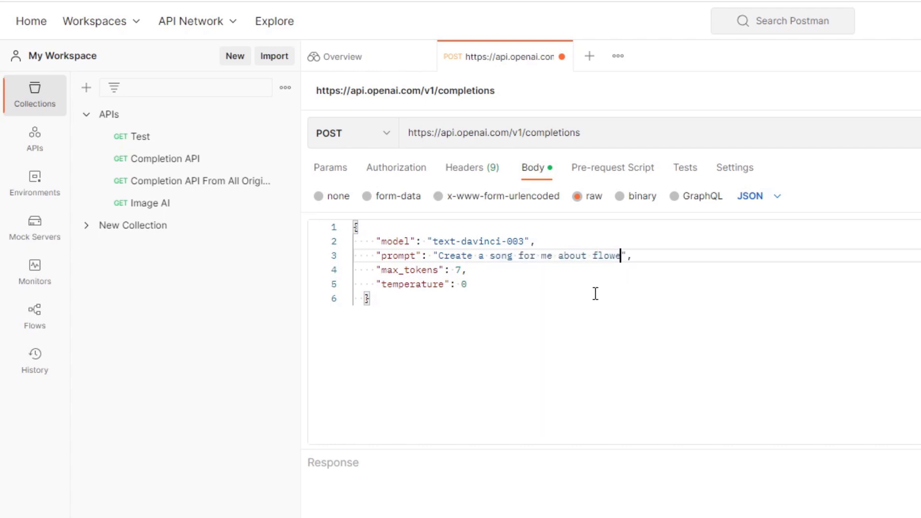
pyautogui.write('rs in the')
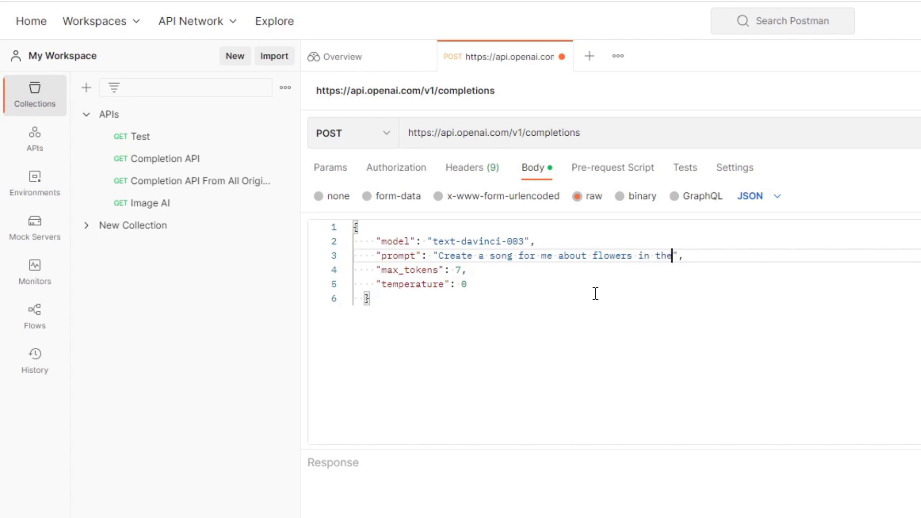
pyautogui.write('rain')
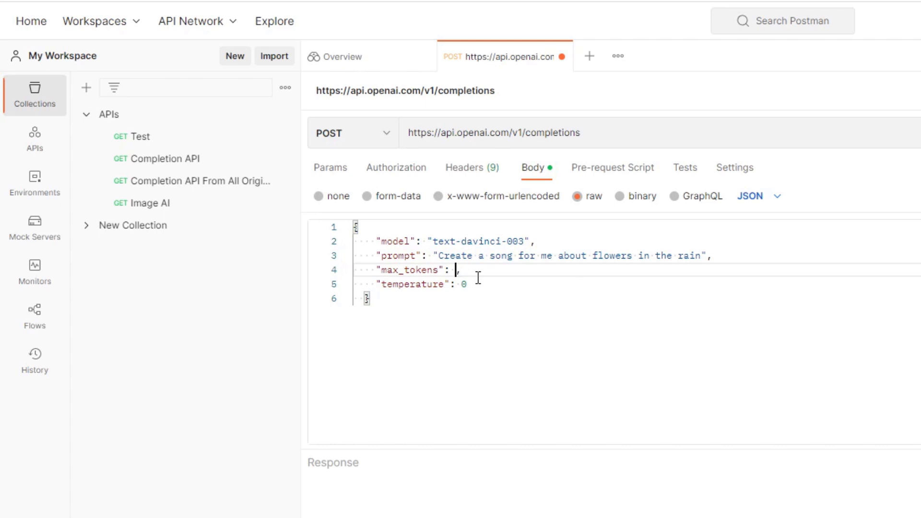
pyautogui.write('600')
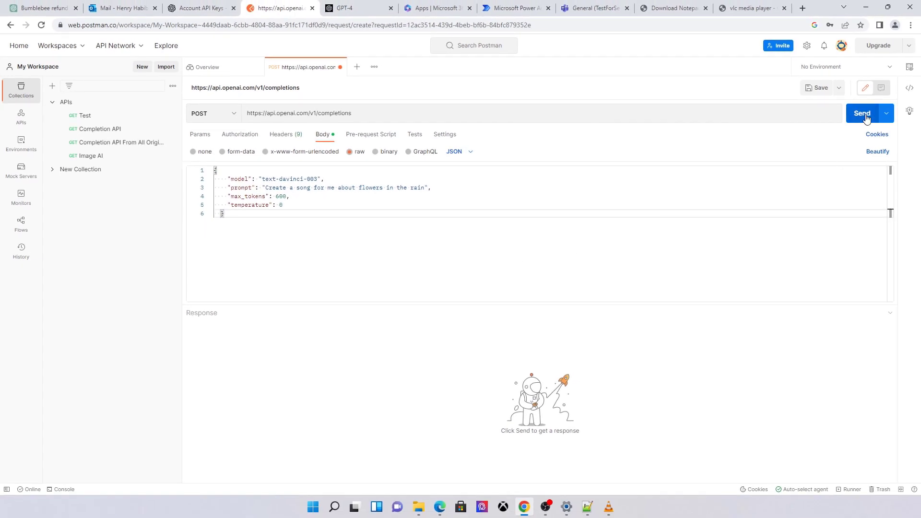
# - Send the request and inspect the 200 OK response's generated song text
pyautogui.click(863, 113)
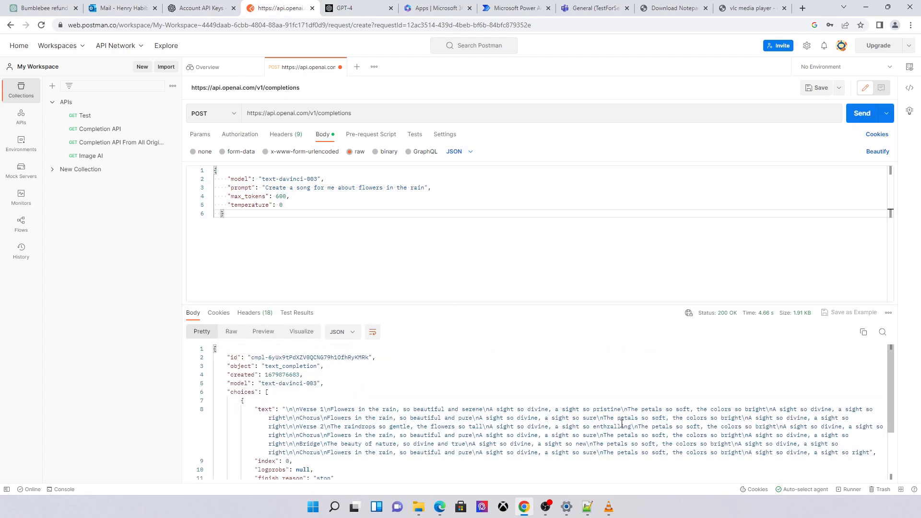
pyautogui.scroll(-3)
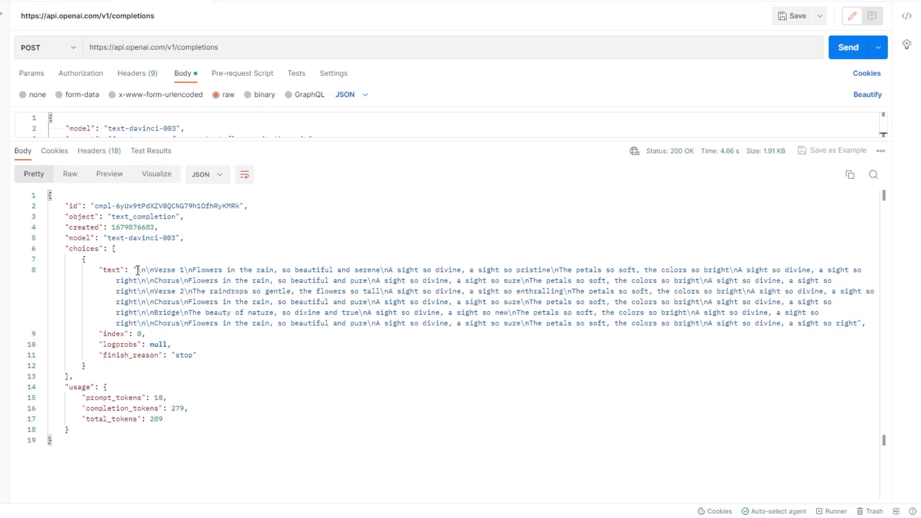
pyautogui.moveTo(135, 270); pyautogui.dragTo(314, 270)
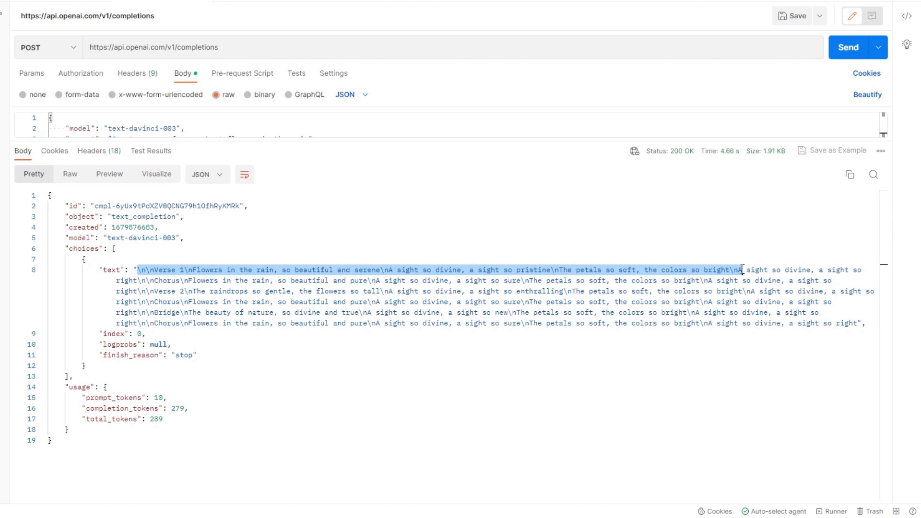
pyautogui.click(188, 270)
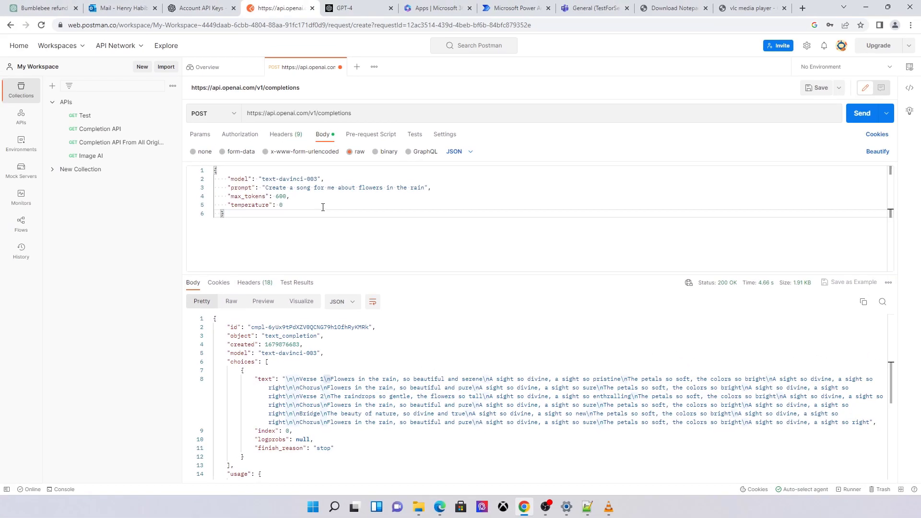
# - Create a blank automated cloud flow and search the connectors for Outlook triggers
pyautogui.click(512, 8)
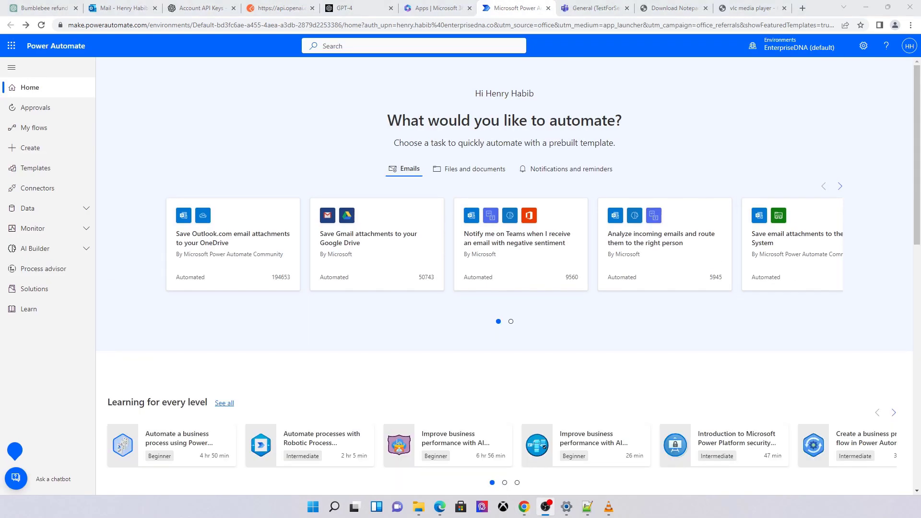
pyautogui.click(30, 148)
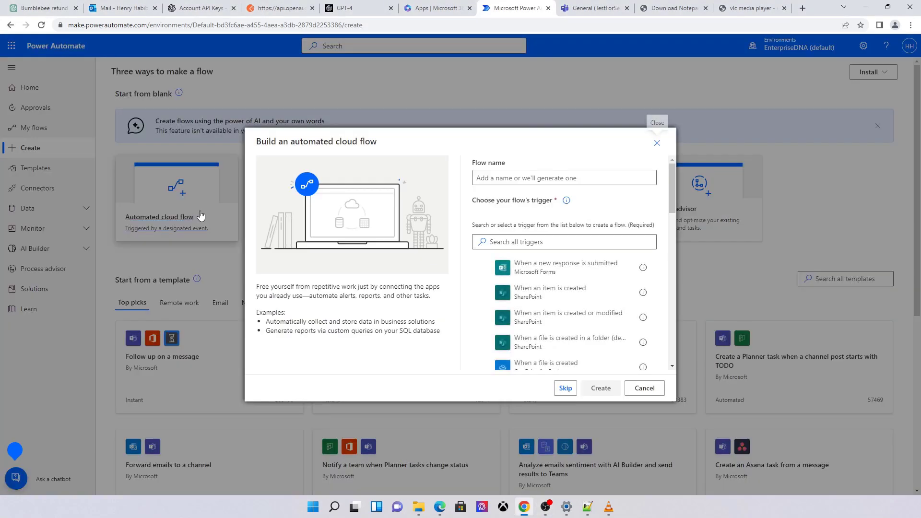
pyautogui.click(564, 388)
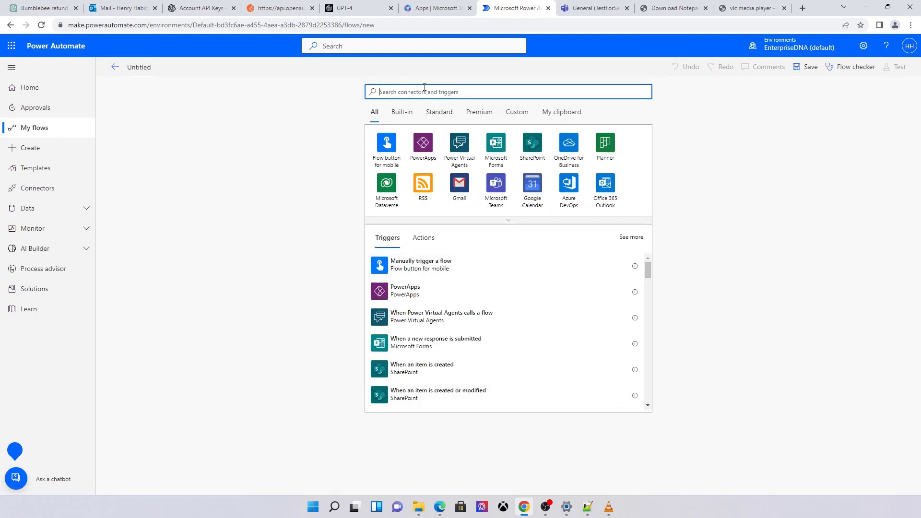
pyautogui.write('outloo')
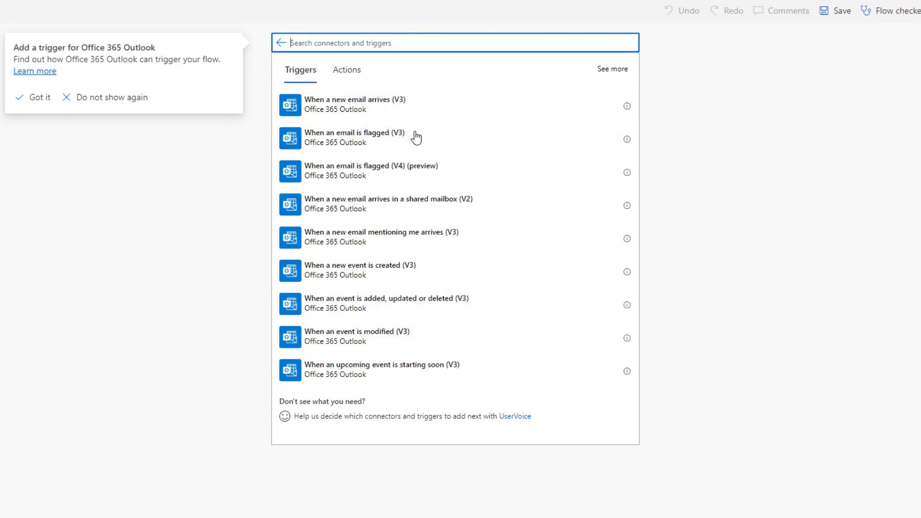
pyautogui.moveTo(441, 193)
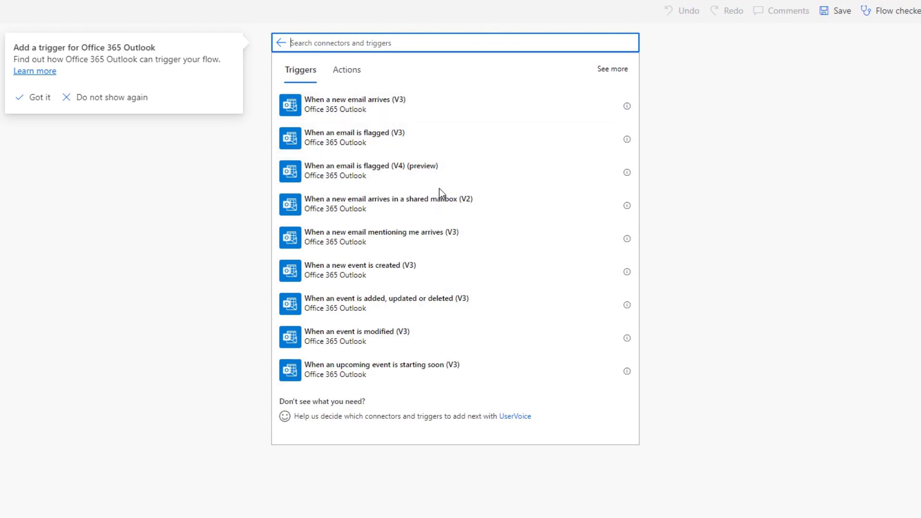
pyautogui.moveTo(462, 315)
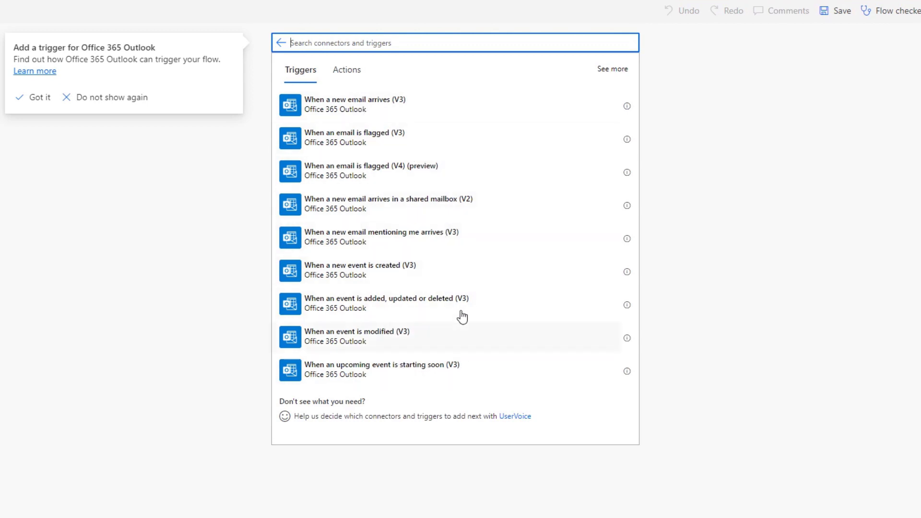
pyautogui.moveTo(401, 112)
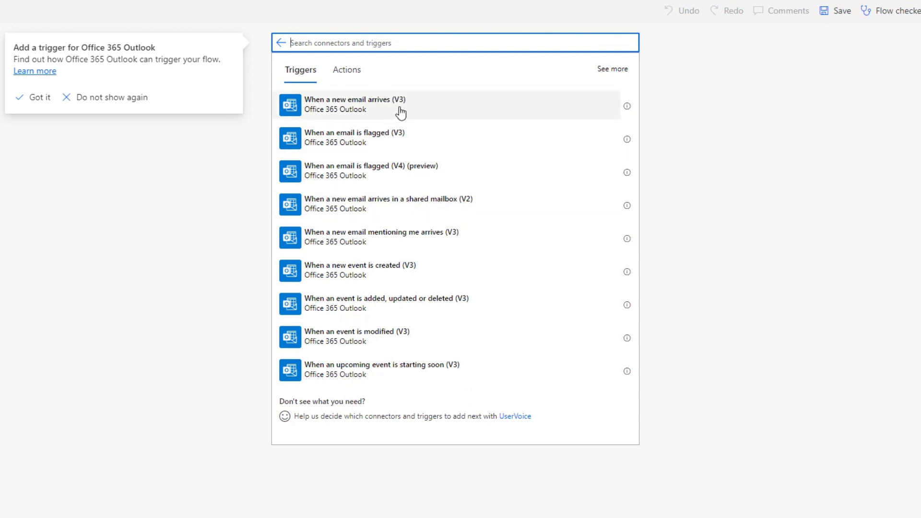
# - Add the 'When a new email arrives (V3)' trigger on Inbox with subject filter 'chatGPT please summarize'
pyautogui.click(354, 104)
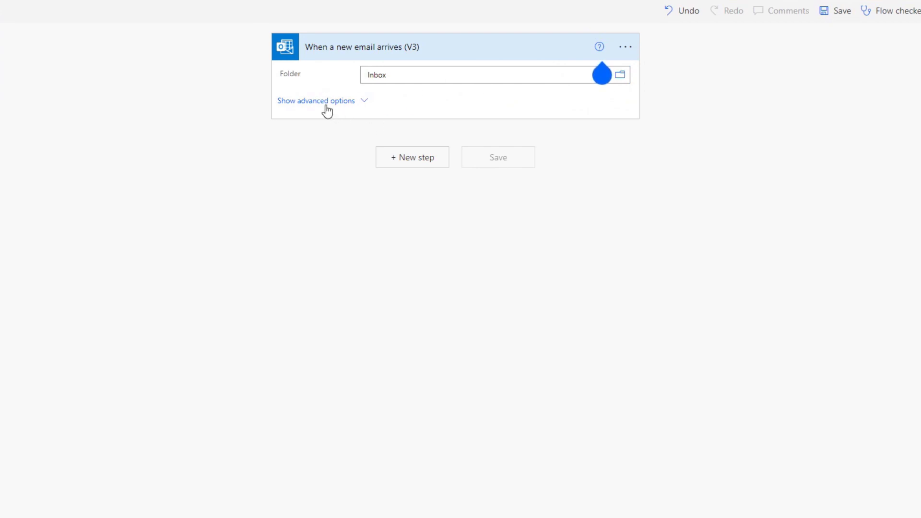
pyautogui.click(316, 100)
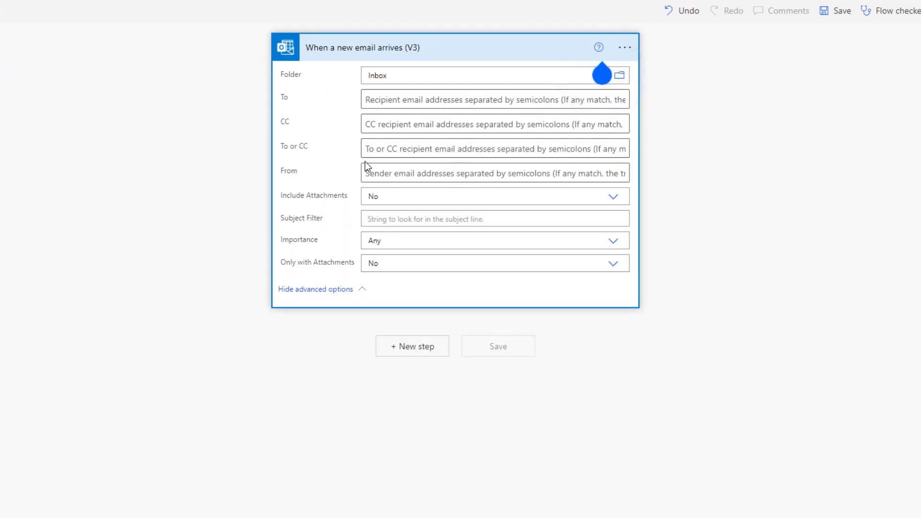
pyautogui.moveTo(418, 219)
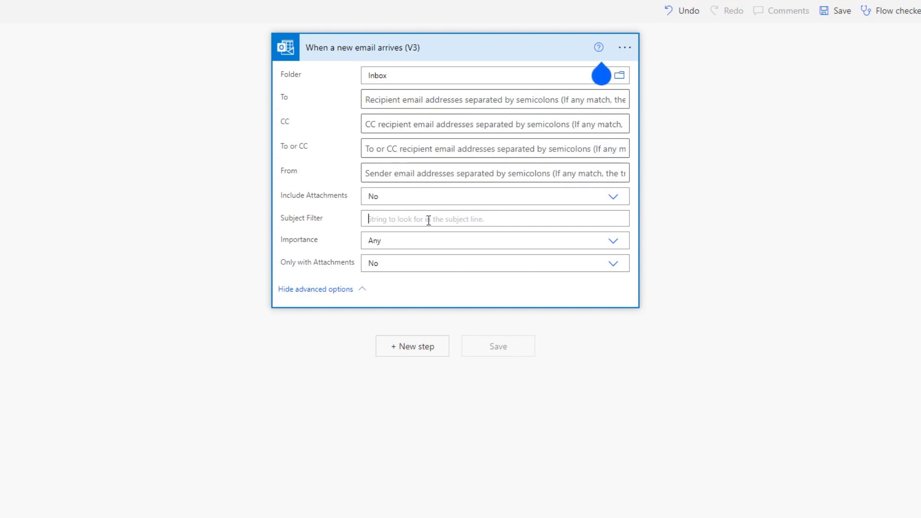
pyautogui.write('chatGPT please su')
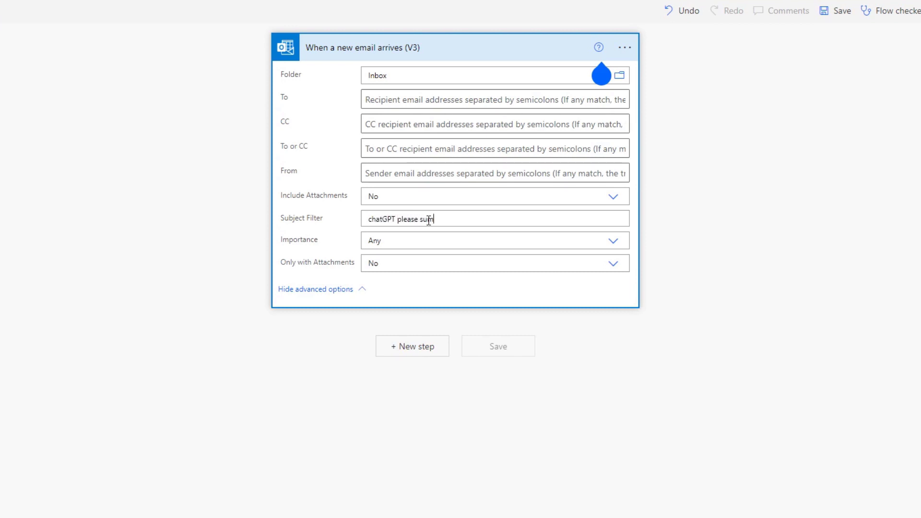
pyautogui.write('marize')
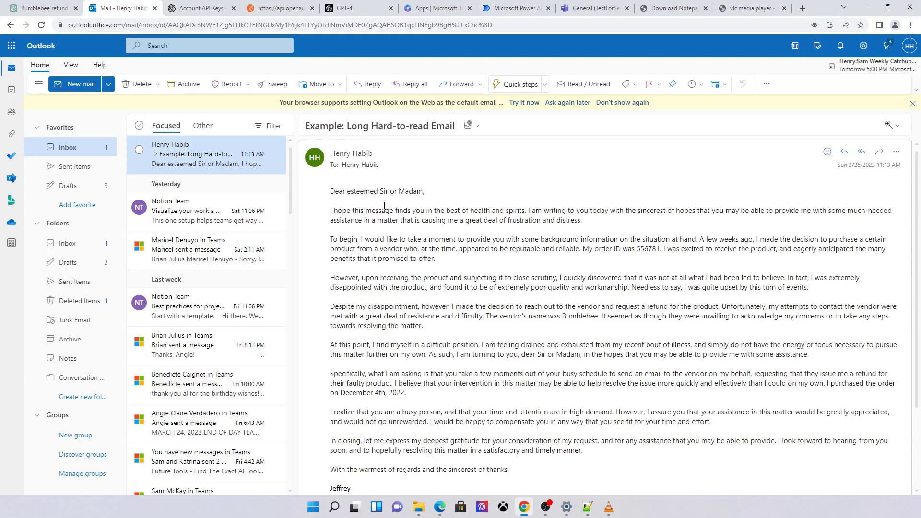
pyautogui.click(592, 8)
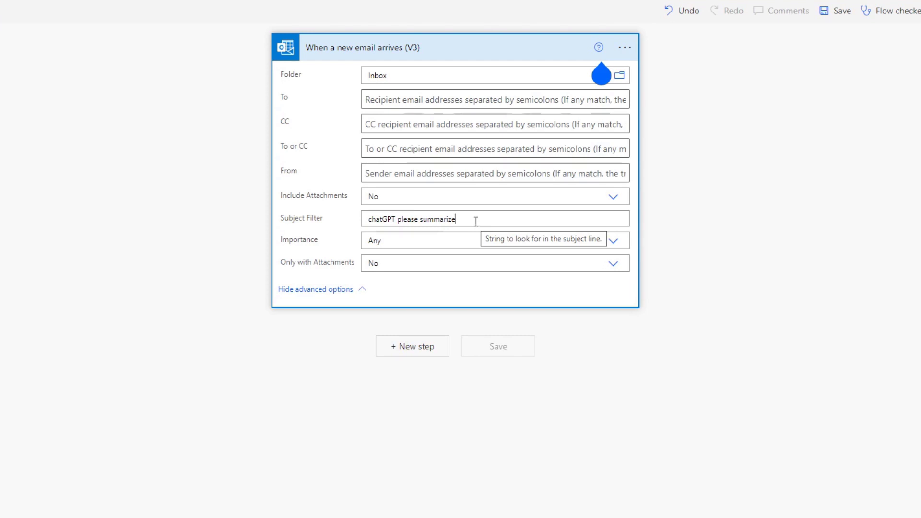
pyautogui.moveTo(456, 306)
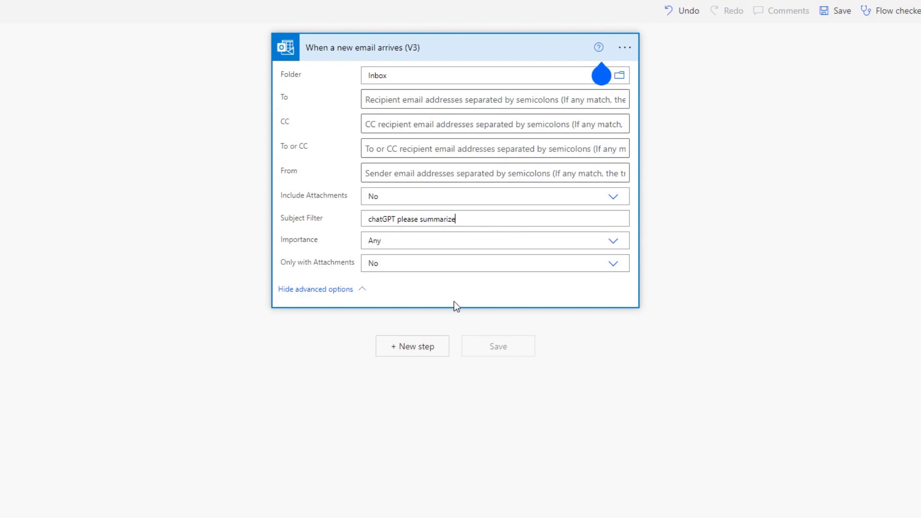
pyautogui.moveTo(412, 345)
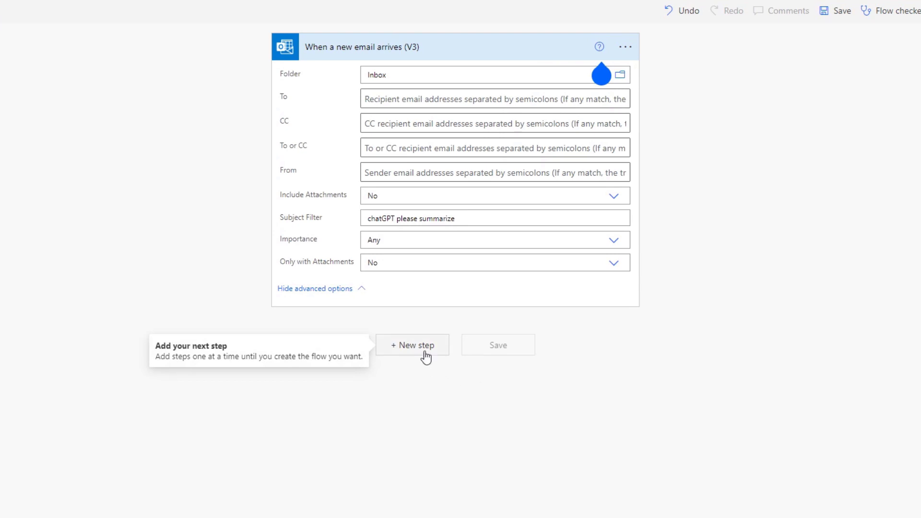
# - Add the premium HTTP action as a new step after the email trigger
pyautogui.click(412, 345)
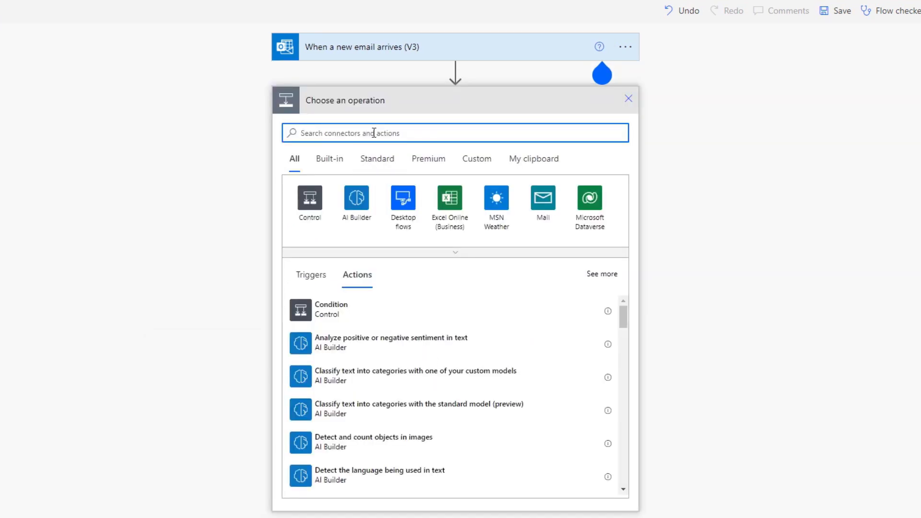
pyautogui.write('htt[')
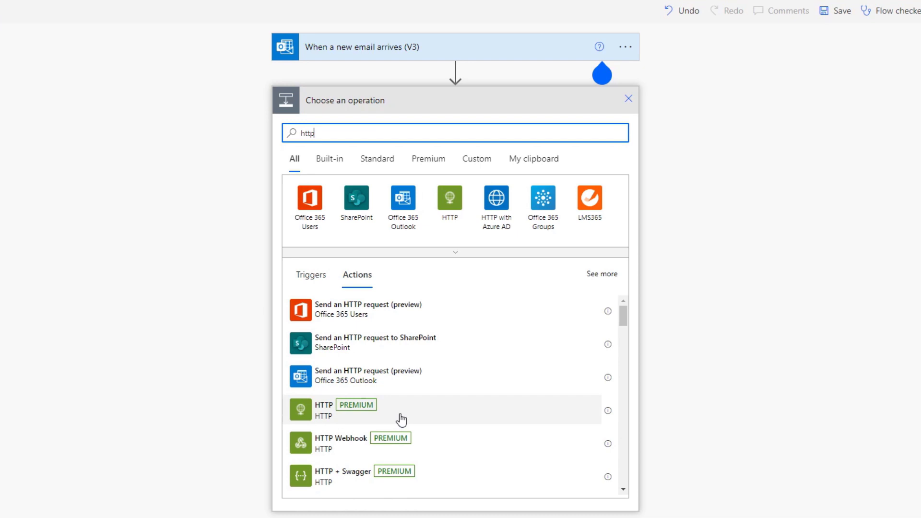
pyautogui.click(323, 405)
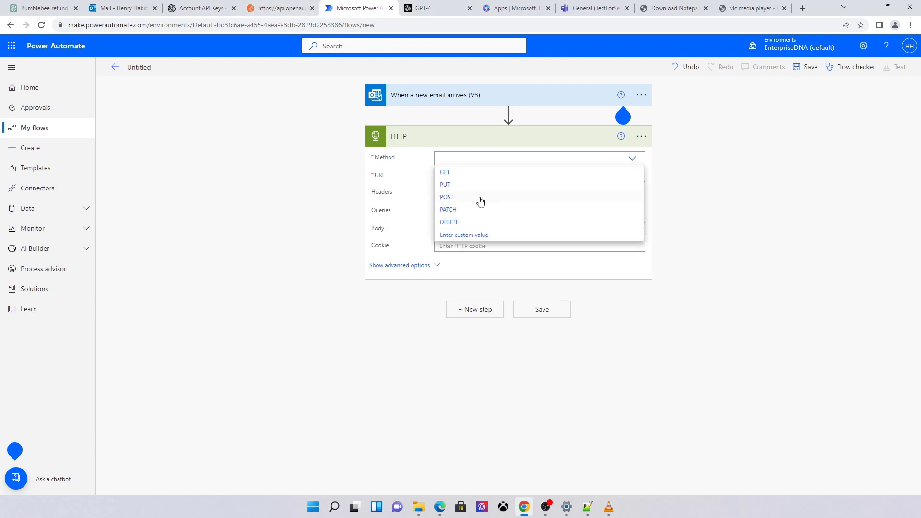
# - Copy the OpenAI completions URL from Postman into the HTTP action's URI
pyautogui.click(280, 8)
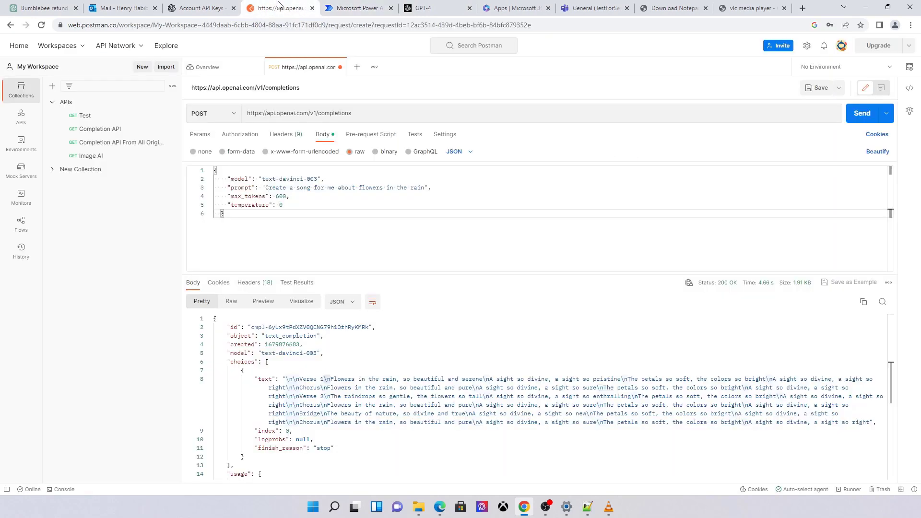
pyautogui.tripleClick(298, 113)
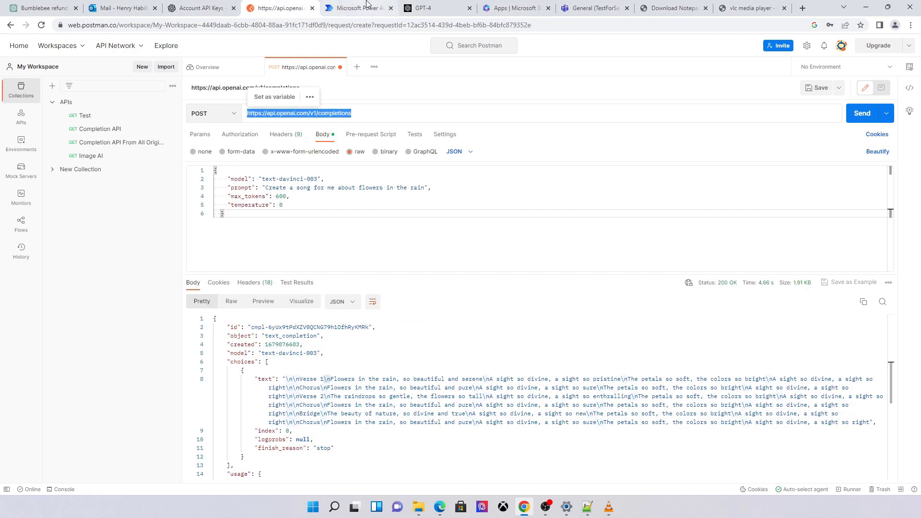
pyautogui.click(358, 8)
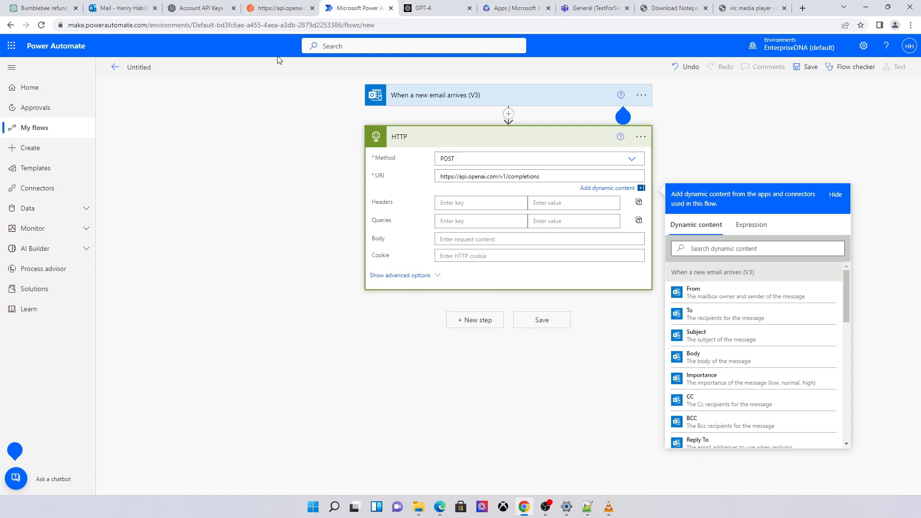
pyautogui.click(279, 7)
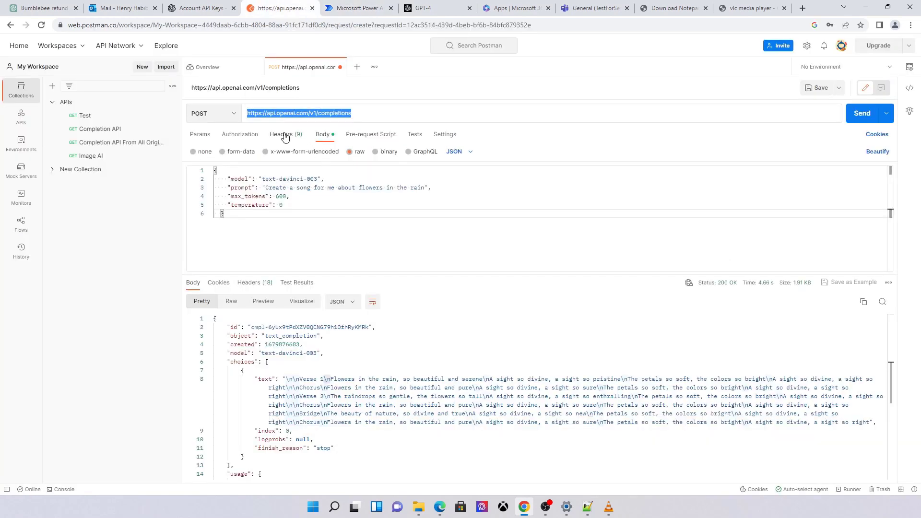
pyautogui.click(282, 135)
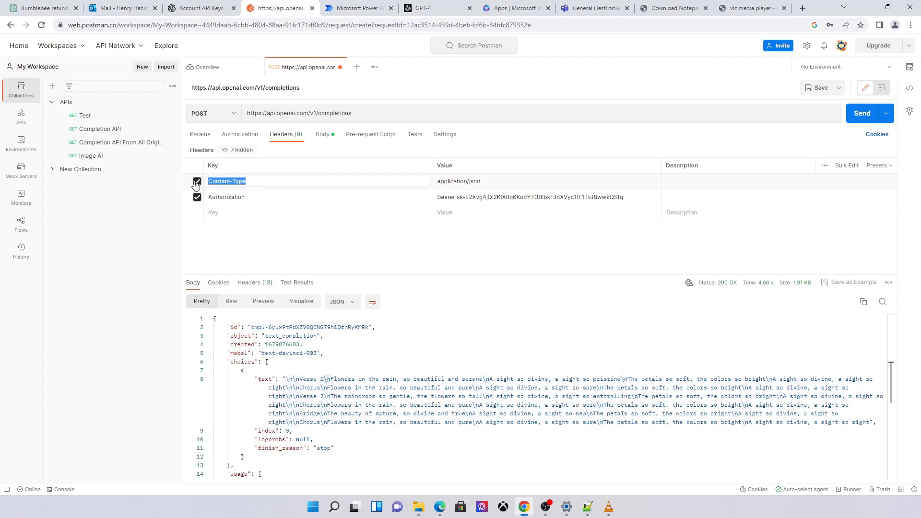
pyautogui.click(358, 8)
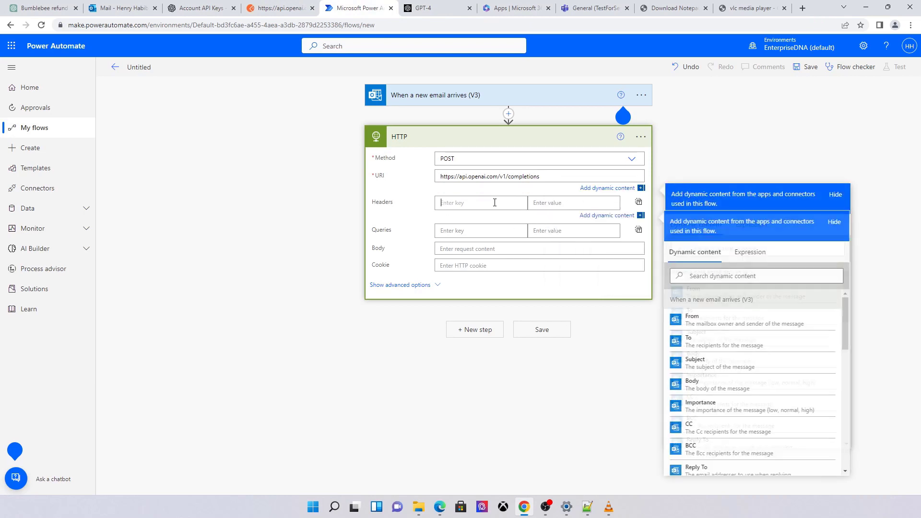
# - Add the header Content-Type with value application/json
pyautogui.write('Content-Type')
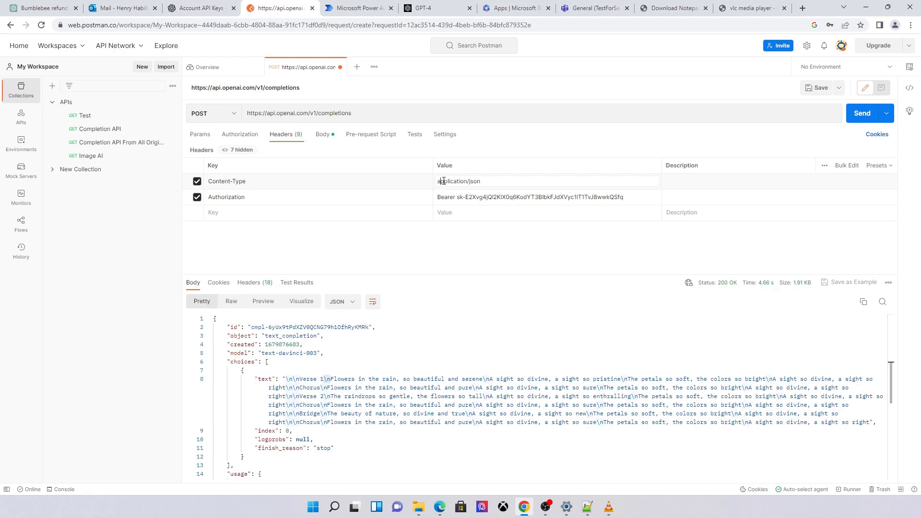
pyautogui.click(357, 8)
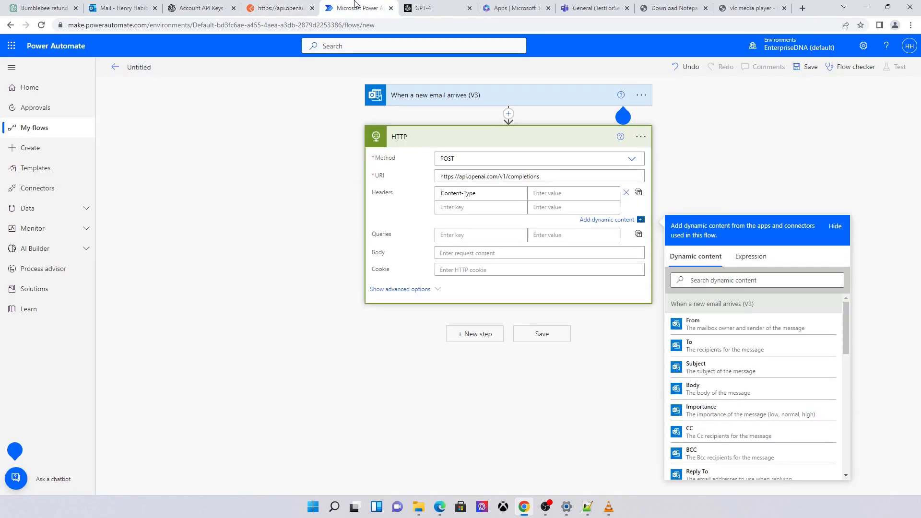
pyautogui.write('application/json')
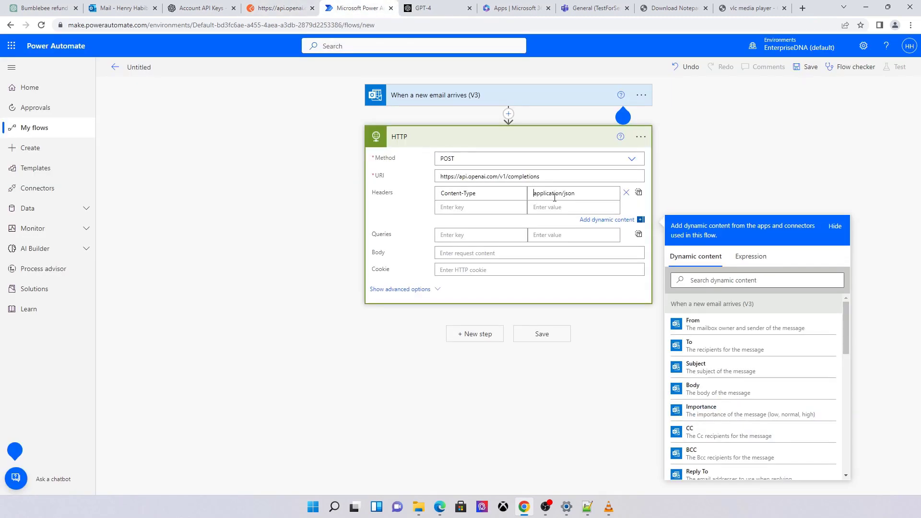
# - Add the Authorization header with the Bearer sk-... API key value copied from Postman
pyautogui.click(279, 8)
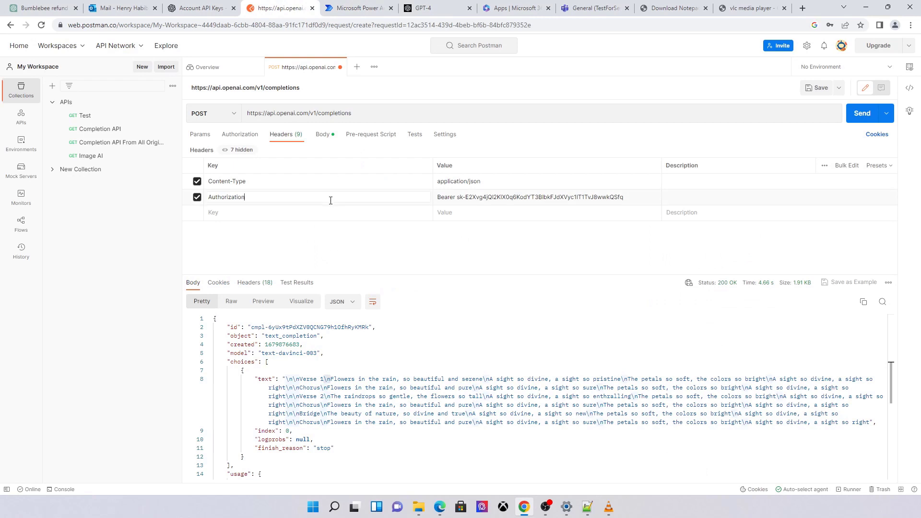
pyautogui.doubleClick(227, 197)
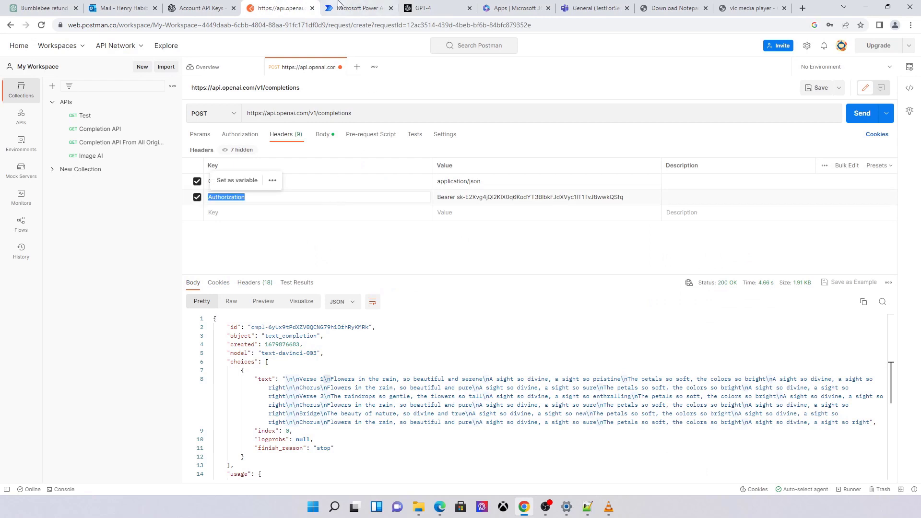
pyautogui.click(358, 8)
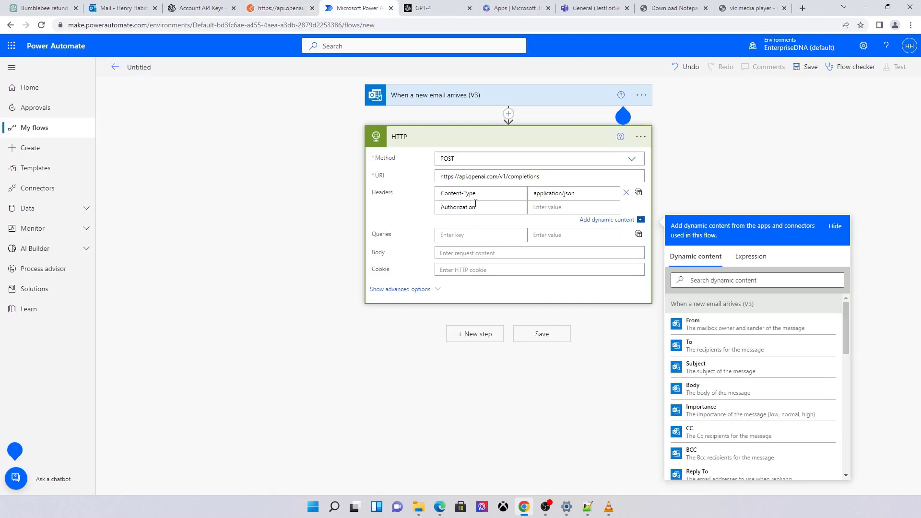
pyautogui.click(280, 8)
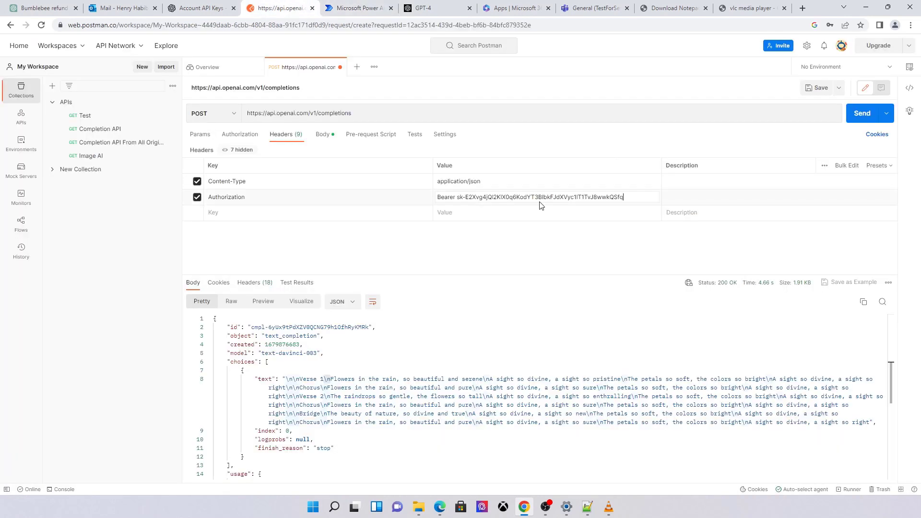
pyautogui.doubleClick(528, 197)
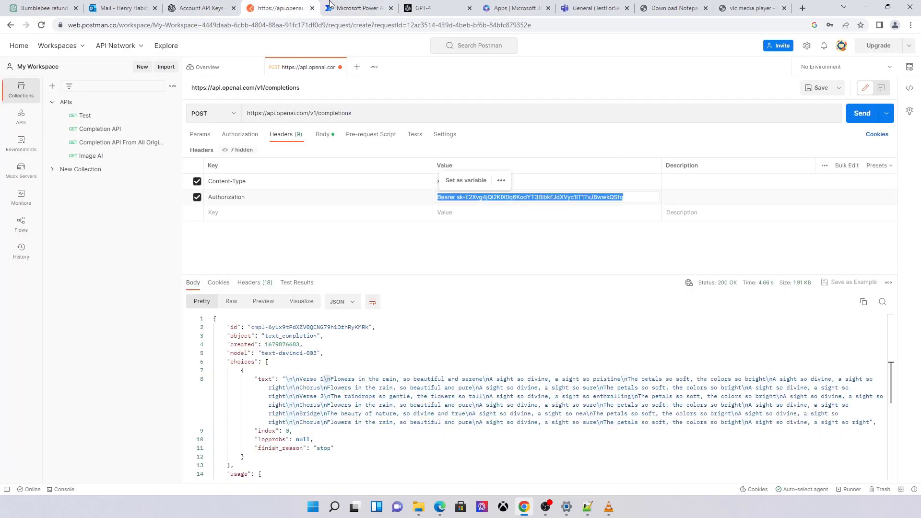
pyautogui.click(358, 8)
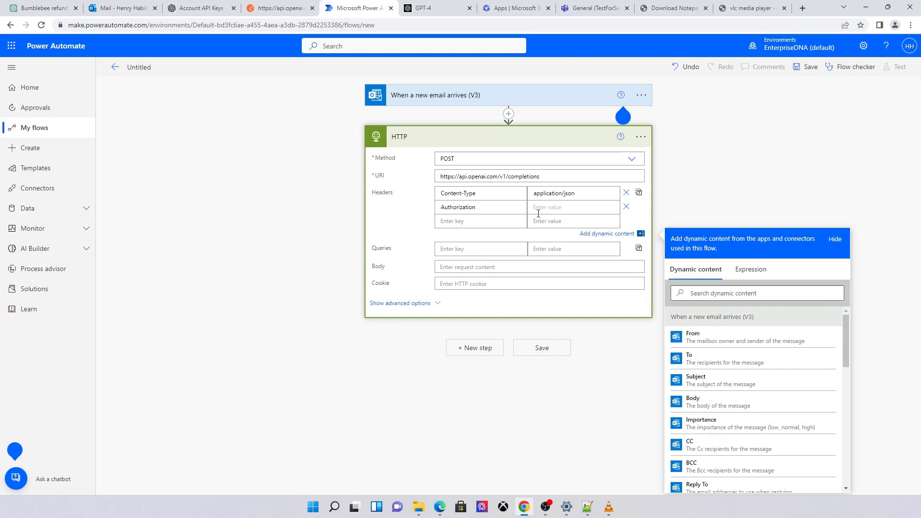
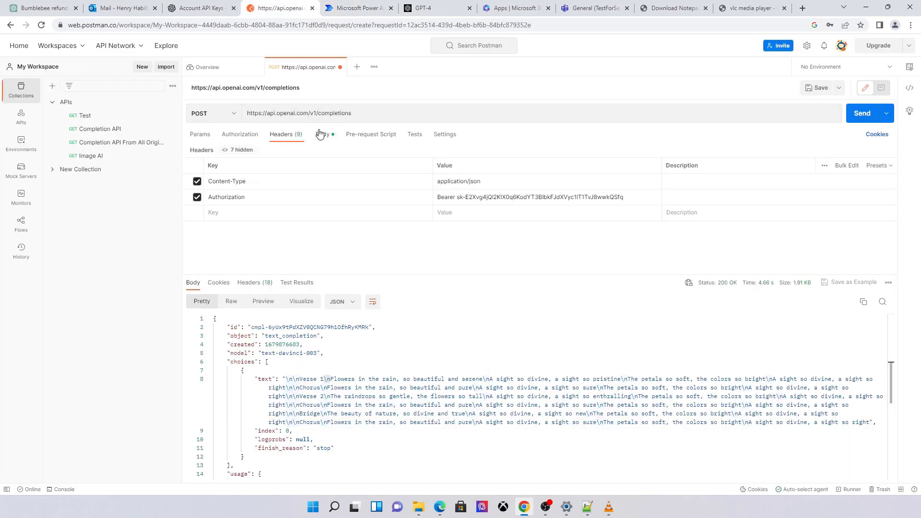
pyautogui.click(322, 135)
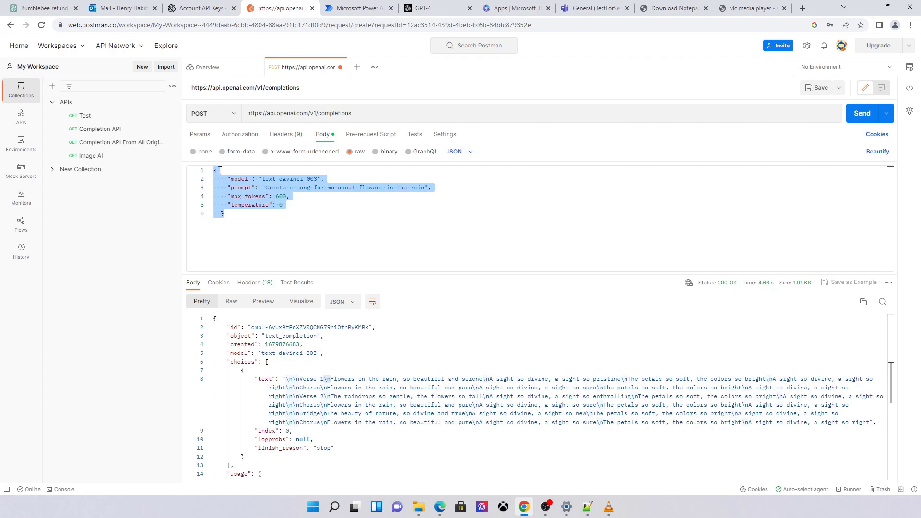
pyautogui.click(358, 7)
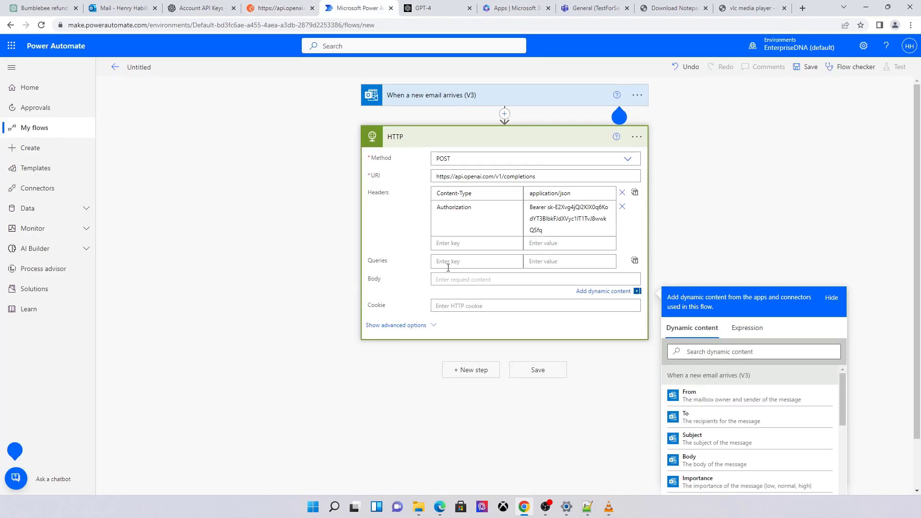
# - Fill the Body with the text-davinci-003 completions JSON and delete its sample song prompt
pyautogui.write('{"model": "text-davinci-003", "prompt": "Create a song for me about flowers in the rain", "max_tokens": 600, "temperature": 0}')
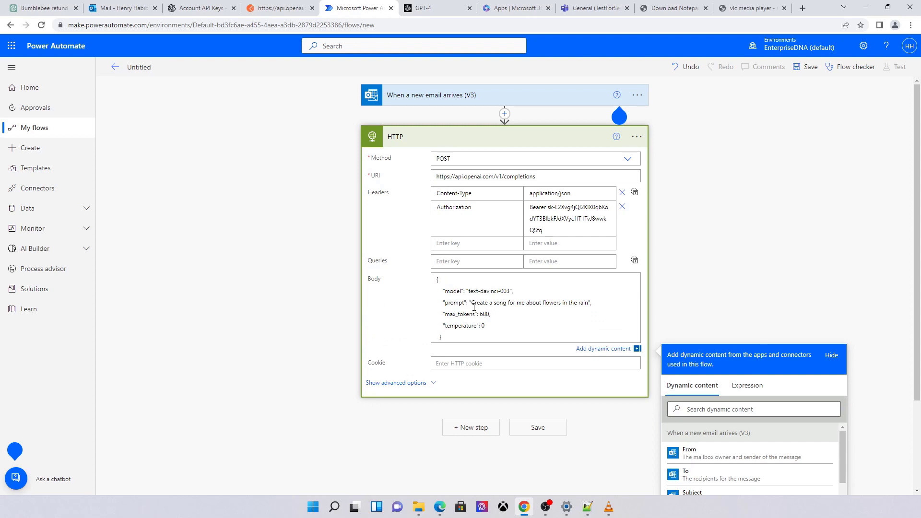
pyautogui.doubleClick(480, 303)
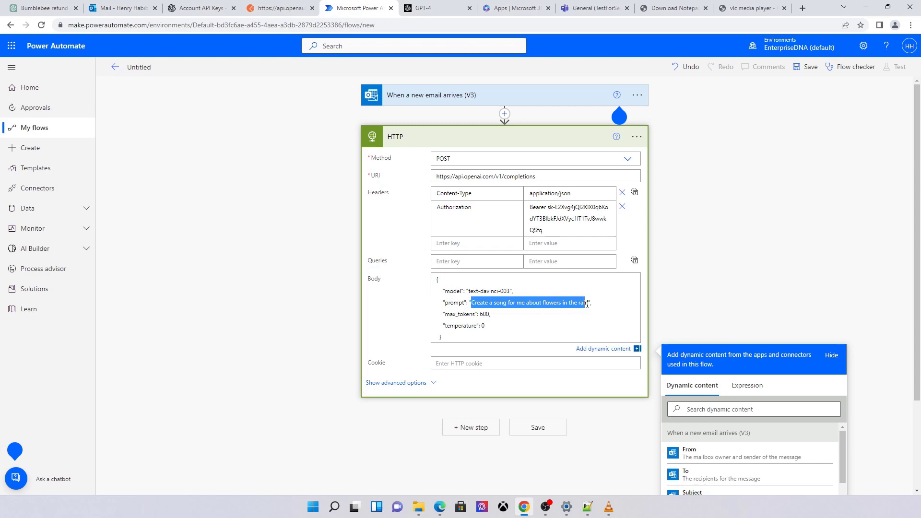
pyautogui.press('Delete')
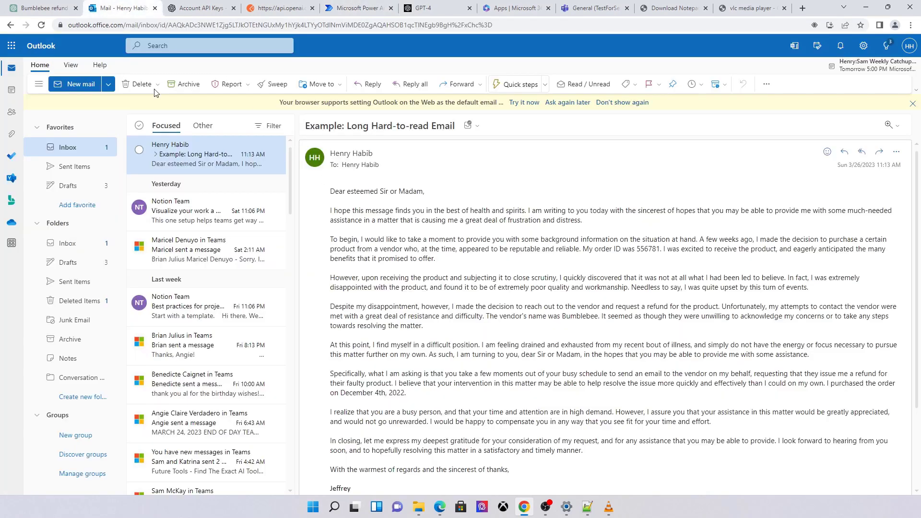
# - Copy the key-action-items instruction from the ChatGPT conversation and return to the flow
pyautogui.click(41, 7)
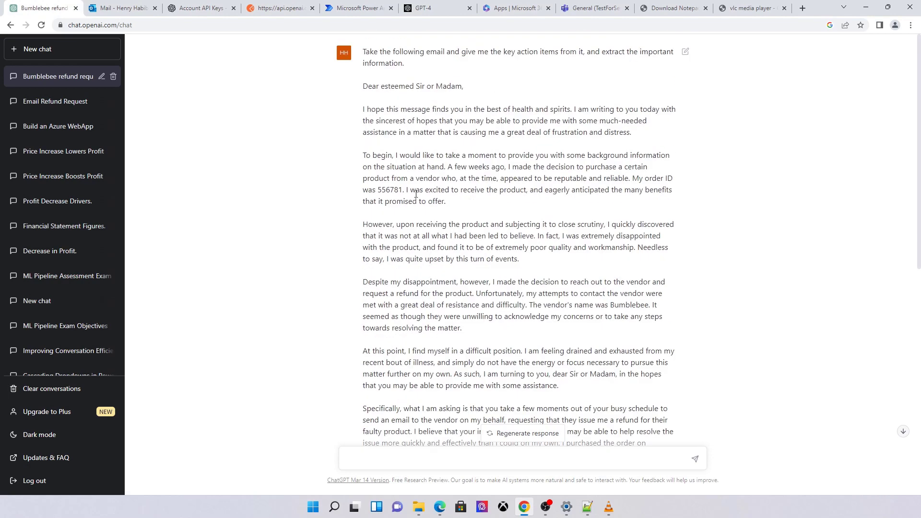
pyautogui.moveTo(478, 75)
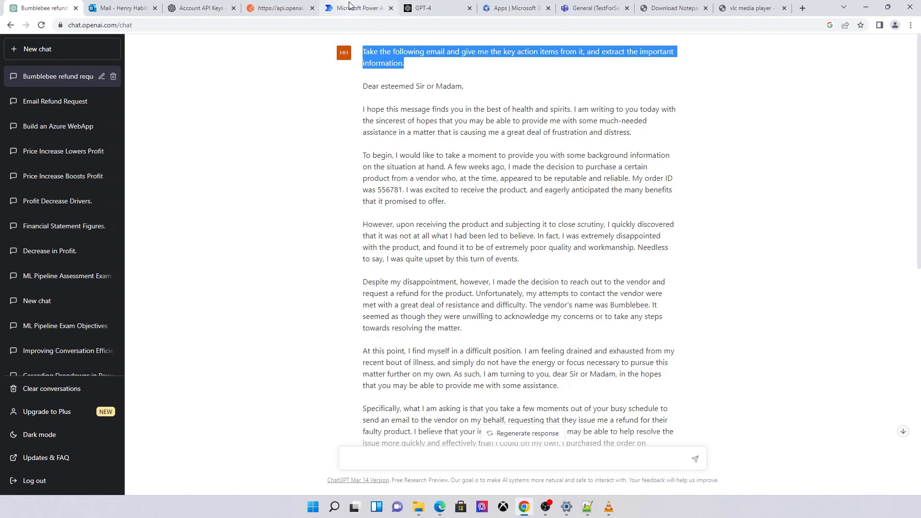
pyautogui.click(357, 8)
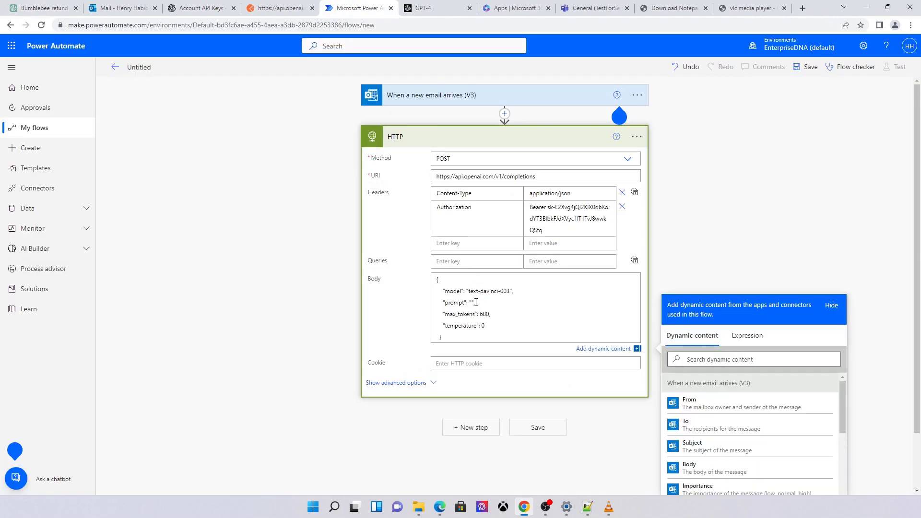
# - Make the prompt the key-action-items instruction followed by the email Body, with max_tokens 4000
pyautogui.write('Take the following email and give me the key action items from it, and extract the important information.')
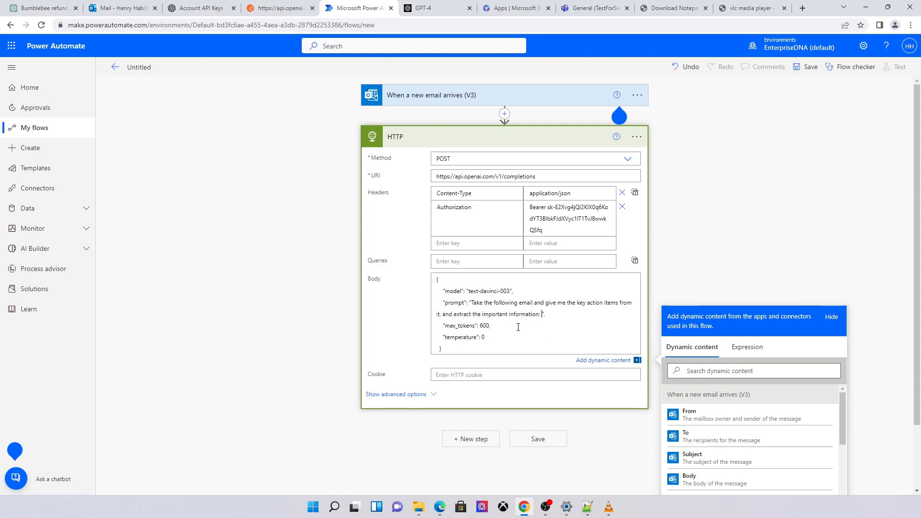
pyautogui.scroll(-3)
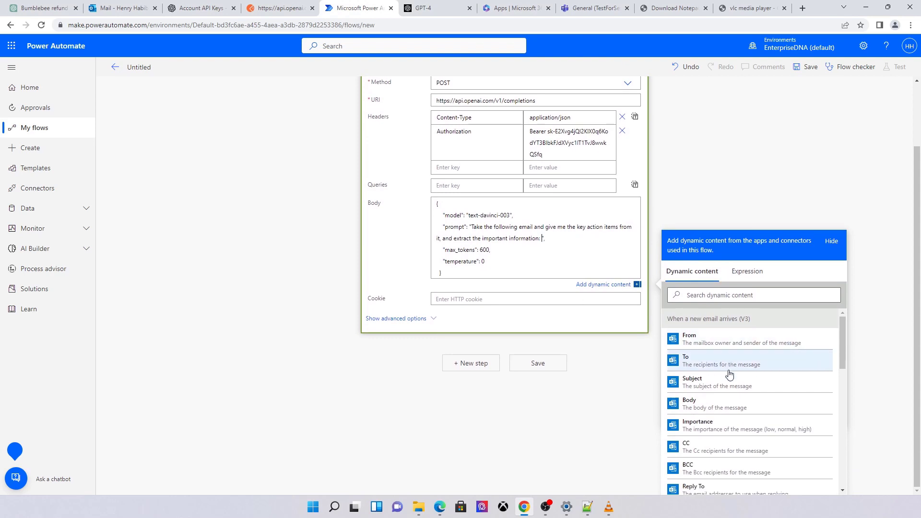
pyautogui.moveTo(739, 412)
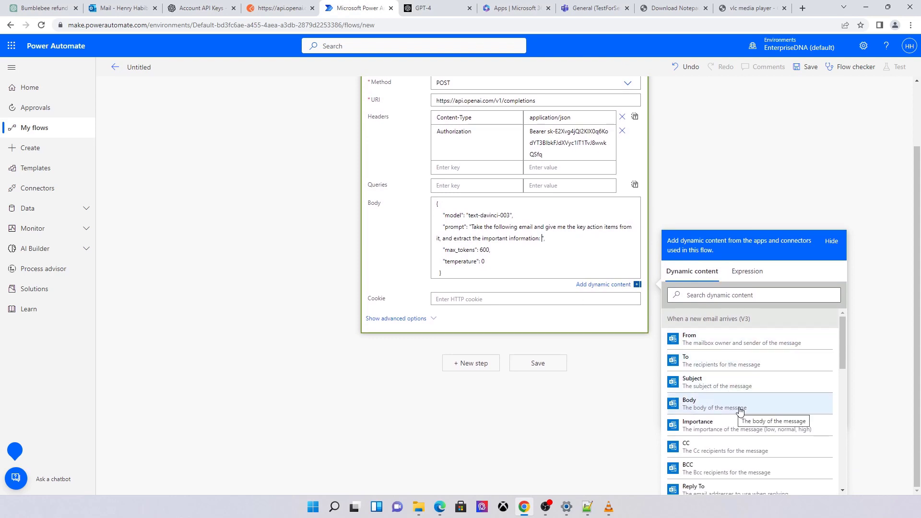
pyautogui.scroll(-3)
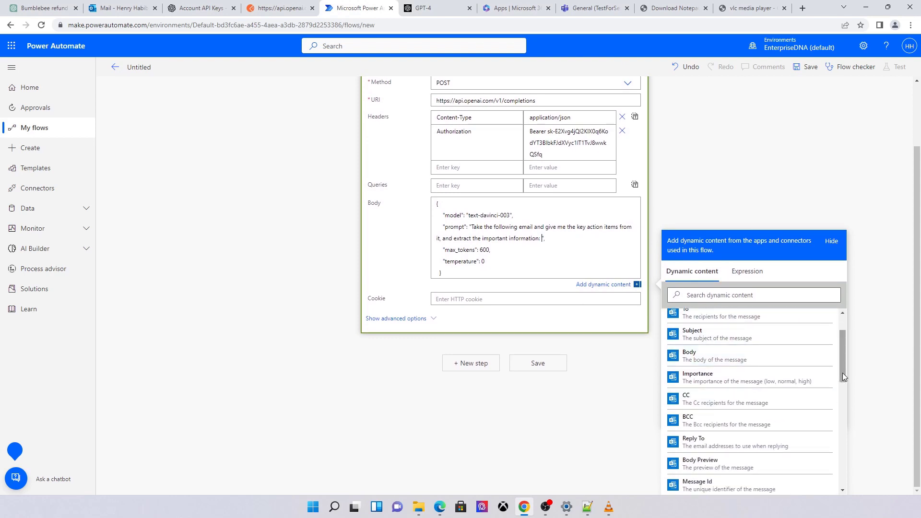
pyautogui.scroll(-3)
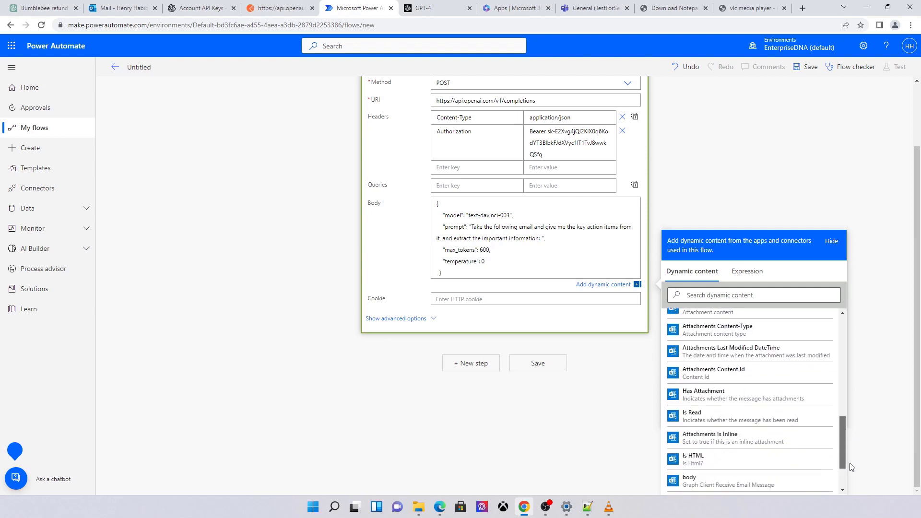
pyautogui.scroll(-3)
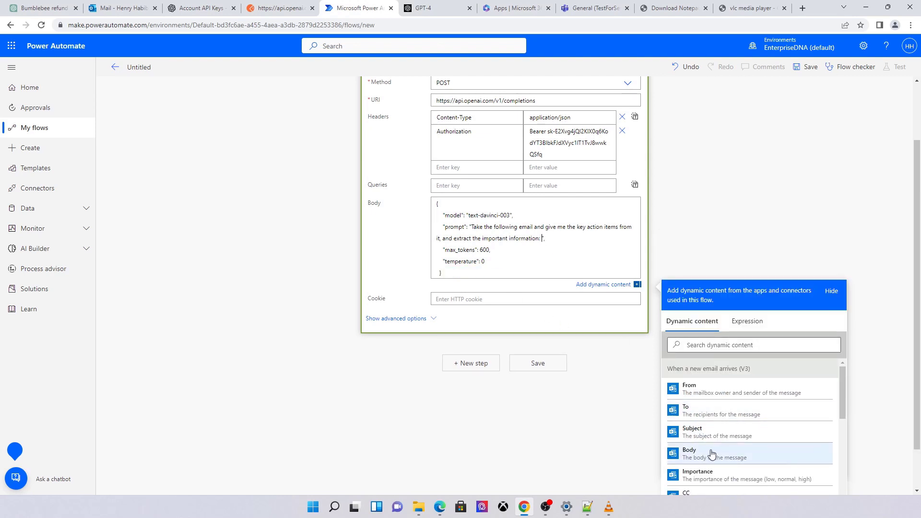
pyautogui.click(689, 453)
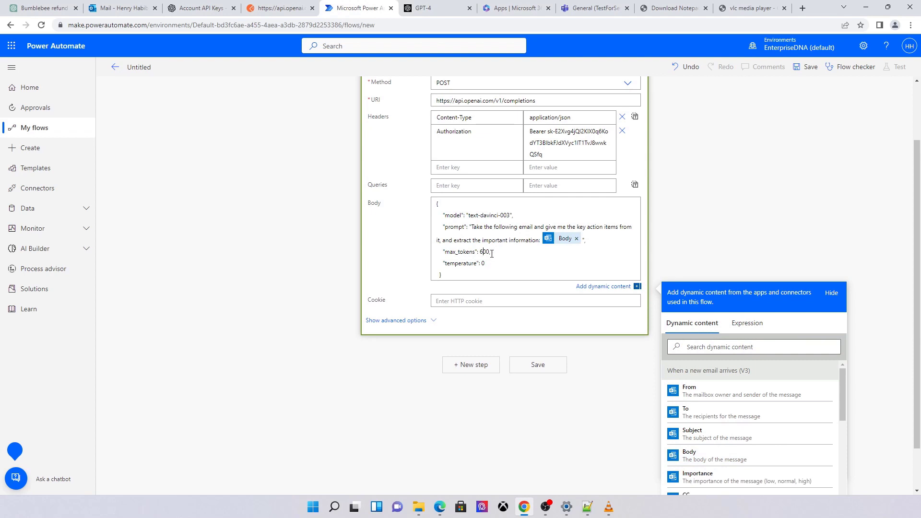
pyautogui.write('4000')
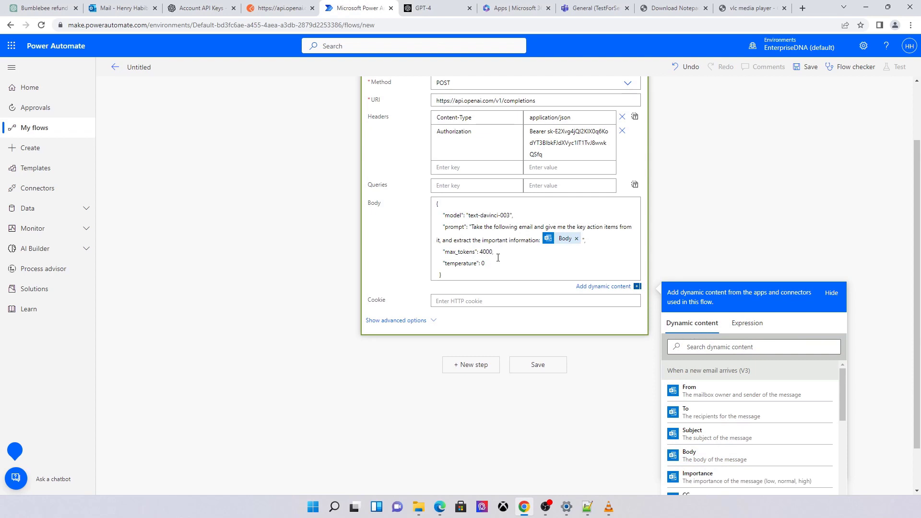
pyautogui.click(199, 8)
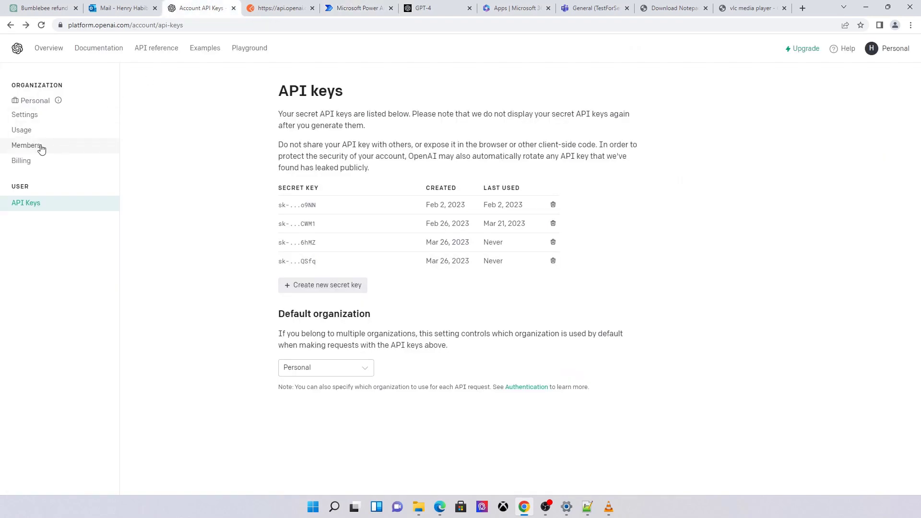
# - Browse the OpenAI API reference on Models, List models, Authentication and Making requests
pyautogui.click(98, 48)
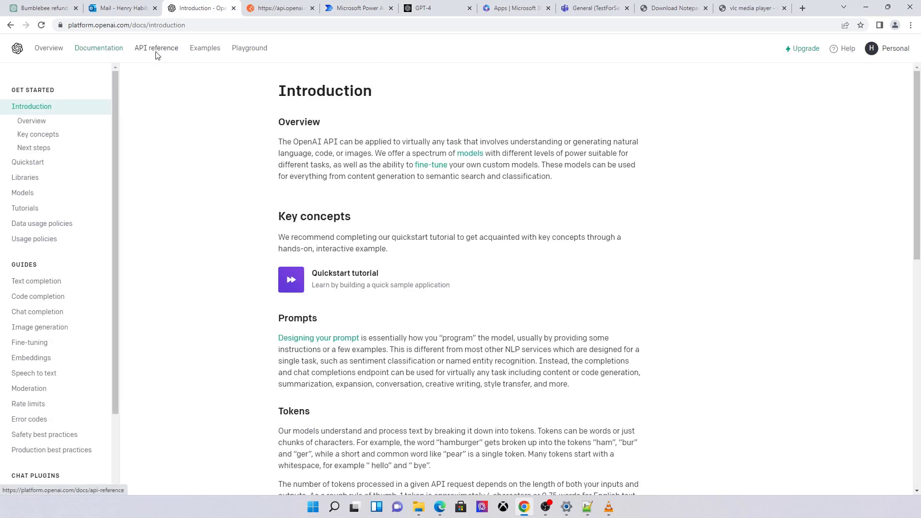
pyautogui.click(157, 48)
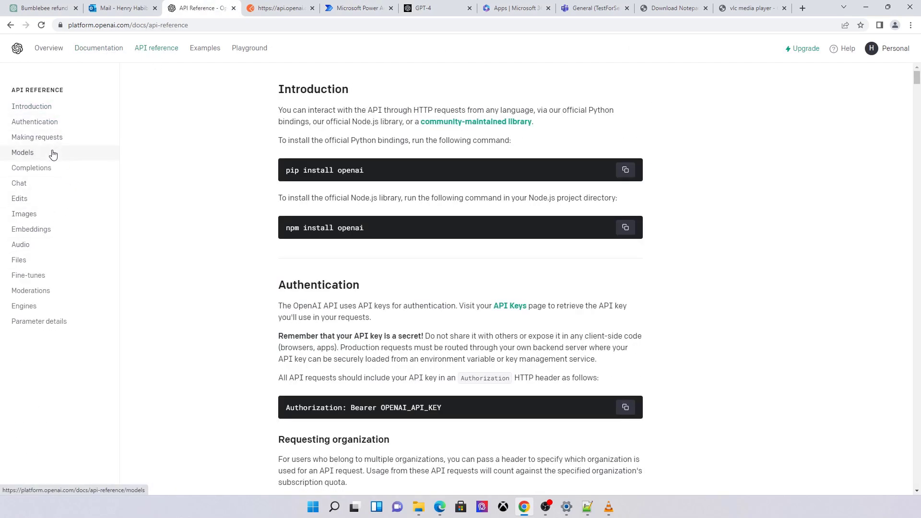
pyautogui.click(22, 153)
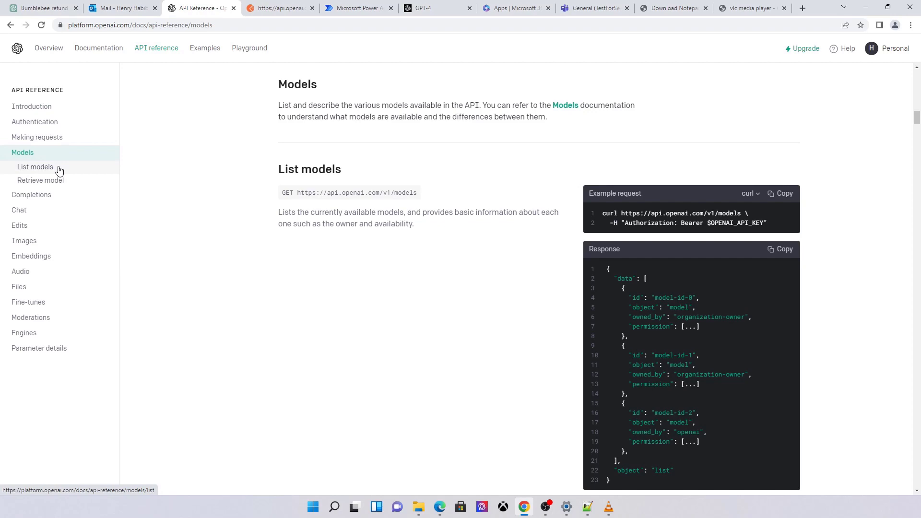
pyautogui.click(35, 167)
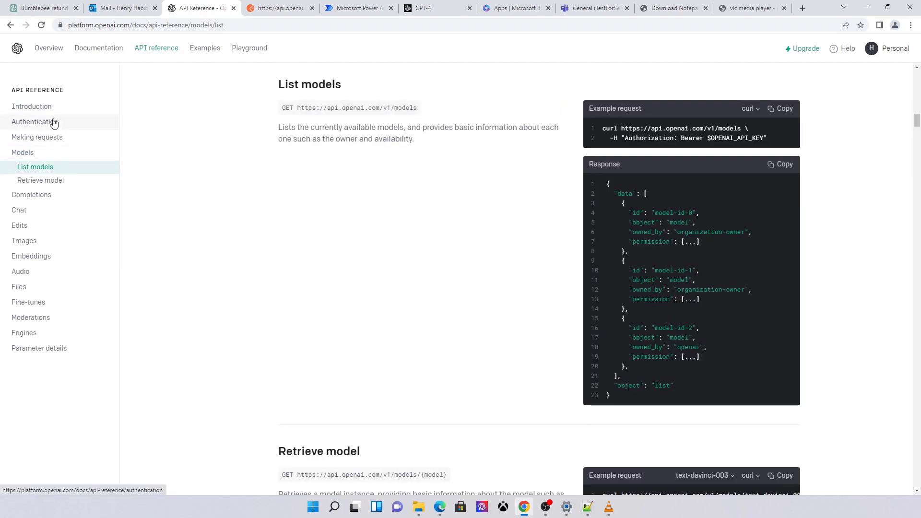
pyautogui.click(36, 137)
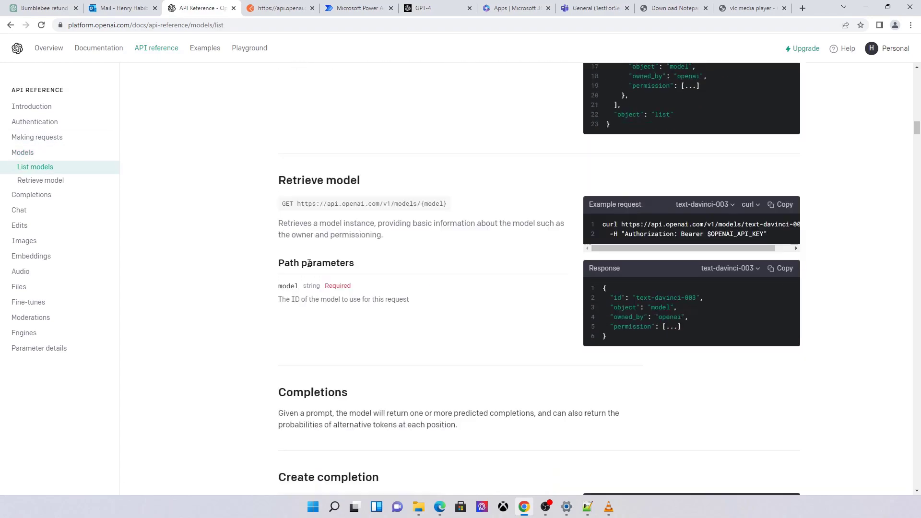
pyautogui.click(37, 137)
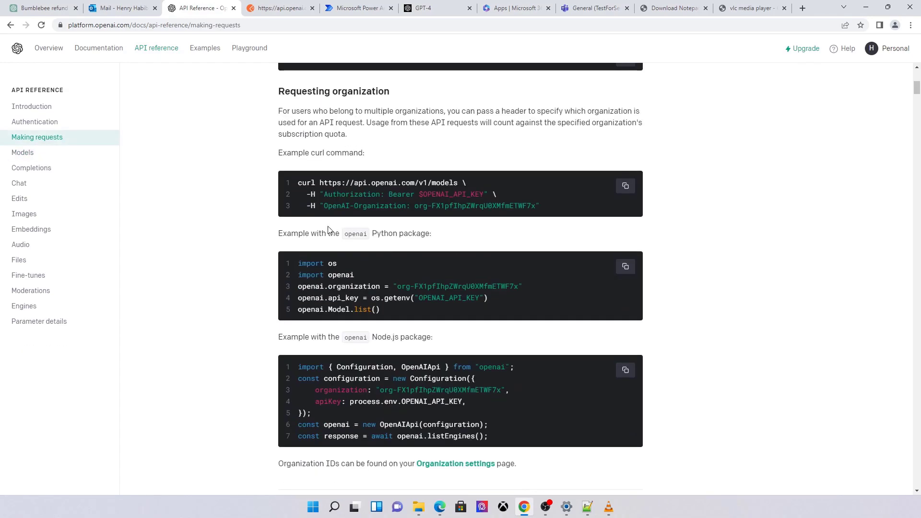
pyautogui.click(357, 8)
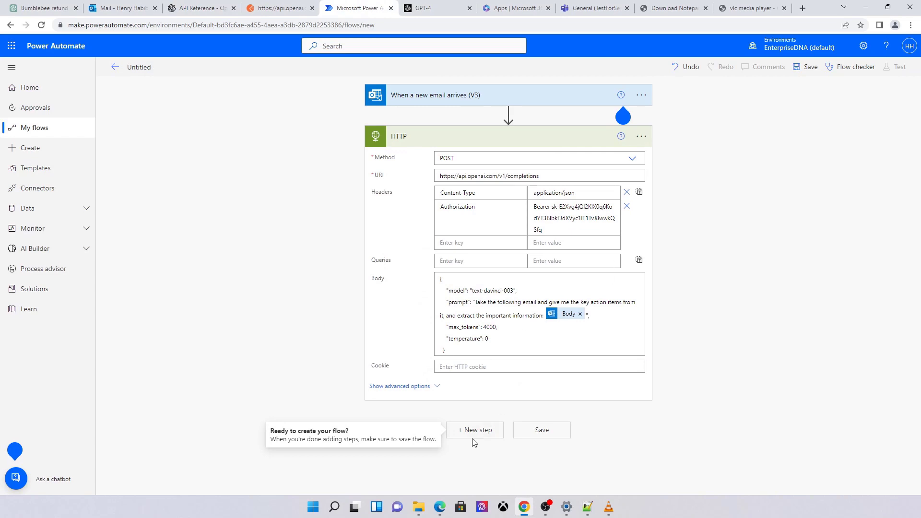
# - Add a Parse JSON (Data Operation) step after HTTP and choose Generate from sample
pyautogui.click(473, 430)
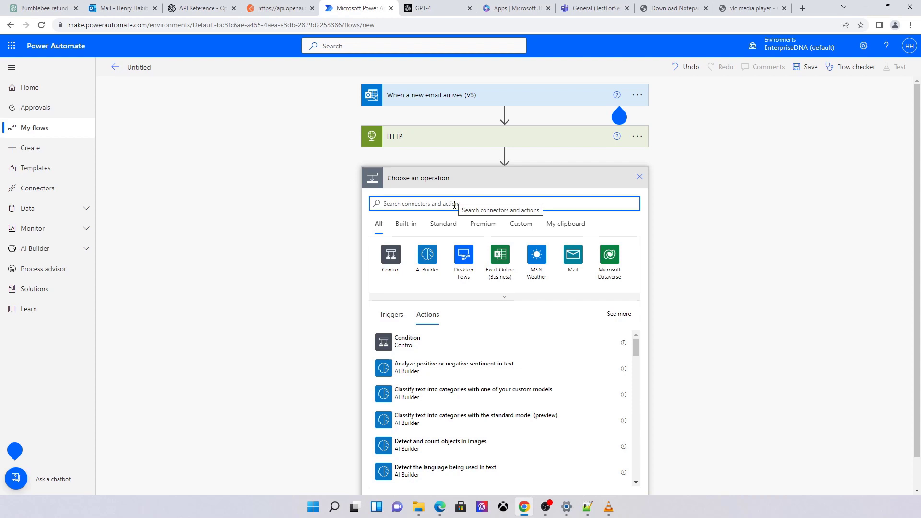
pyautogui.write('parse json')
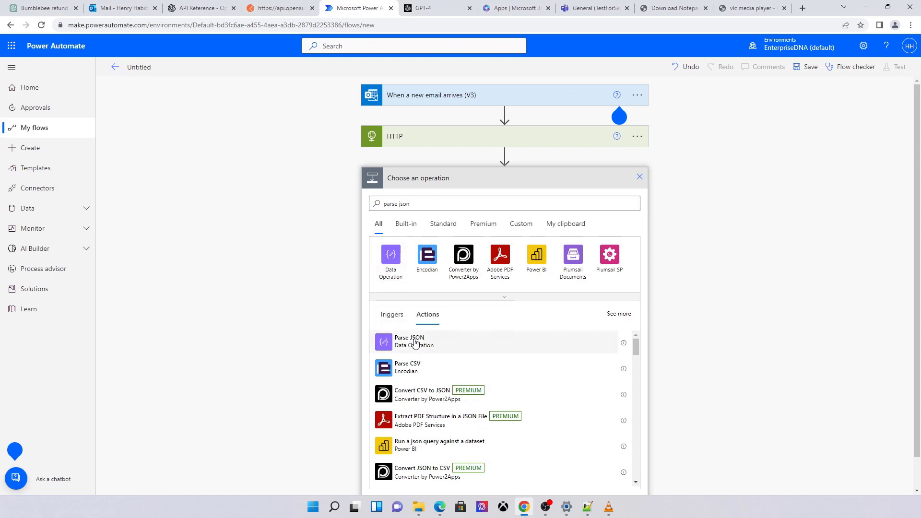
pyautogui.click(409, 342)
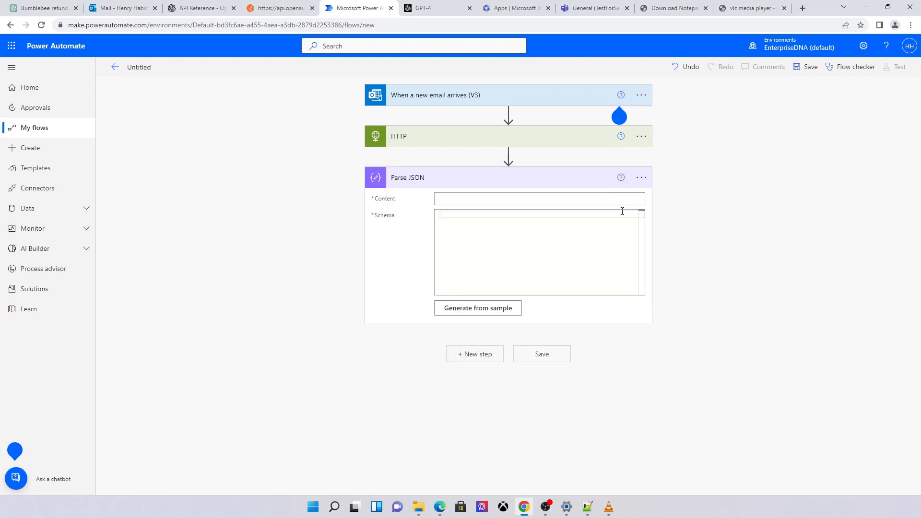
pyautogui.click(477, 308)
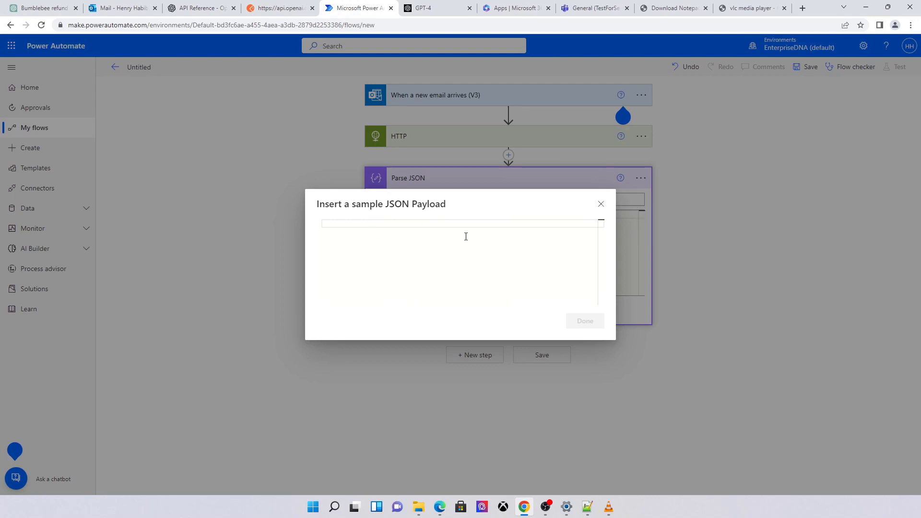
# - Generate the Parse JSON schema from the completions response JSON copied from Postman
pyautogui.click(280, 8)
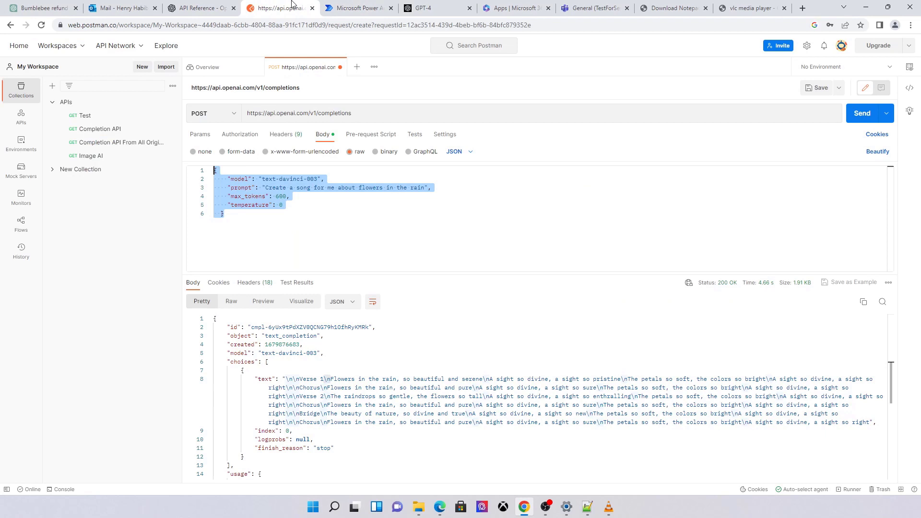
pyautogui.scroll(-3)
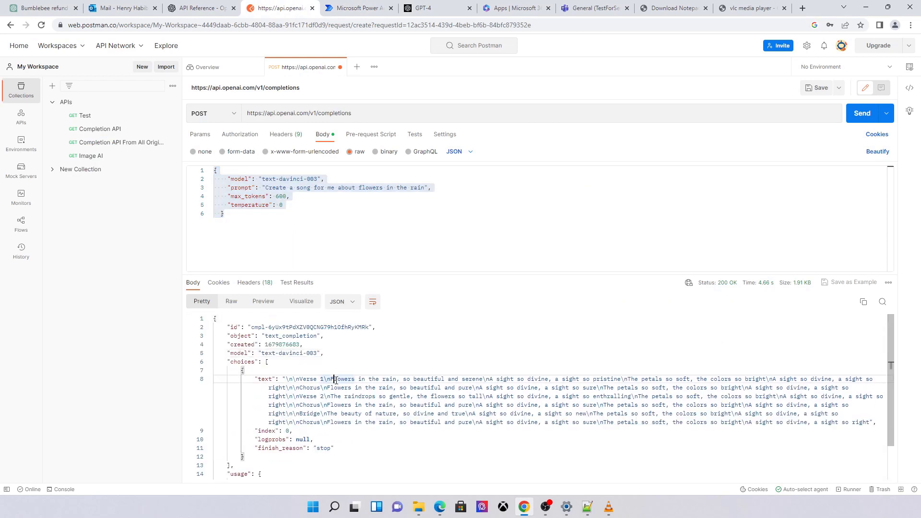
pyautogui.click(358, 8)
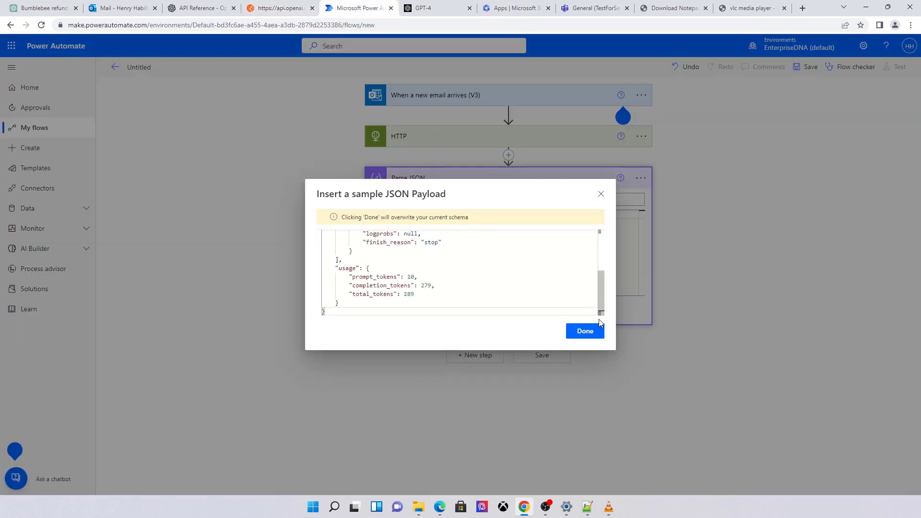
pyautogui.click(585, 330)
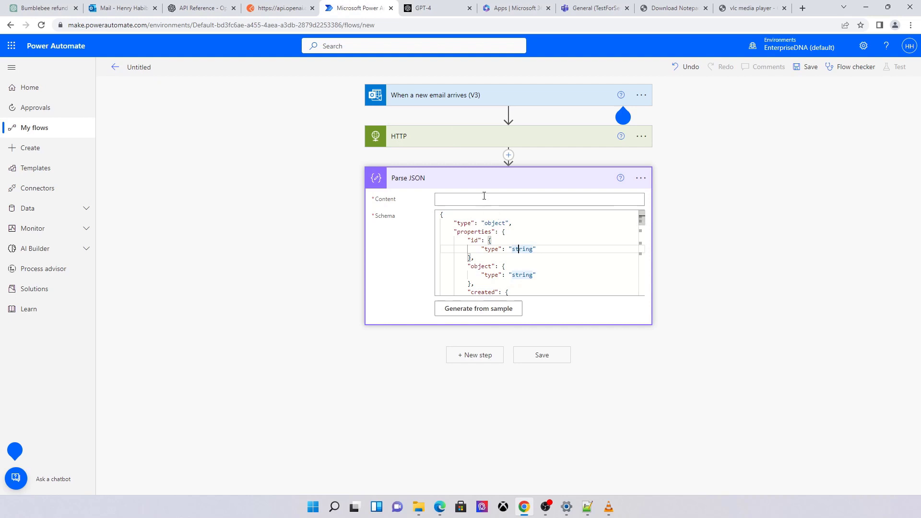
pyautogui.click(538, 199)
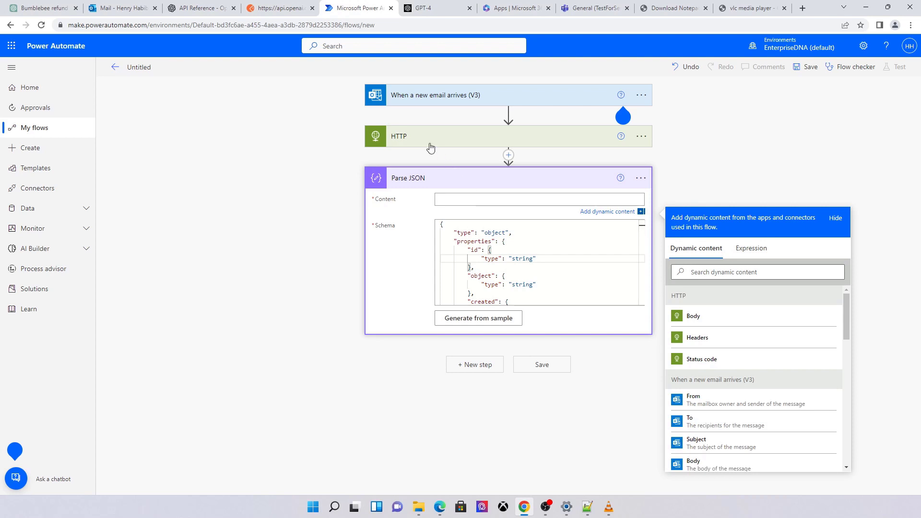
# - Set Parse JSON's Content to the HTTP response Body and start a new step
pyautogui.click(693, 317)
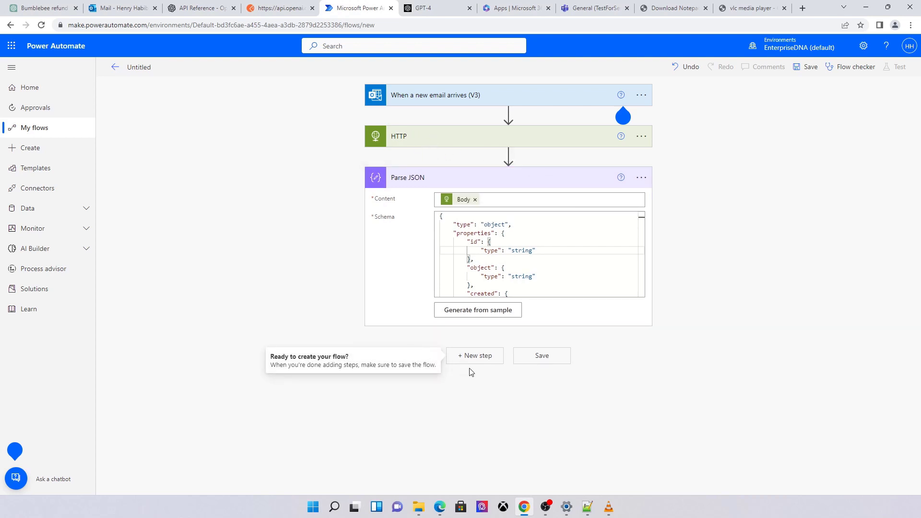
pyautogui.click(474, 355)
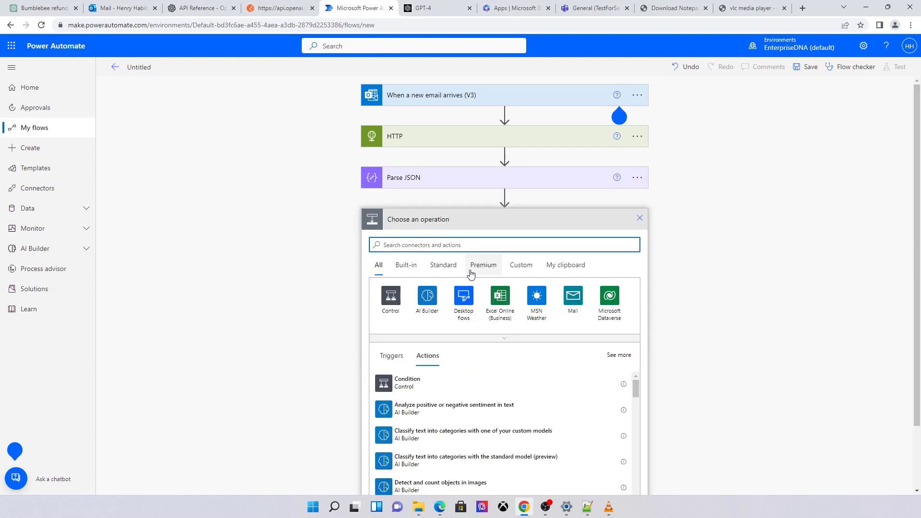
# - Add the Office 365 Outlook Reply to email (V3) action after Parse JSON
pyautogui.write('outlook')
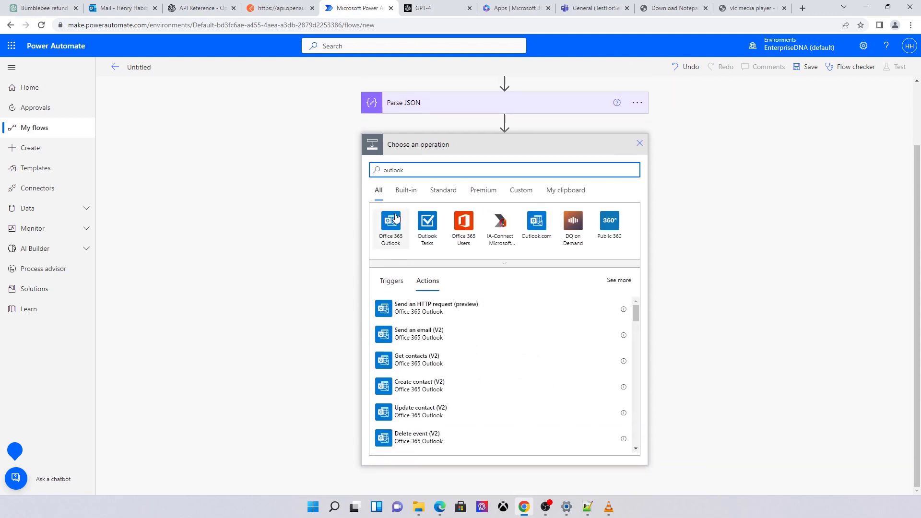
pyautogui.click(391, 224)
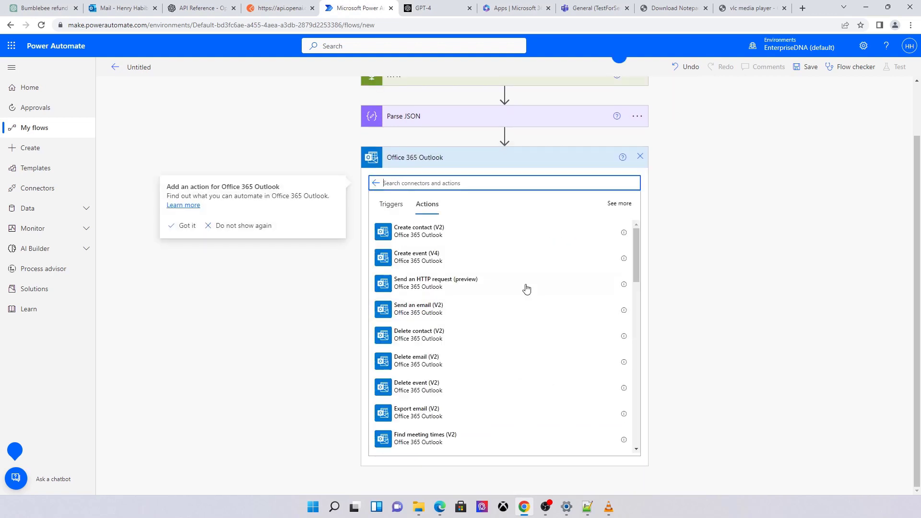
pyautogui.scroll(-3)
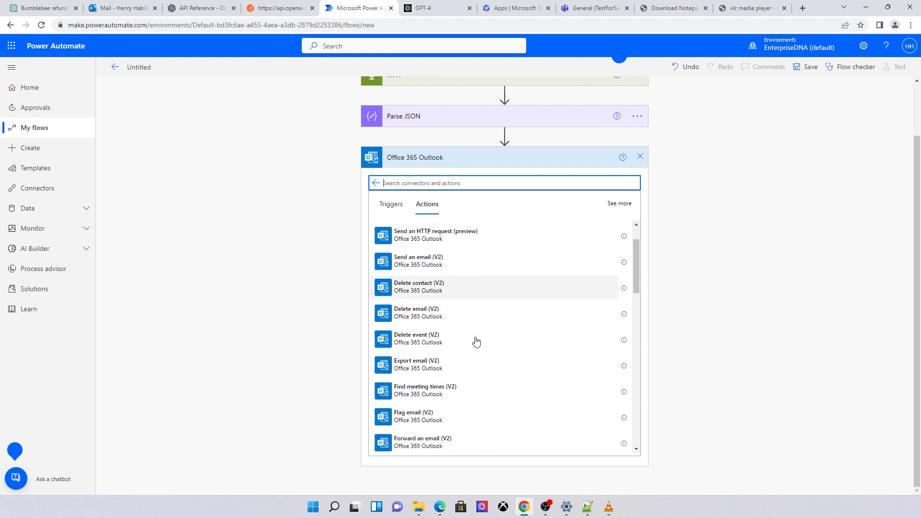
pyautogui.scroll(-3)
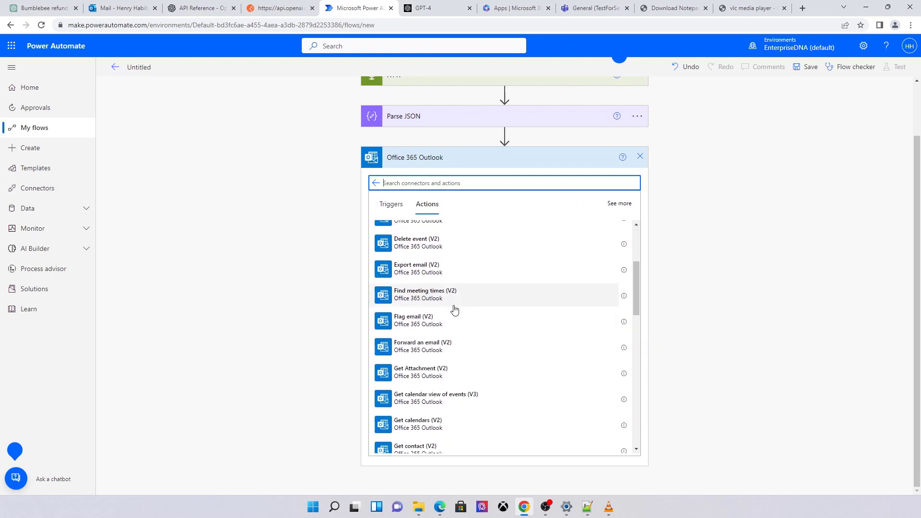
pyautogui.scroll(-3)
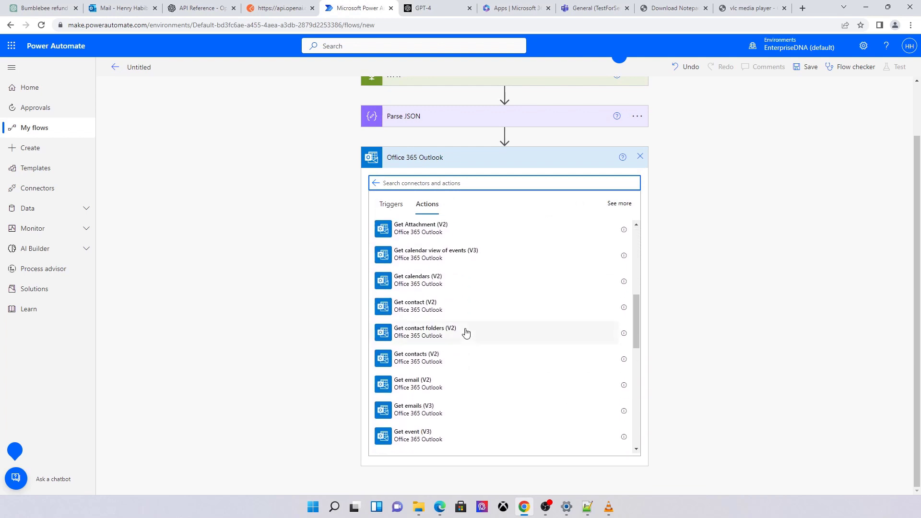
pyautogui.scroll(-3)
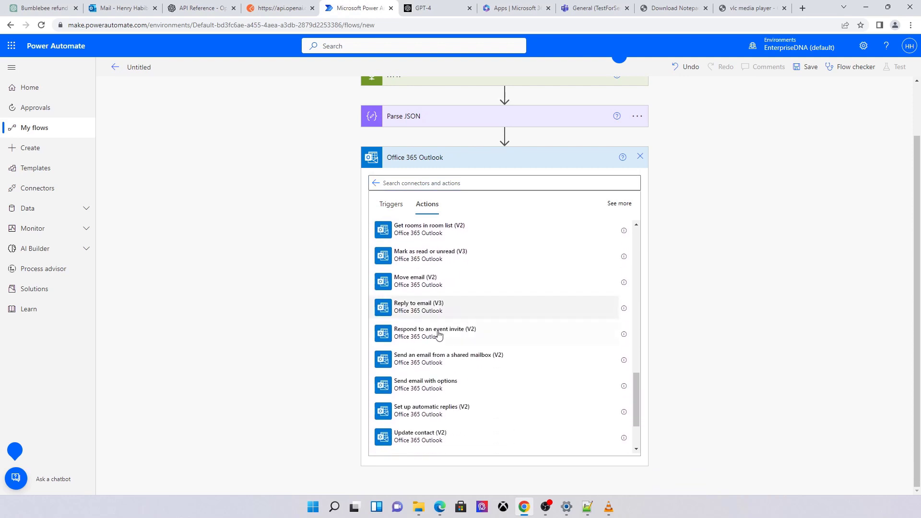
pyautogui.click(420, 306)
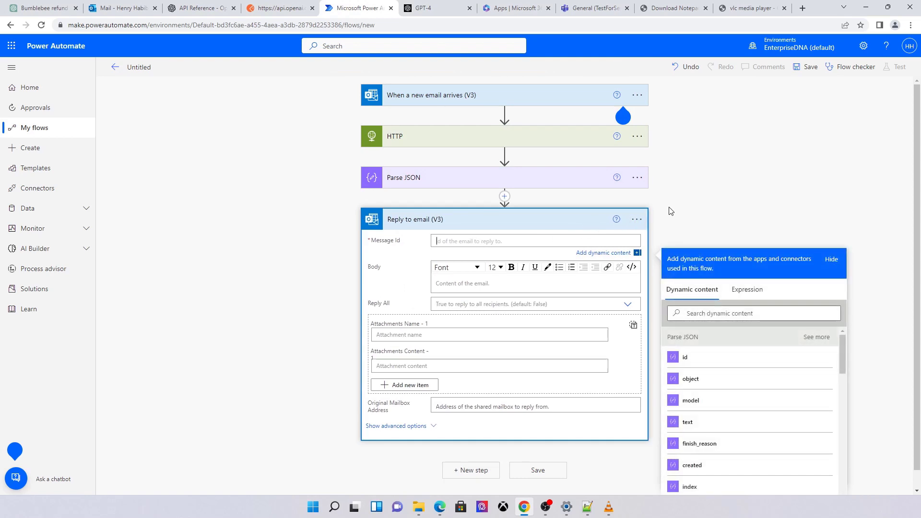
pyautogui.moveTo(548, 228)
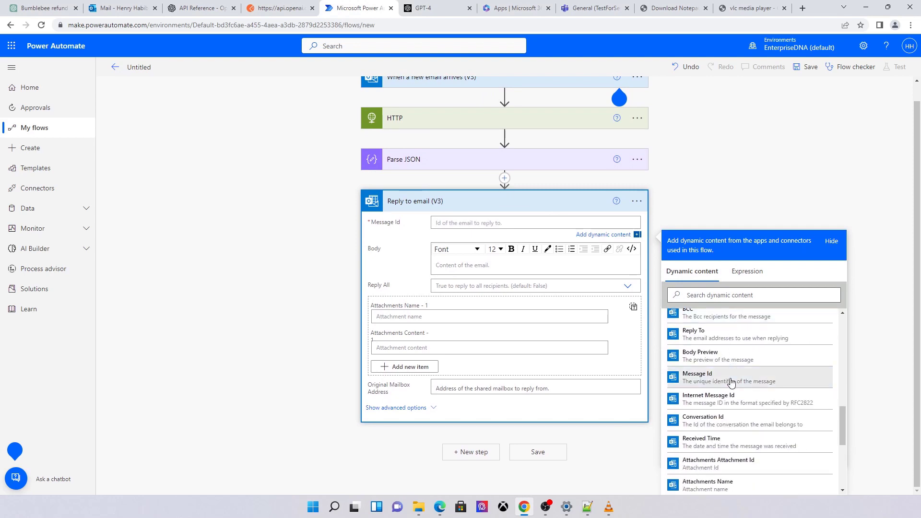
# - Set the reply's Message Id to the incoming email's Message Id, checking Postman's sample response structure
pyautogui.click(697, 377)
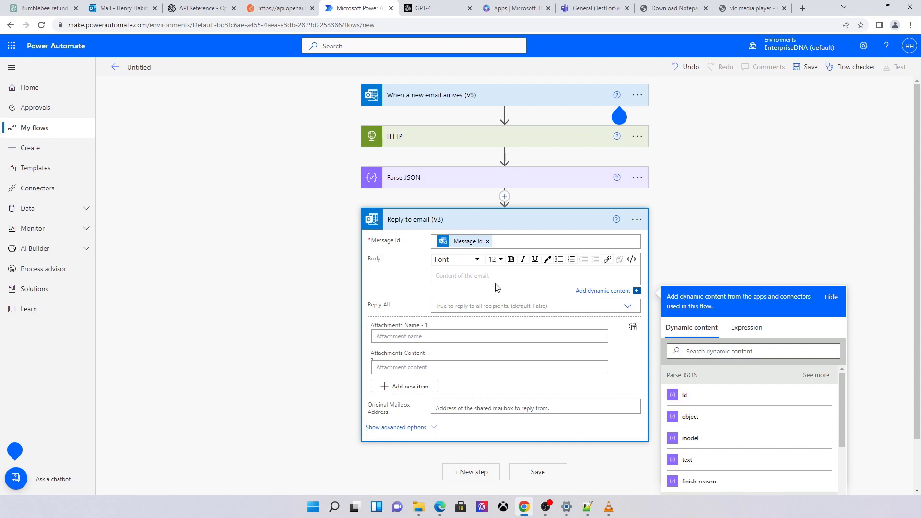
pyautogui.click(279, 7)
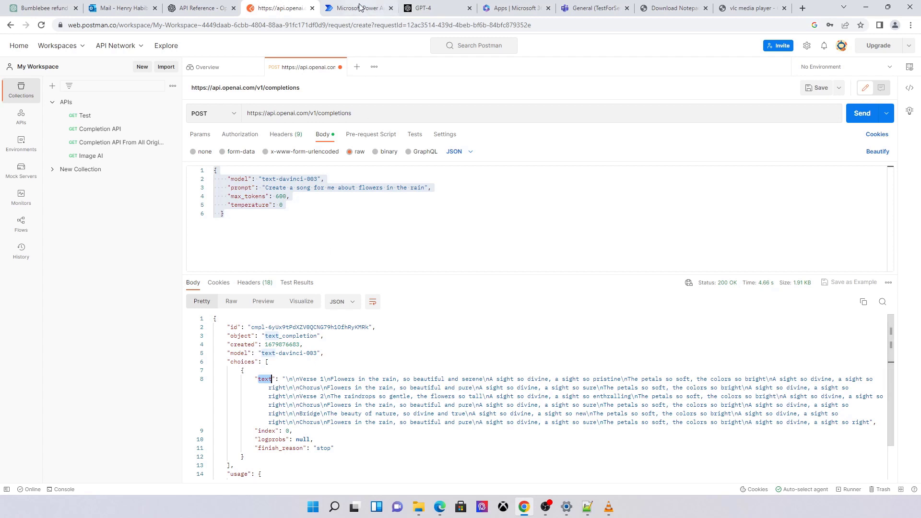
pyautogui.click(357, 8)
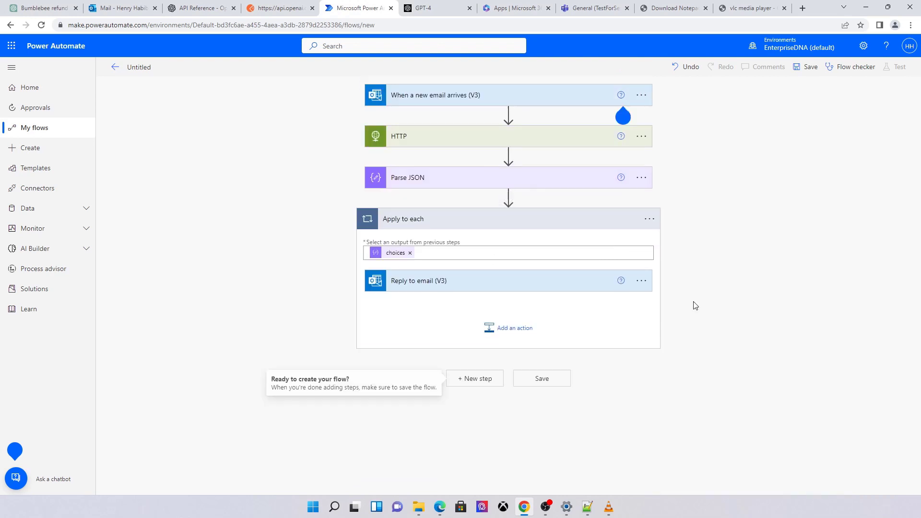
pyautogui.moveTo(438, 242)
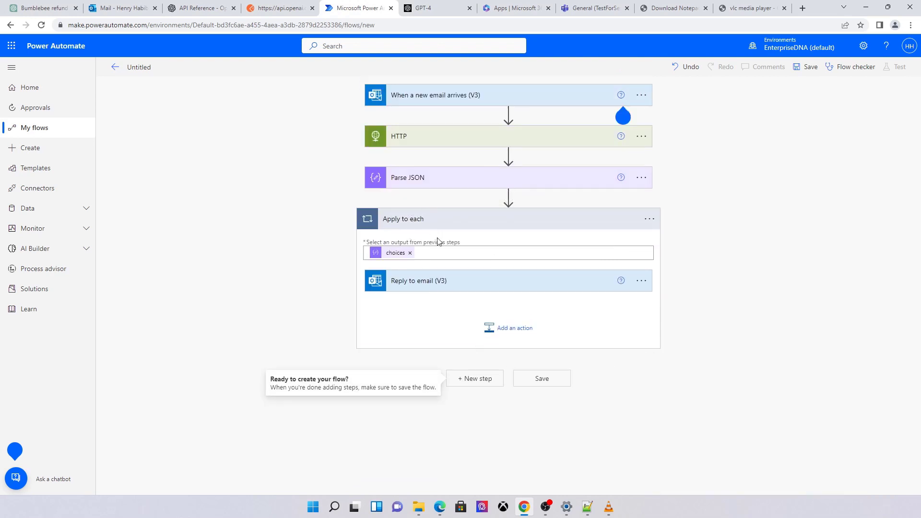
pyautogui.click(280, 8)
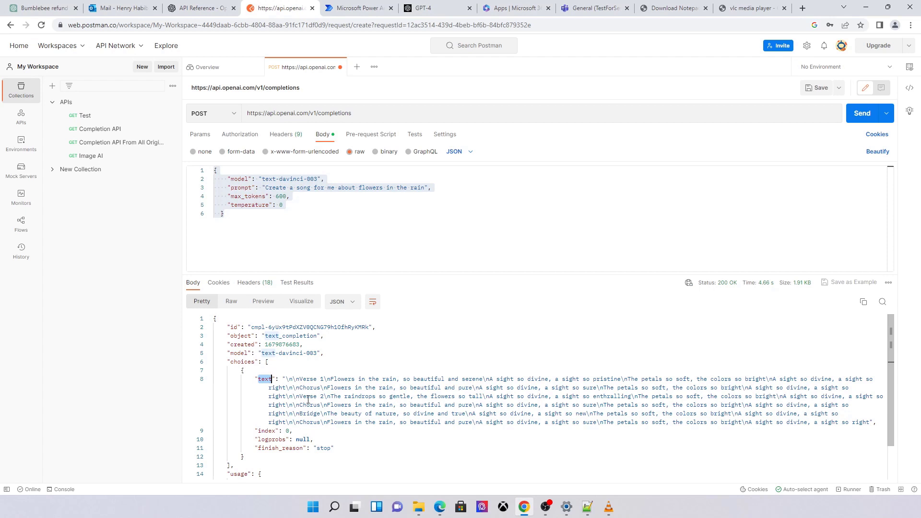
pyautogui.click(358, 8)
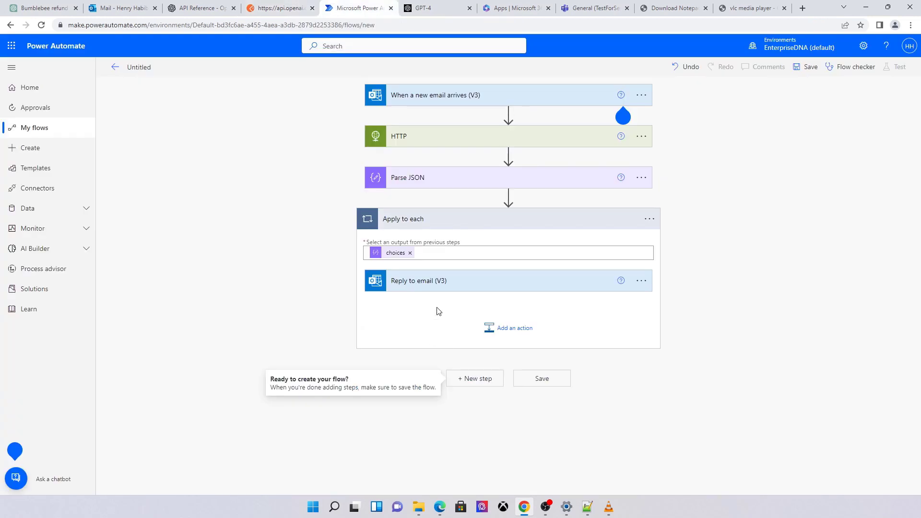
pyautogui.moveTo(437, 315)
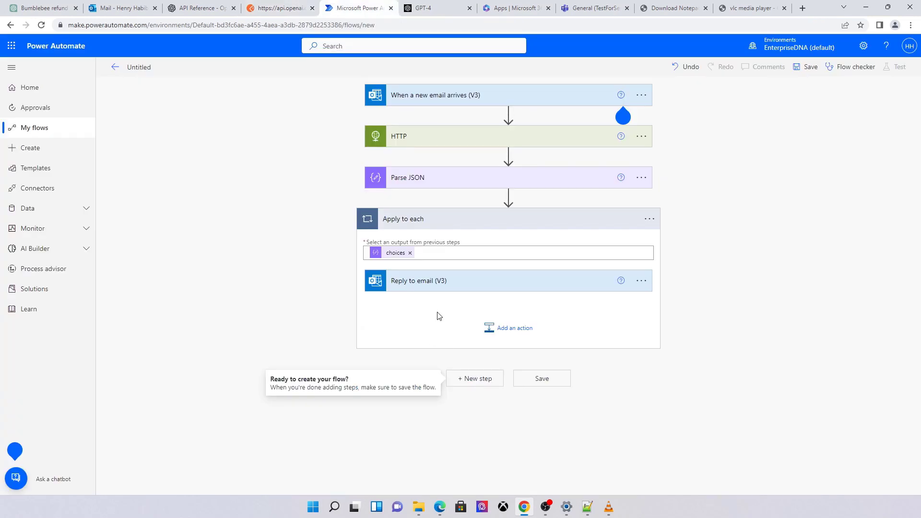
pyautogui.moveTo(347, 342)
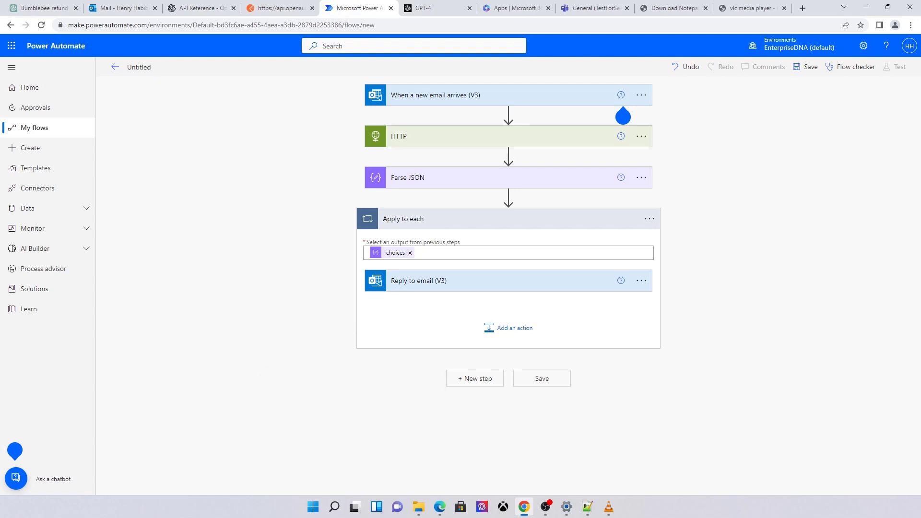
# - Save the flow and start a manual test that waits for a new email, then switch to the mailbox
pyautogui.click(541, 378)
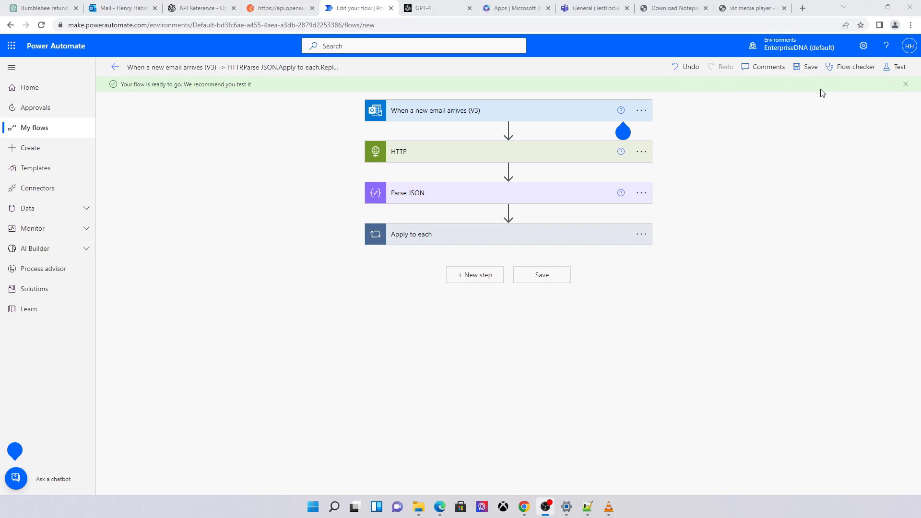
pyautogui.click(541, 275)
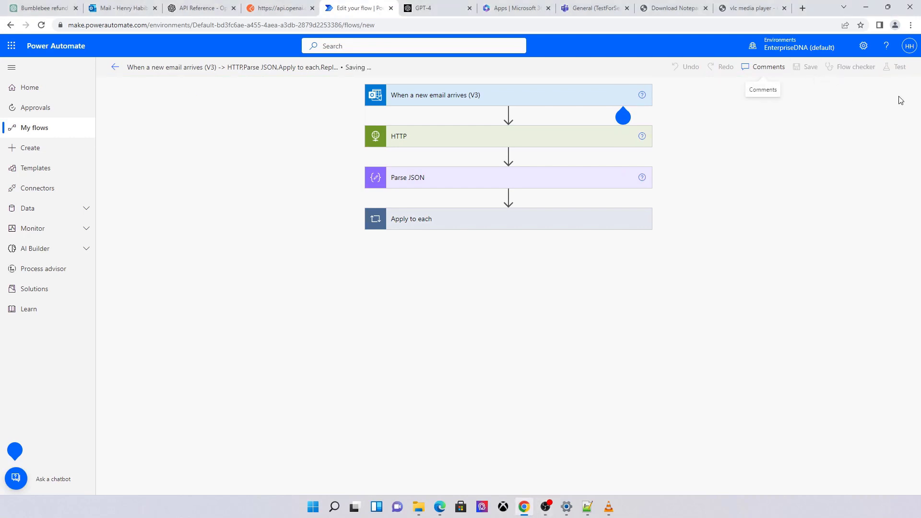
pyautogui.click(899, 67)
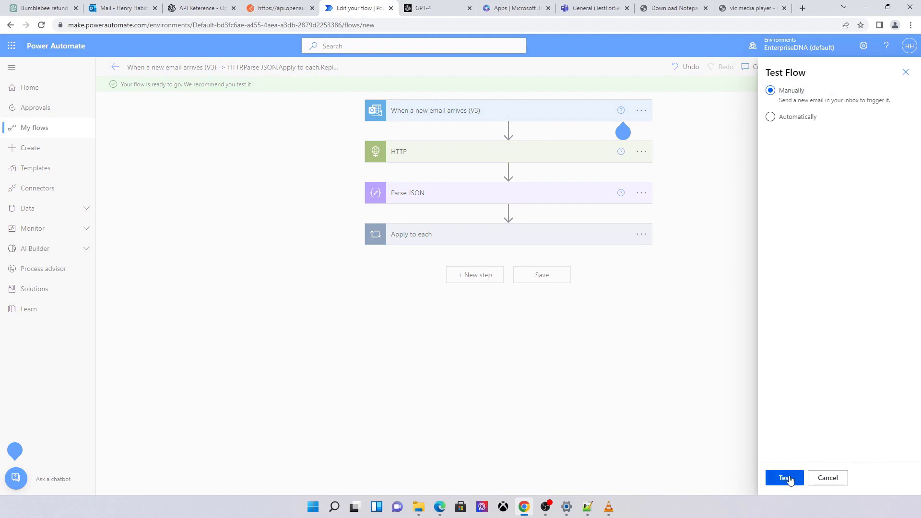
pyautogui.click(784, 478)
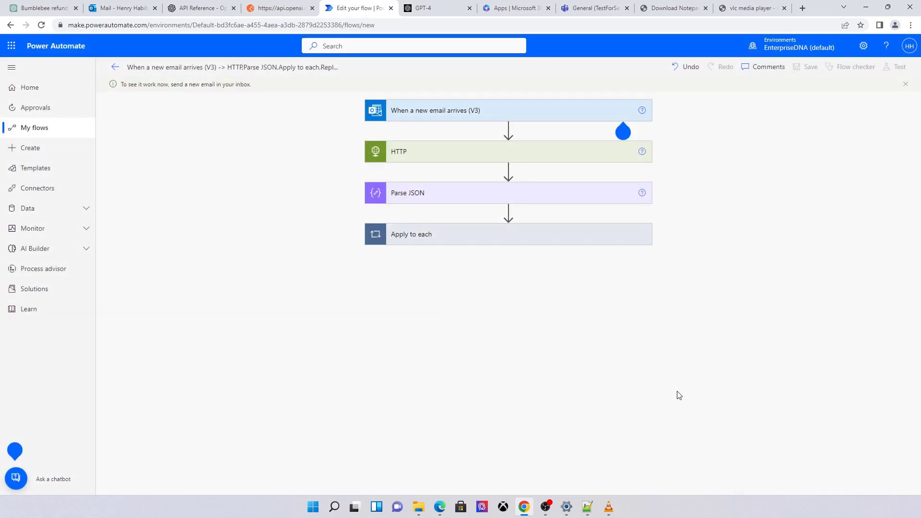
pyautogui.moveTo(152, 36)
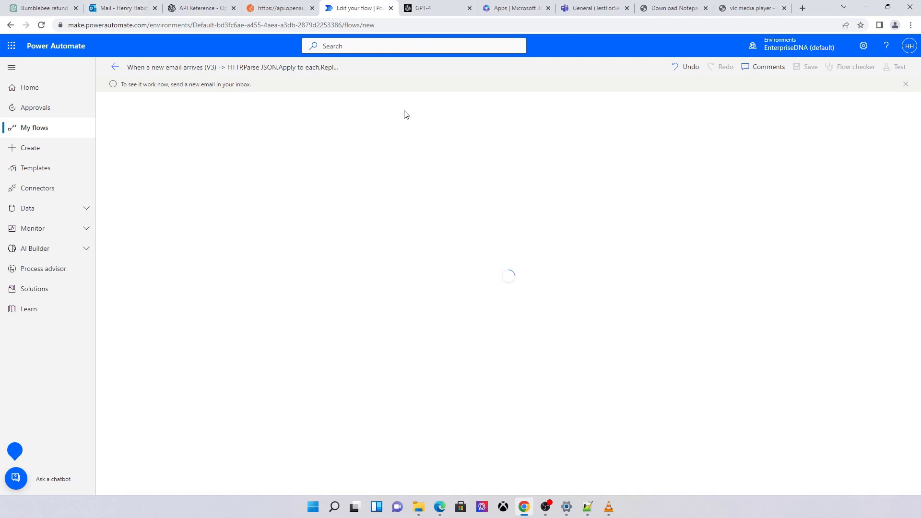
pyautogui.click(117, 8)
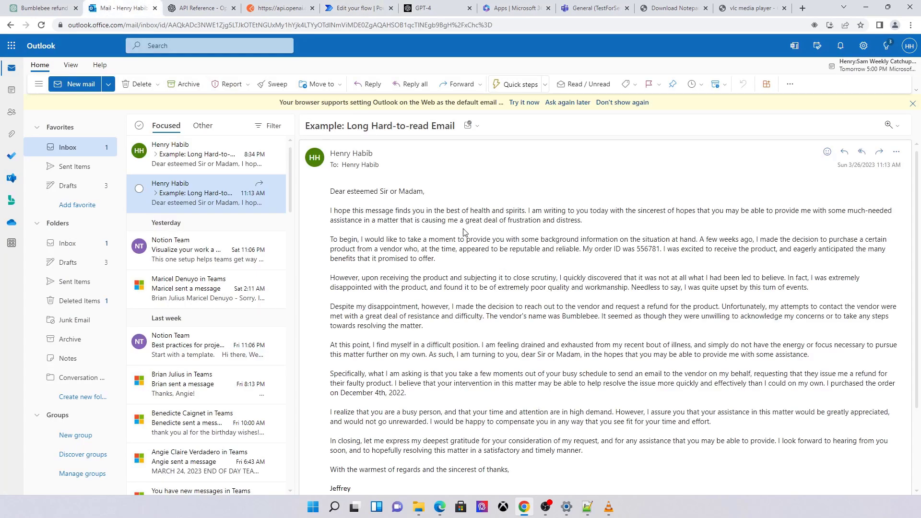
pyautogui.moveTo(426, 189)
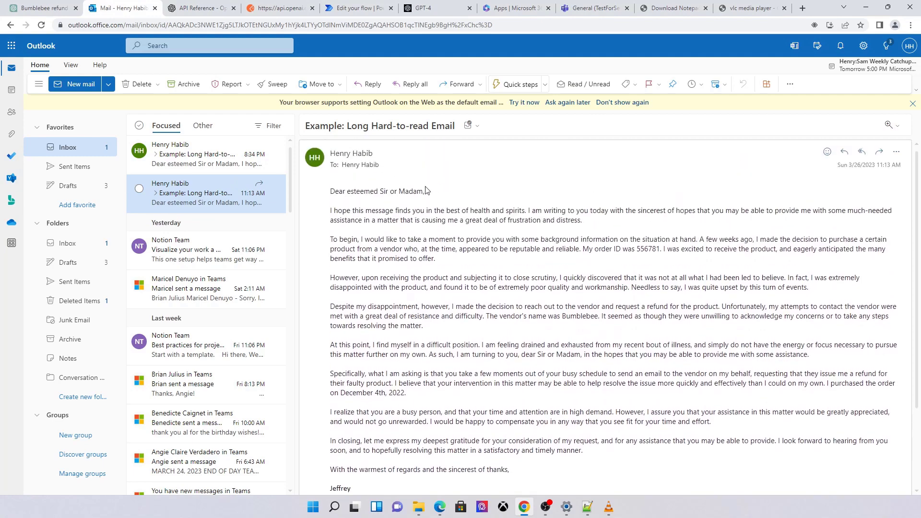
# - Forward the long email to your own address with 'ChatGPT please summarize' appended to the subject and send it
pyautogui.click(460, 85)
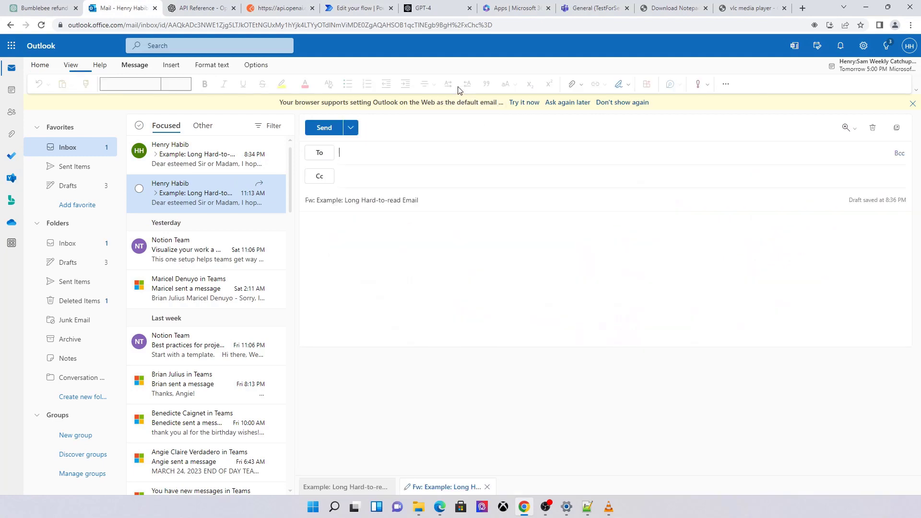
pyautogui.write('henr')
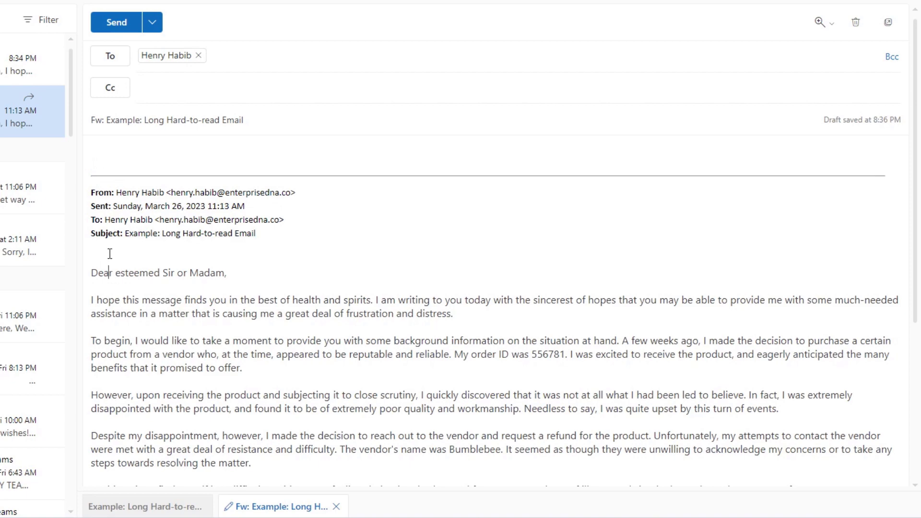
pyautogui.moveTo(92, 258)
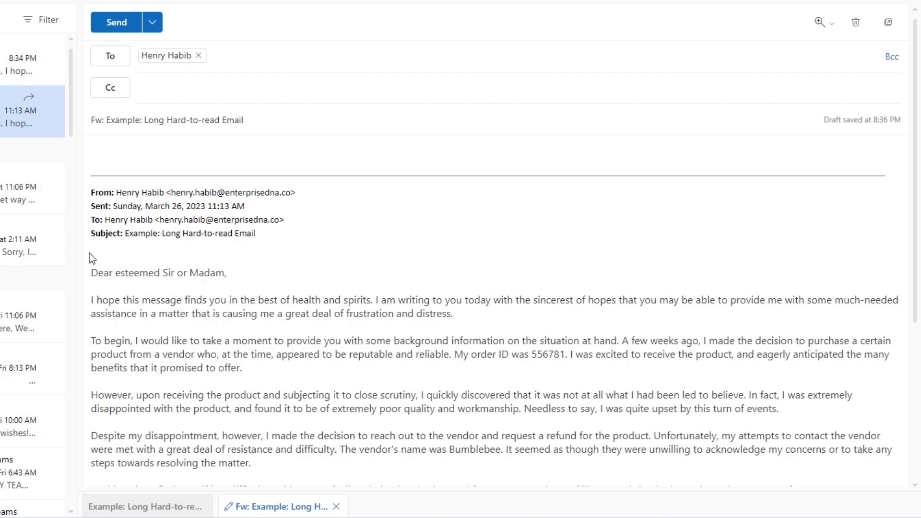
pyautogui.scroll(-3)
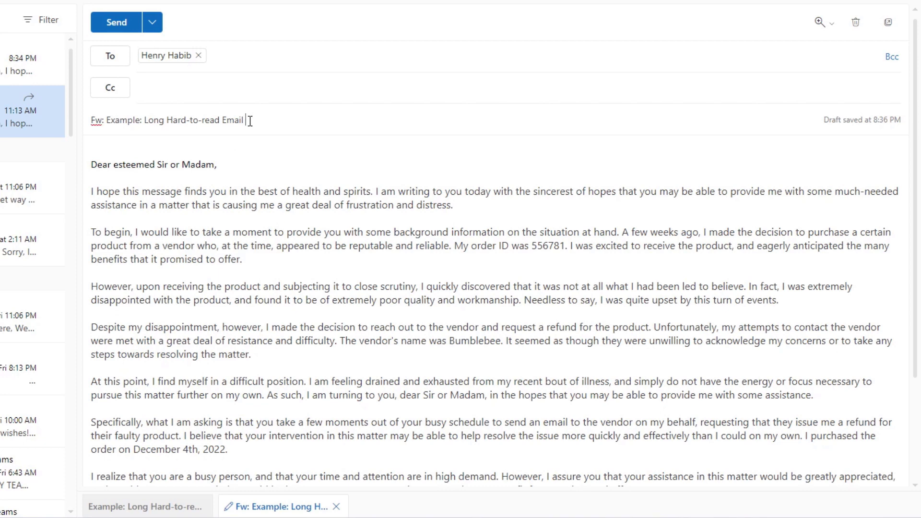
pyautogui.write('ChatGPT please summarize')
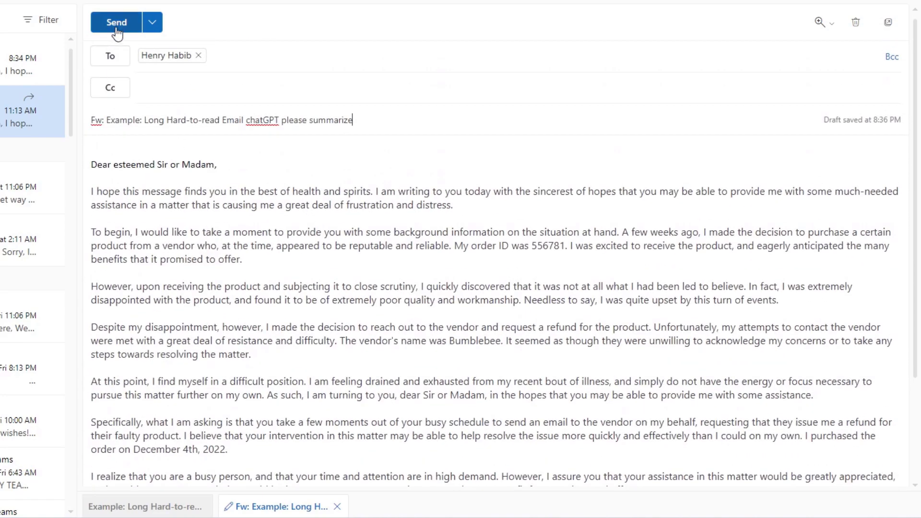
pyautogui.click(116, 22)
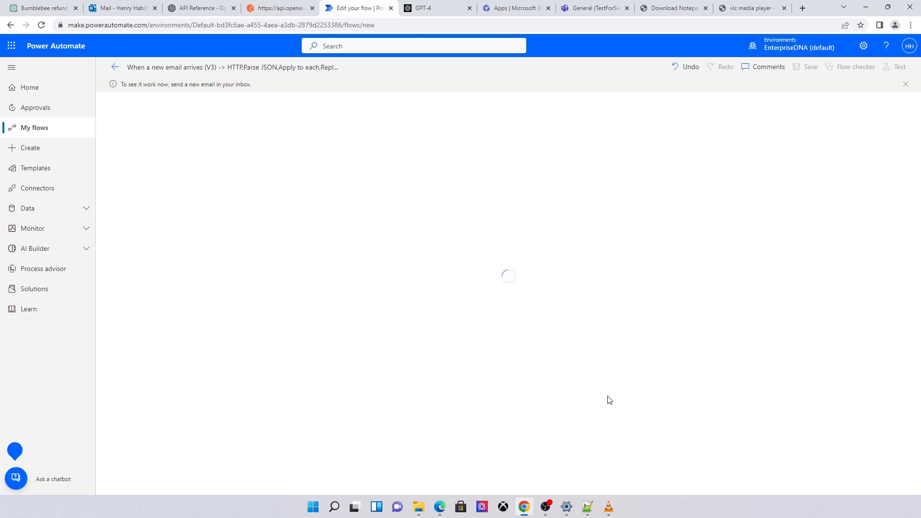
pyautogui.moveTo(255, 136)
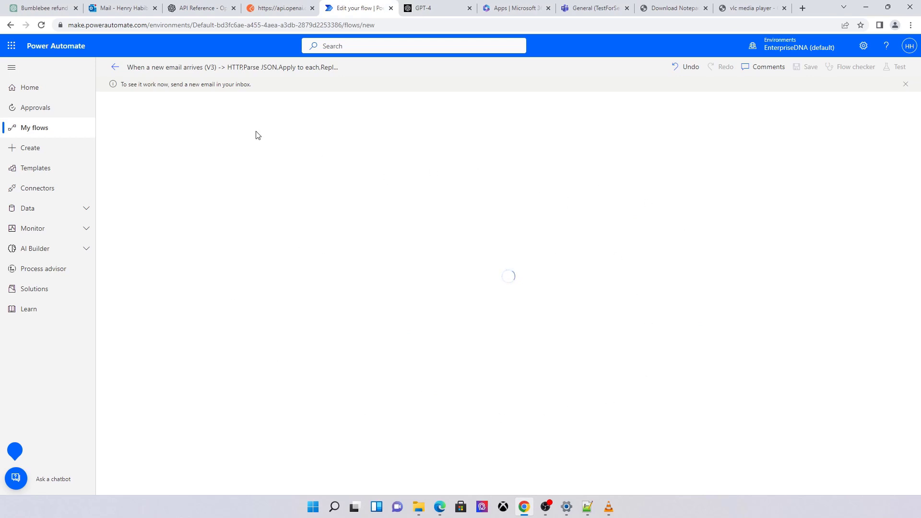
# - Return to the inbox to check for the reply with the Key Action Items summary
pyautogui.click(122, 7)
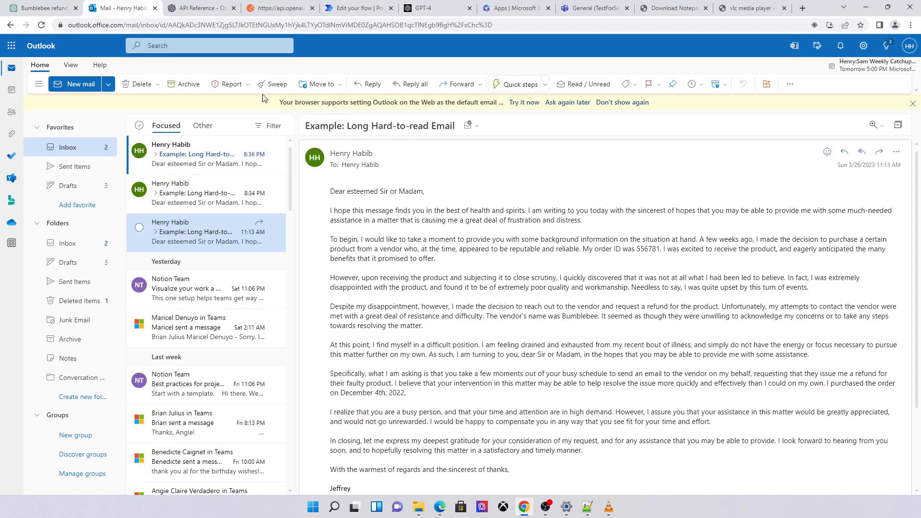
pyautogui.moveTo(419, 188)
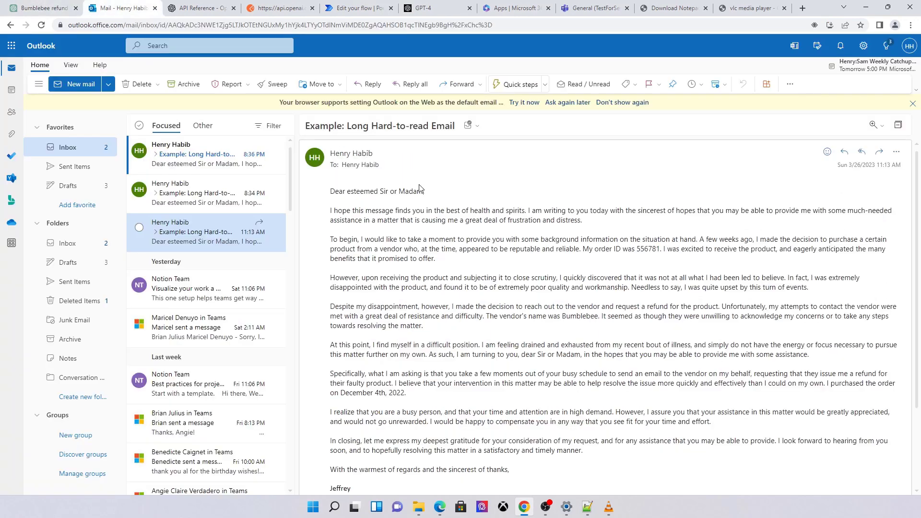
pyautogui.moveTo(189, 192)
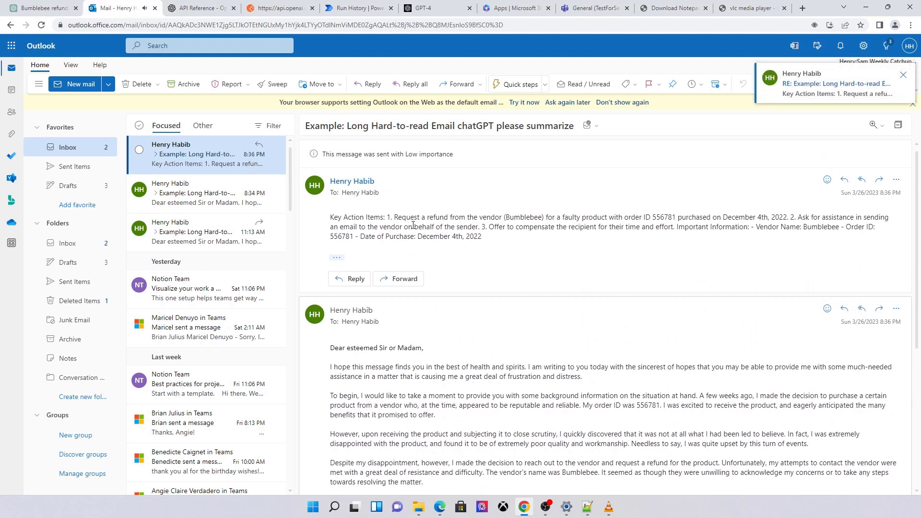
pyautogui.moveTo(424, 214)
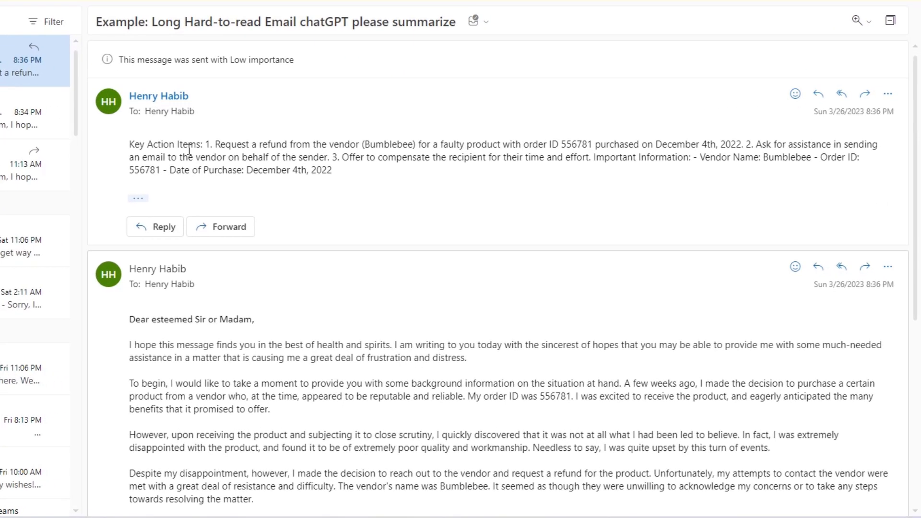
pyautogui.moveTo(197, 108)
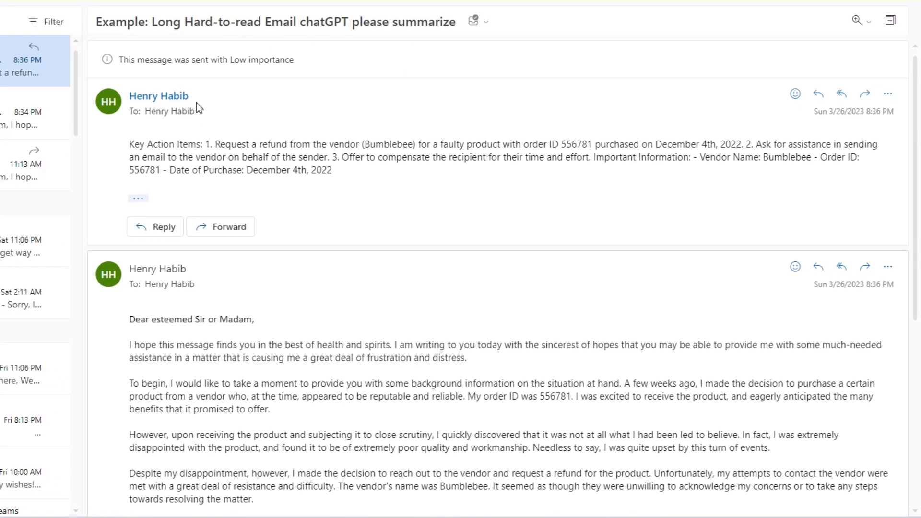
pyautogui.moveTo(357, 147)
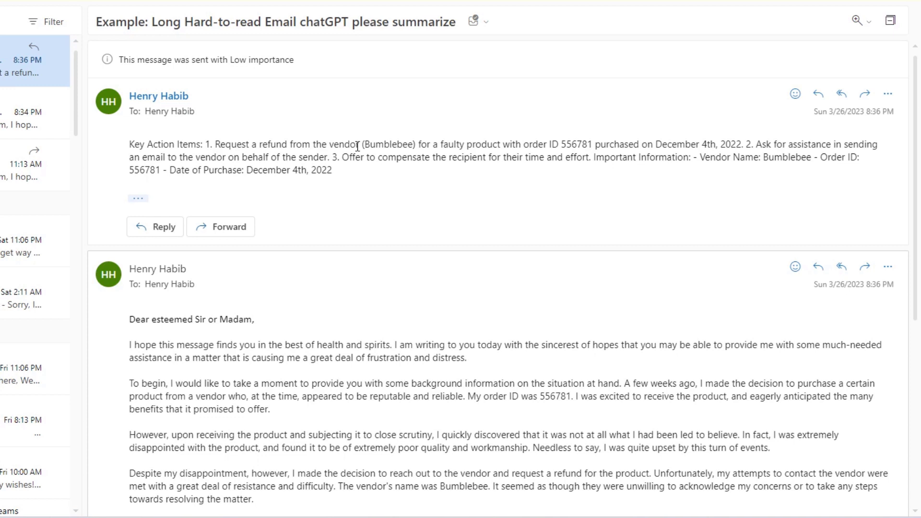
pyautogui.moveTo(289, 221)
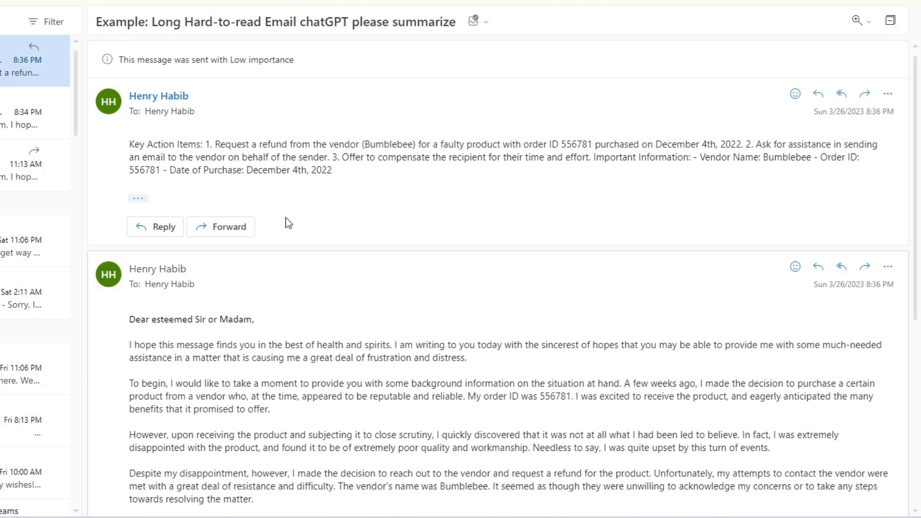
pyautogui.moveTo(274, 141)
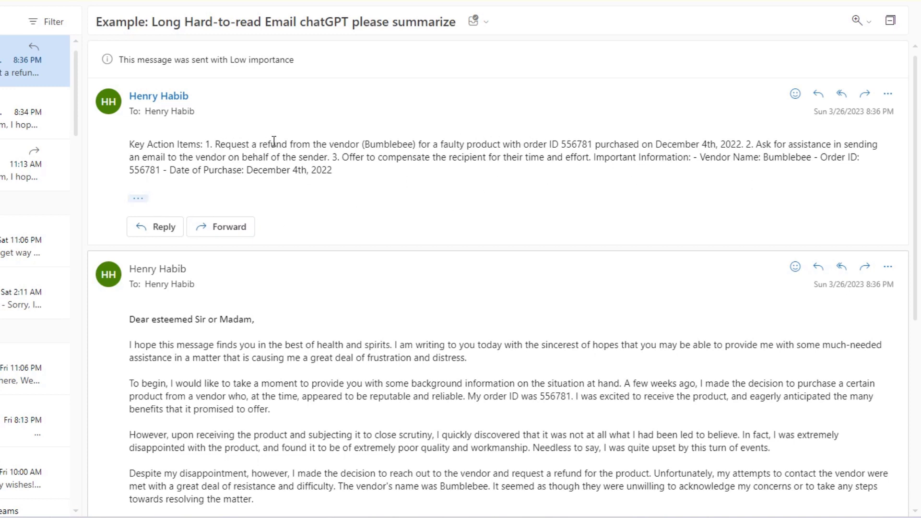
pyautogui.moveTo(562, 145)
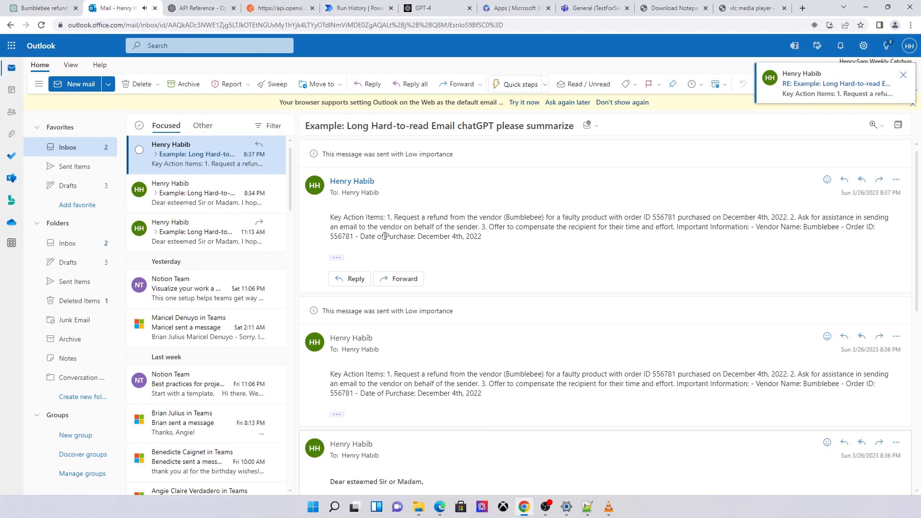
# - Review the flow's run history and the inbox replies to confirm the recent runs succeeded
pyautogui.click(357, 8)
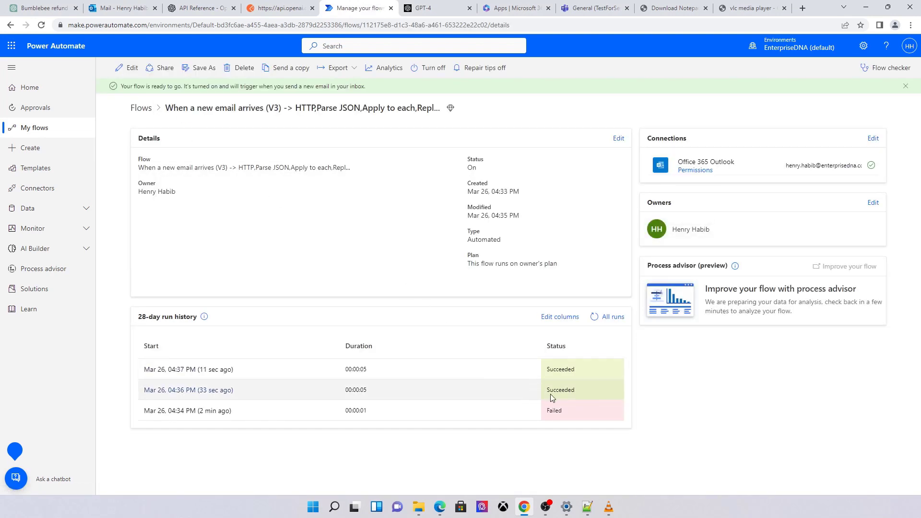
pyautogui.moveTo(531, 385)
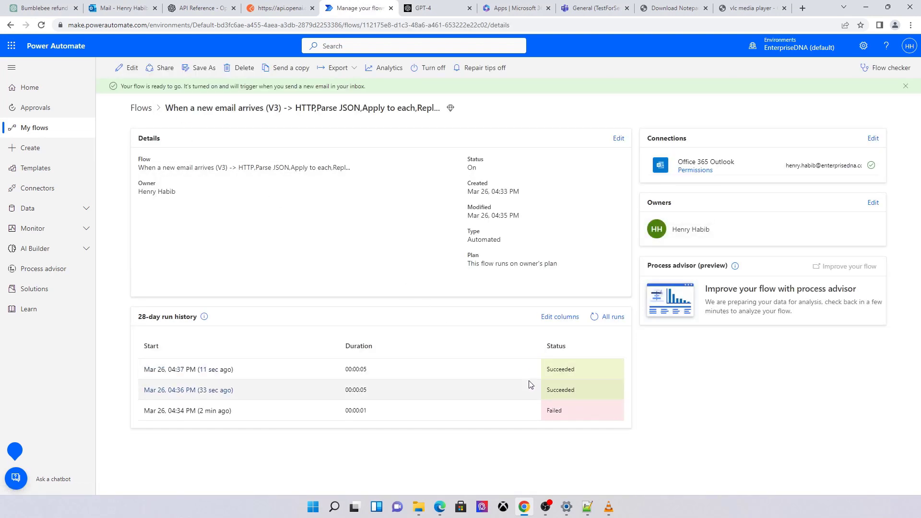
pyautogui.click(121, 7)
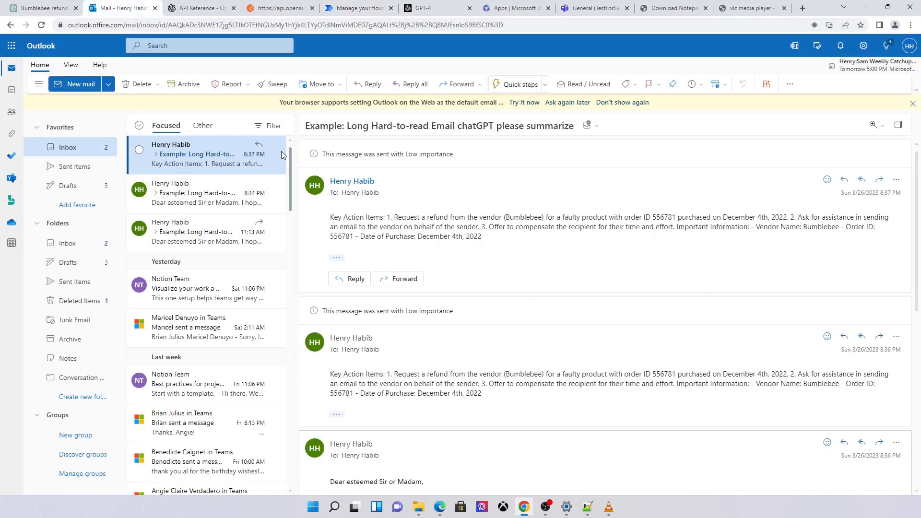
pyautogui.click(357, 8)
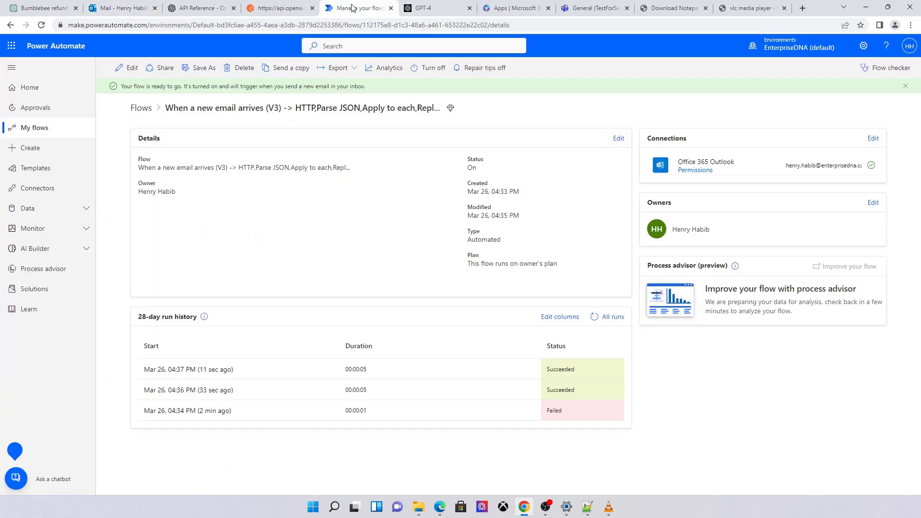
# - Turn off the email-summarising flow from its details page, glancing at the inbox once more
pyautogui.click(427, 67)
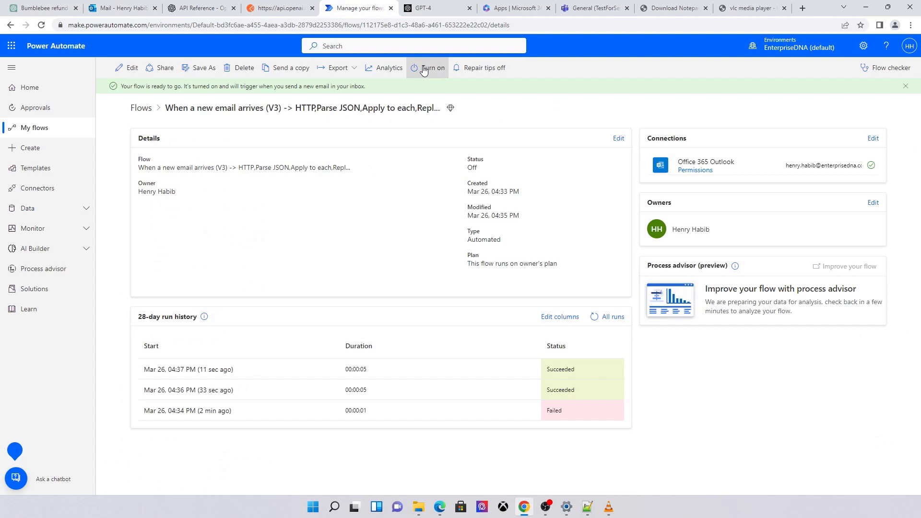
pyautogui.click(433, 67)
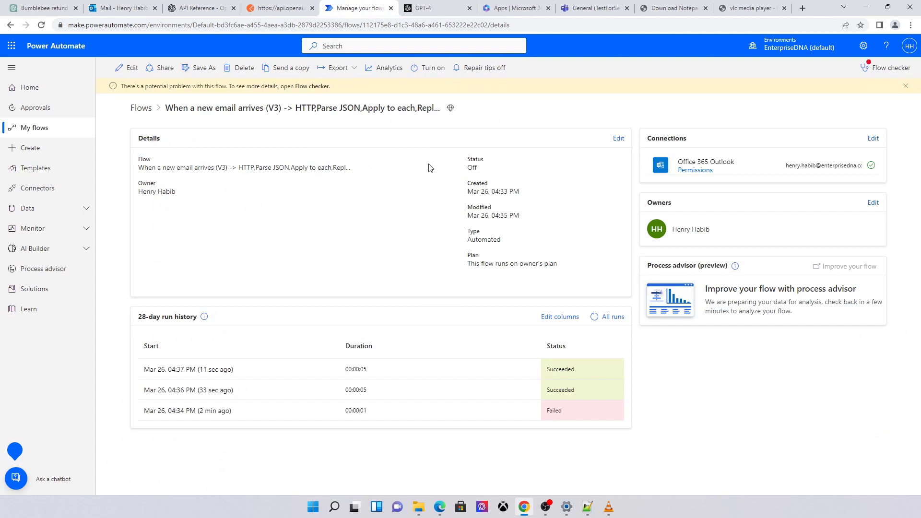
pyautogui.moveTo(352, 16)
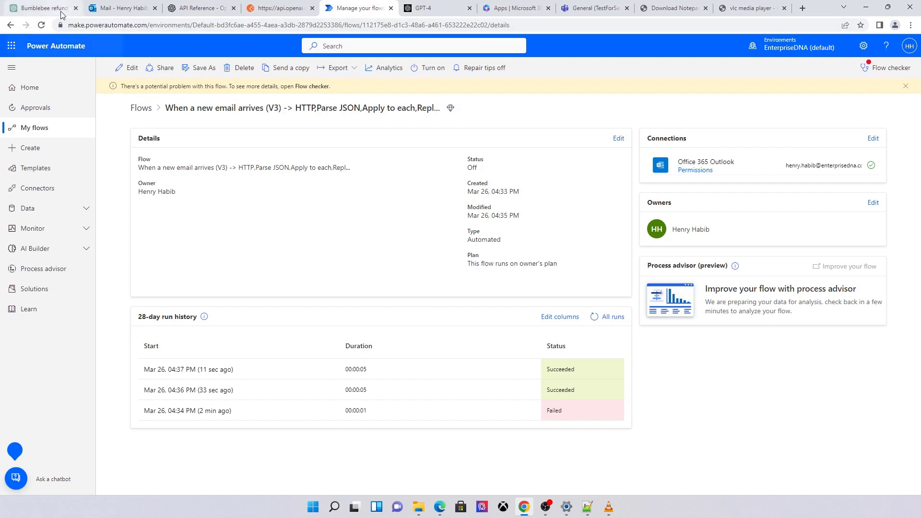
pyautogui.moveTo(123, 8)
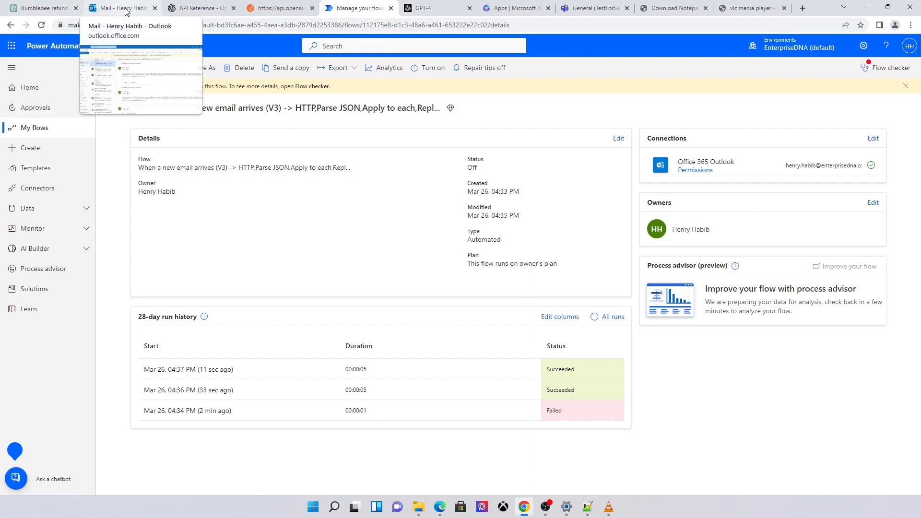
pyautogui.click(121, 8)
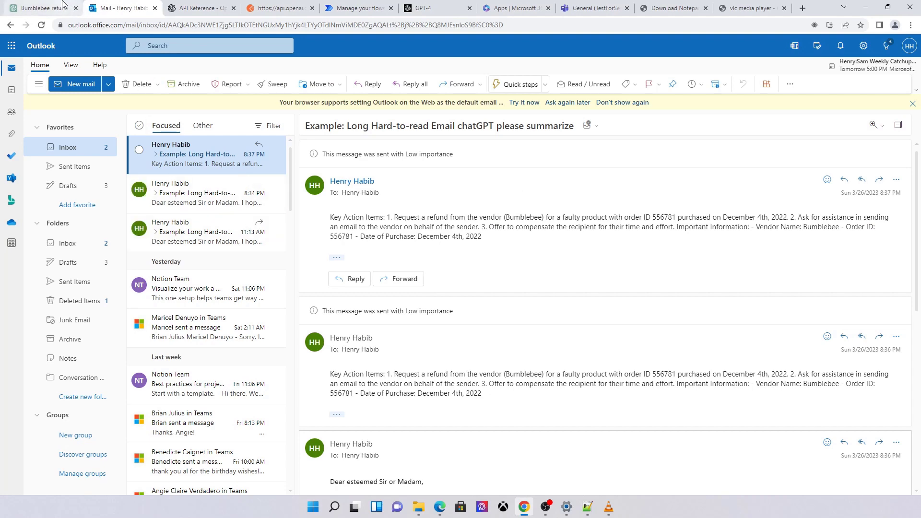
pyautogui.click(357, 7)
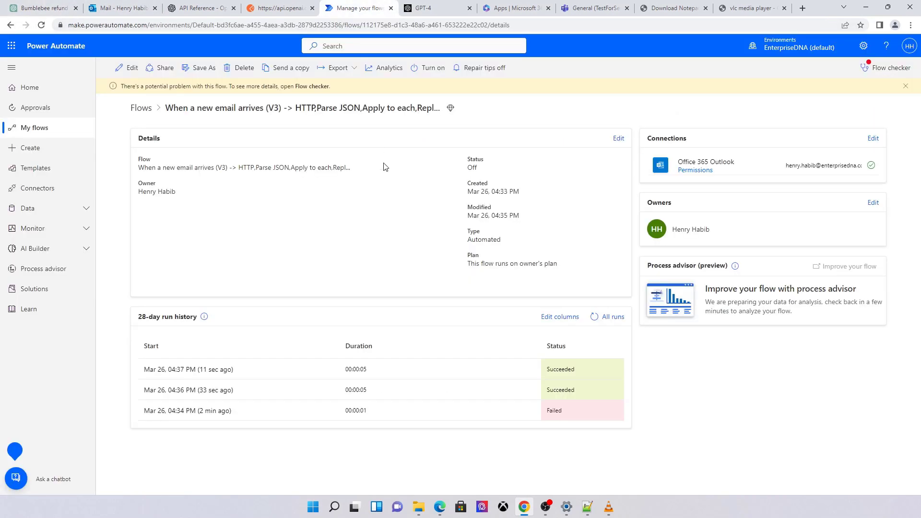
pyautogui.moveTo(194, 187)
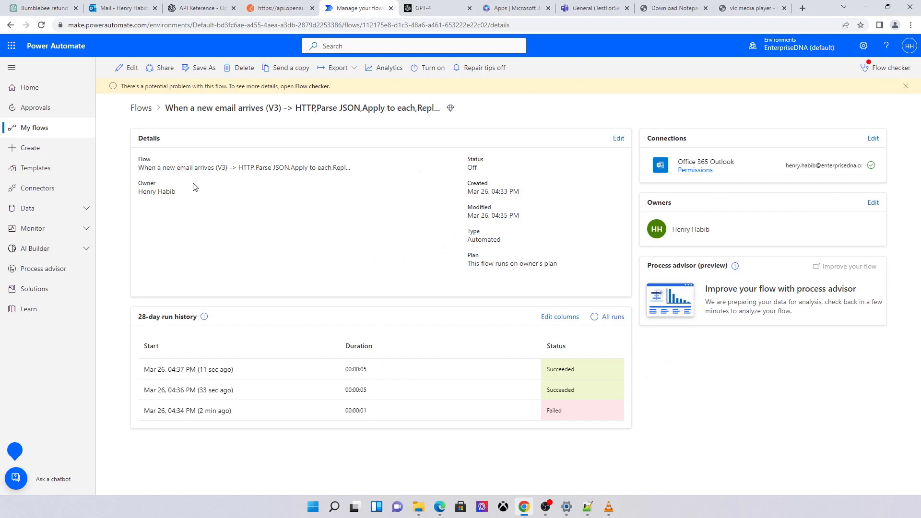
# - Show the All connectors catalogue and scroll down through the standard and premium connectors
pyautogui.click(38, 188)
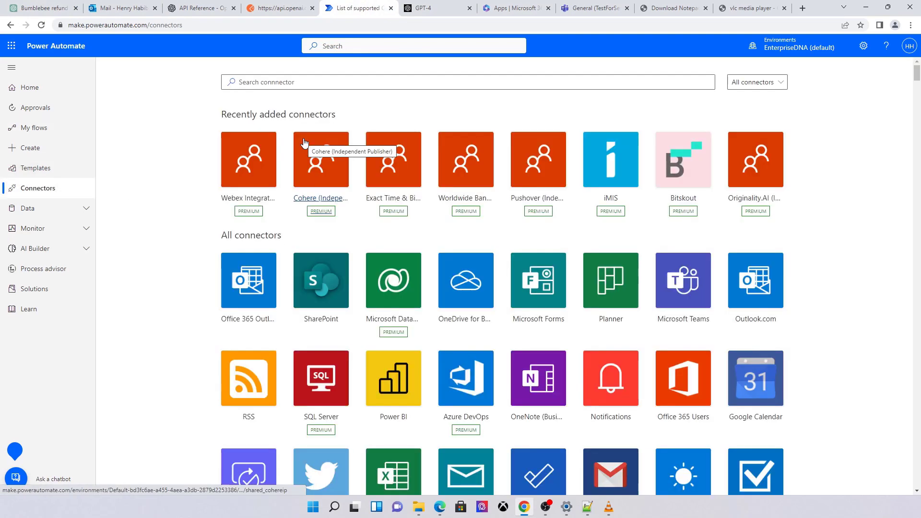
pyautogui.click(121, 8)
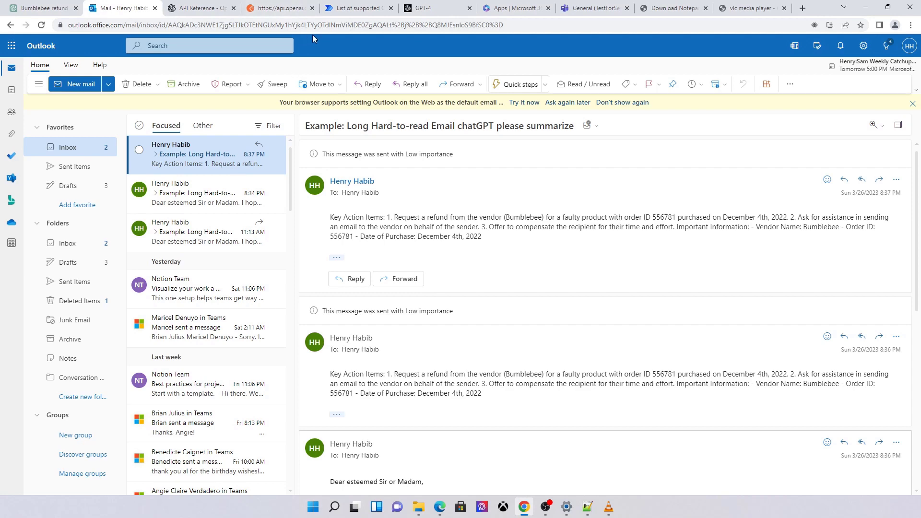
pyautogui.click(358, 8)
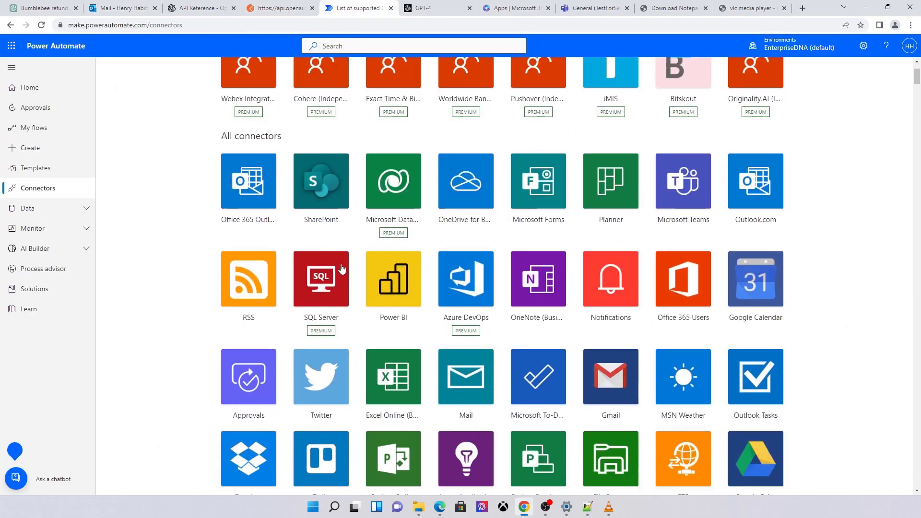
pyautogui.scroll(-3)
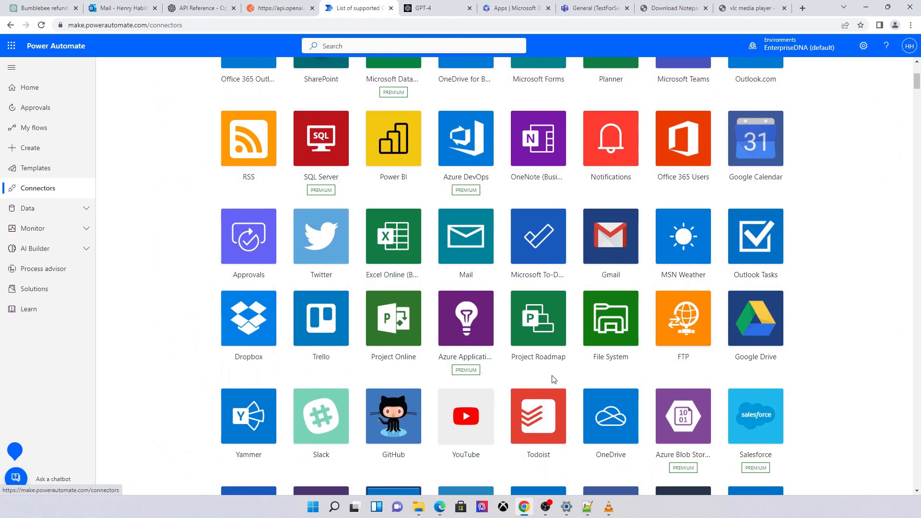
pyautogui.scroll(-3)
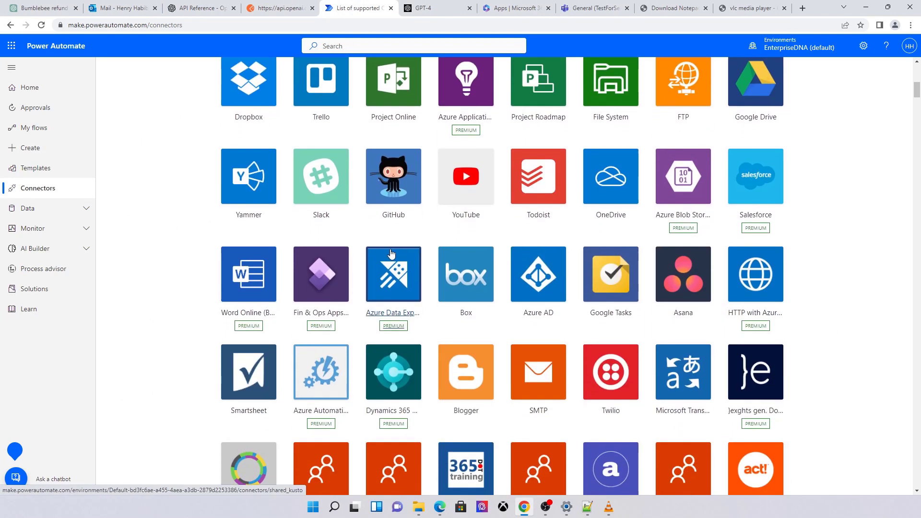
pyautogui.scroll(-3)
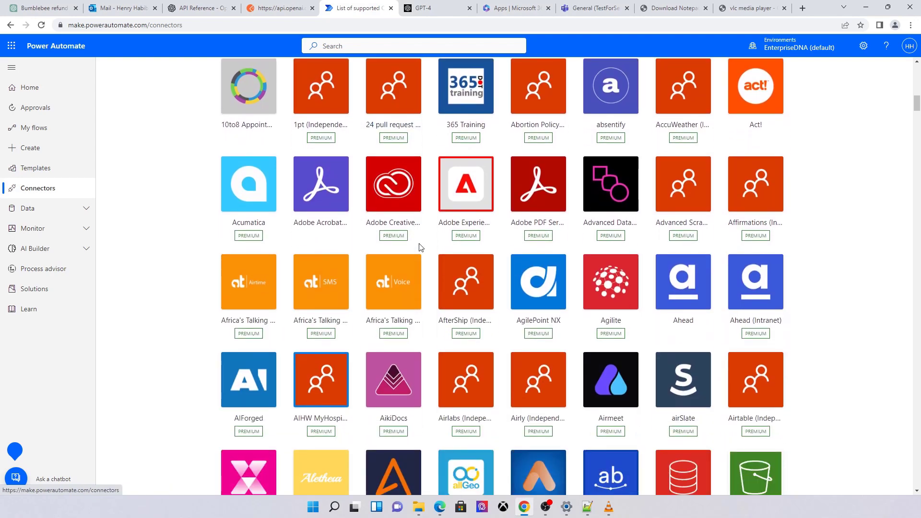